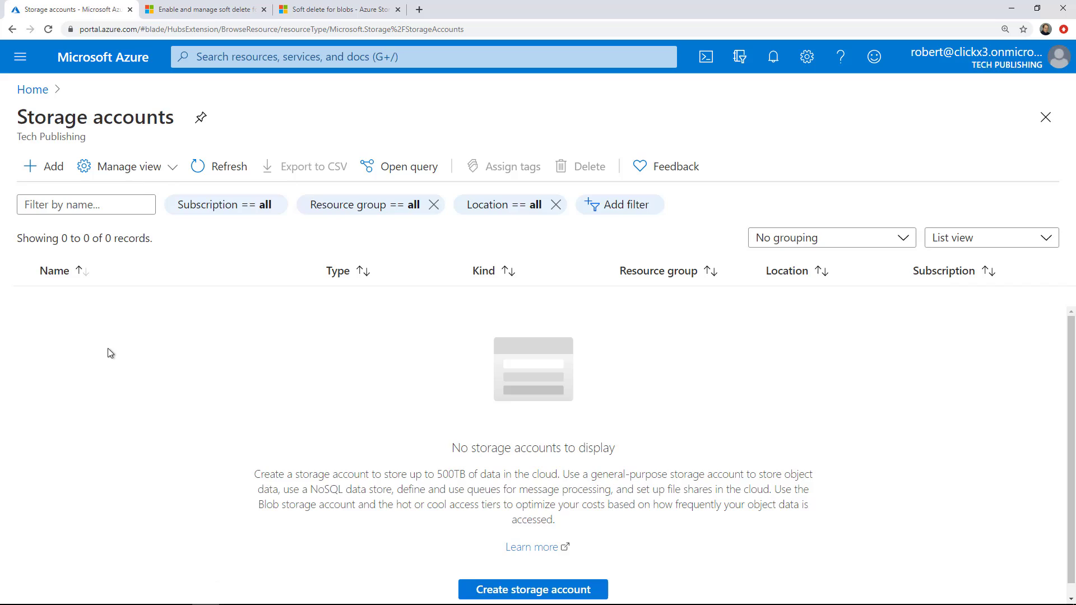
Begin a new storage account from the Storage accounts page, showing the empty Basics form
left_click(532, 590)
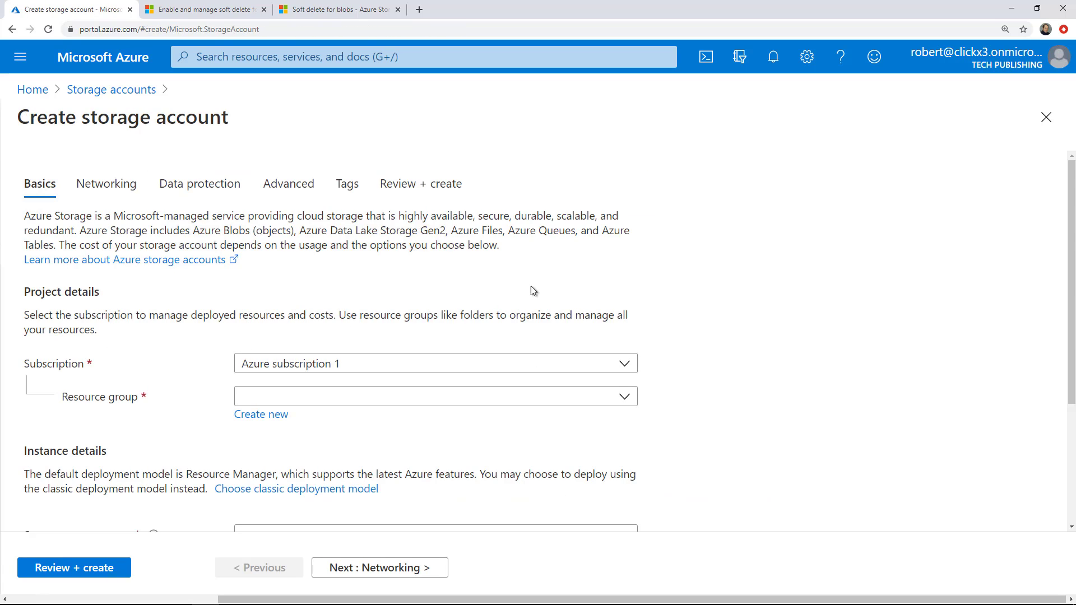
mouse_move(684, 330)
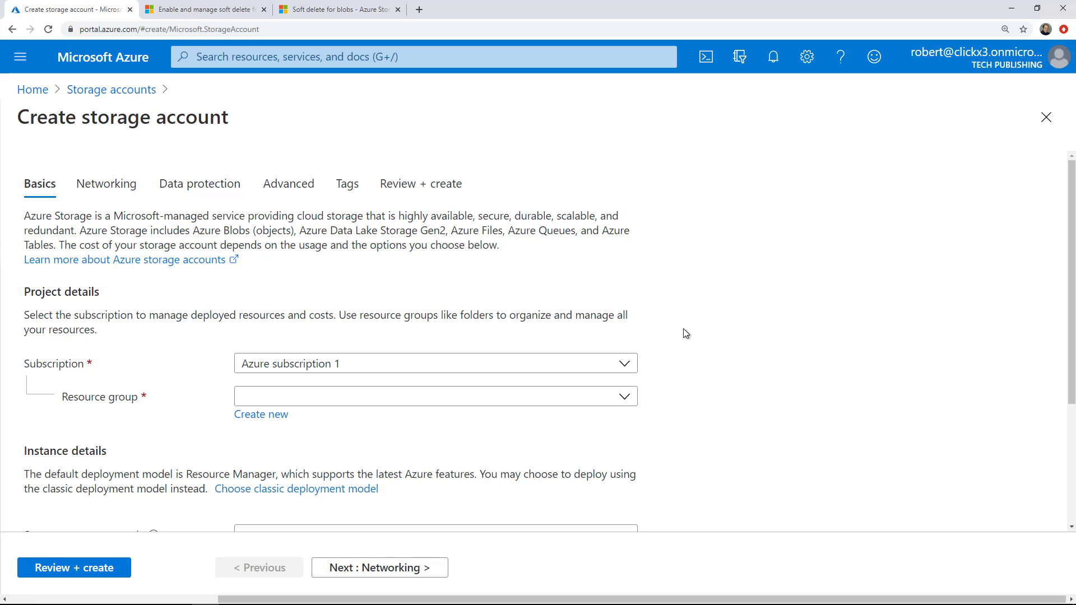
scroll("down", 3)
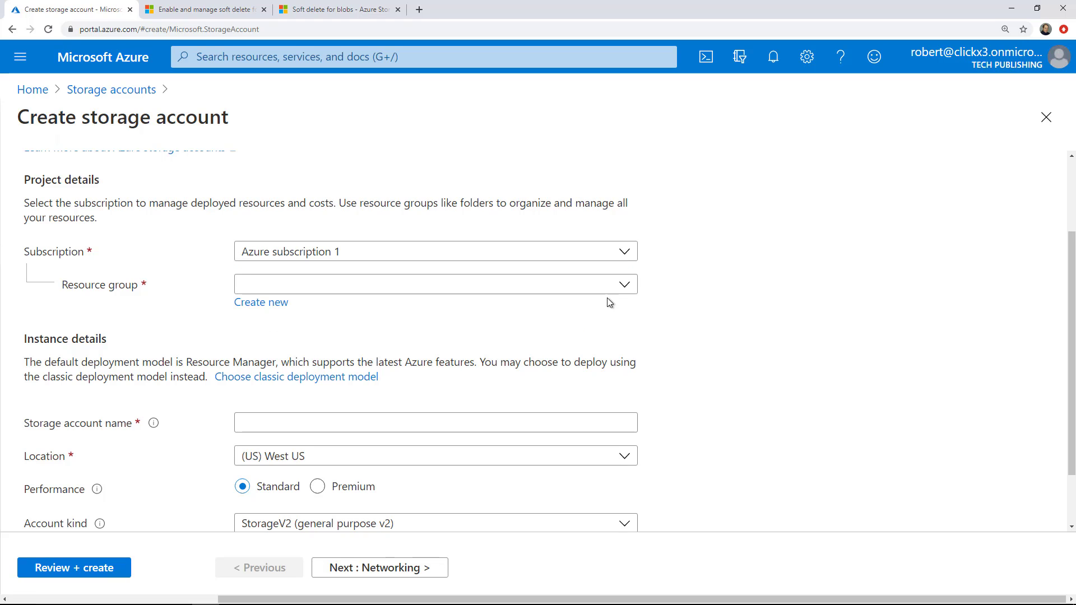
mouse_move(274, 311)
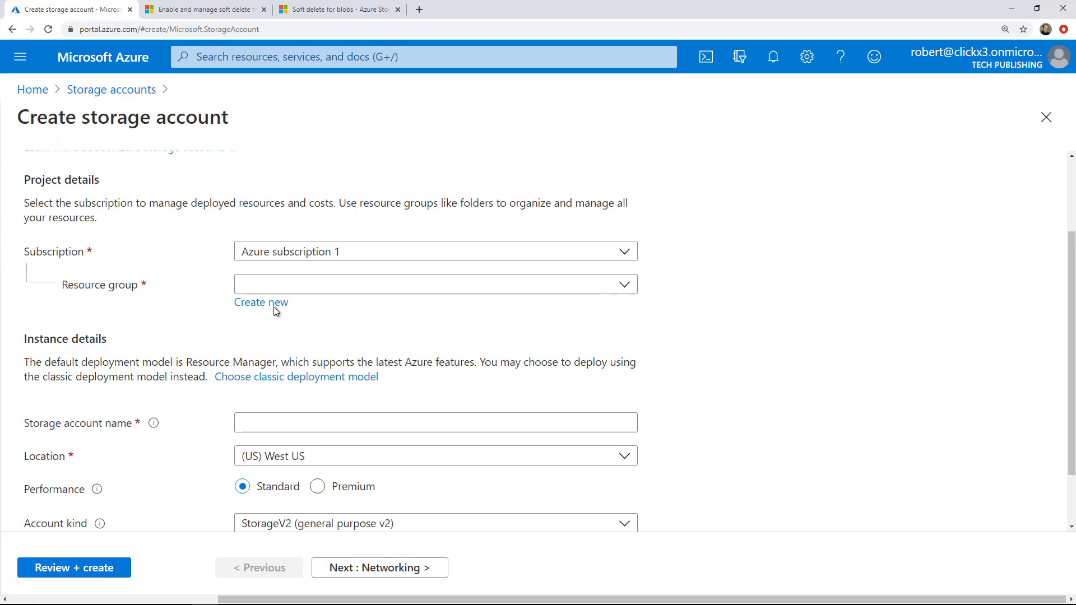
Cancel creating a new resource group and choose the existing win10_group instead
left_click(261, 302)
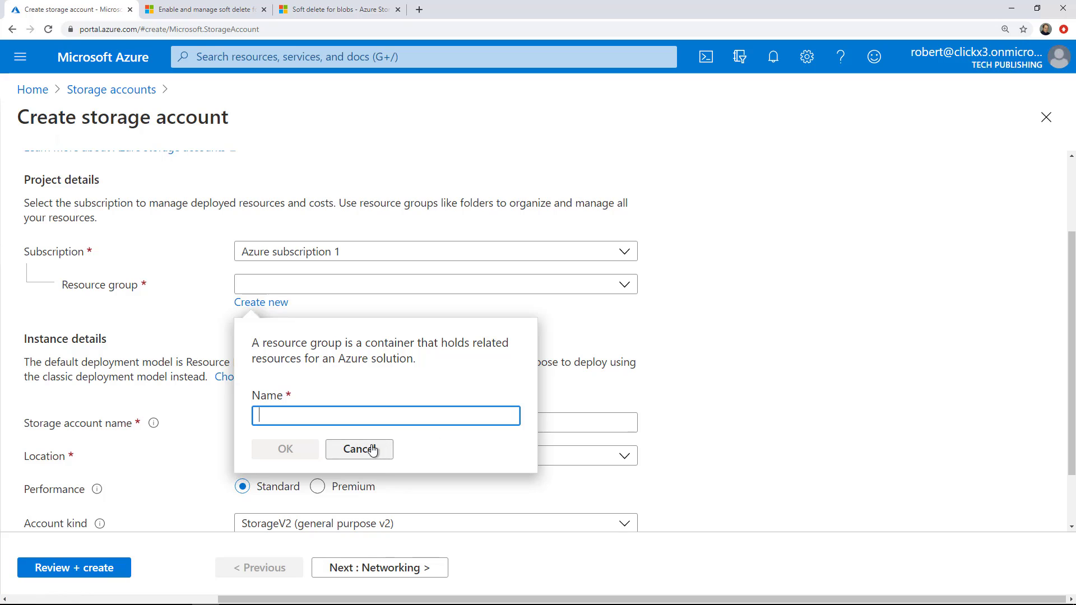
left_click(359, 449)
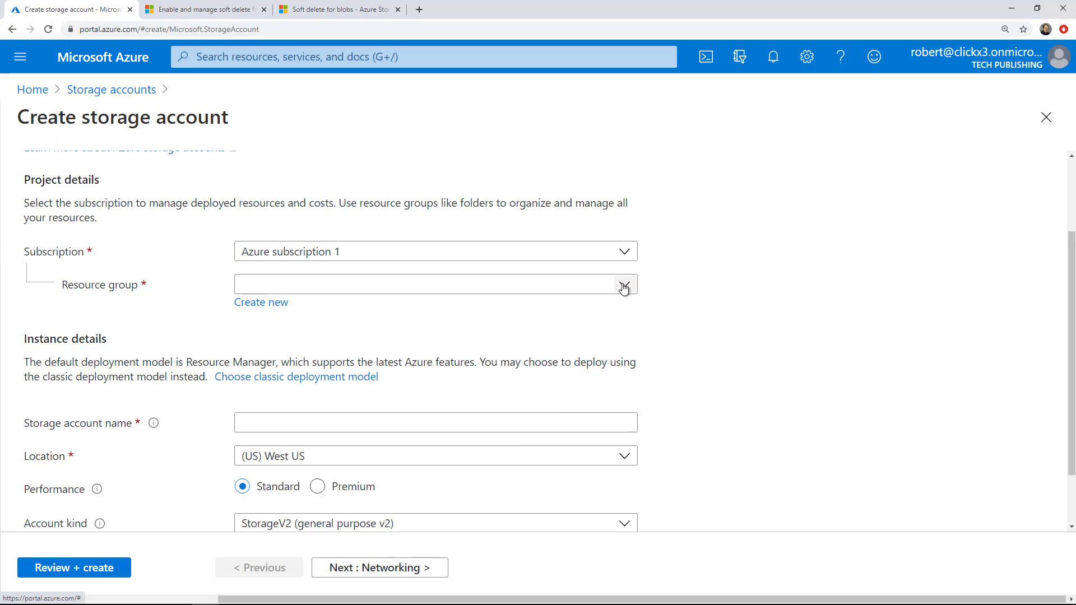
left_click(621, 284)
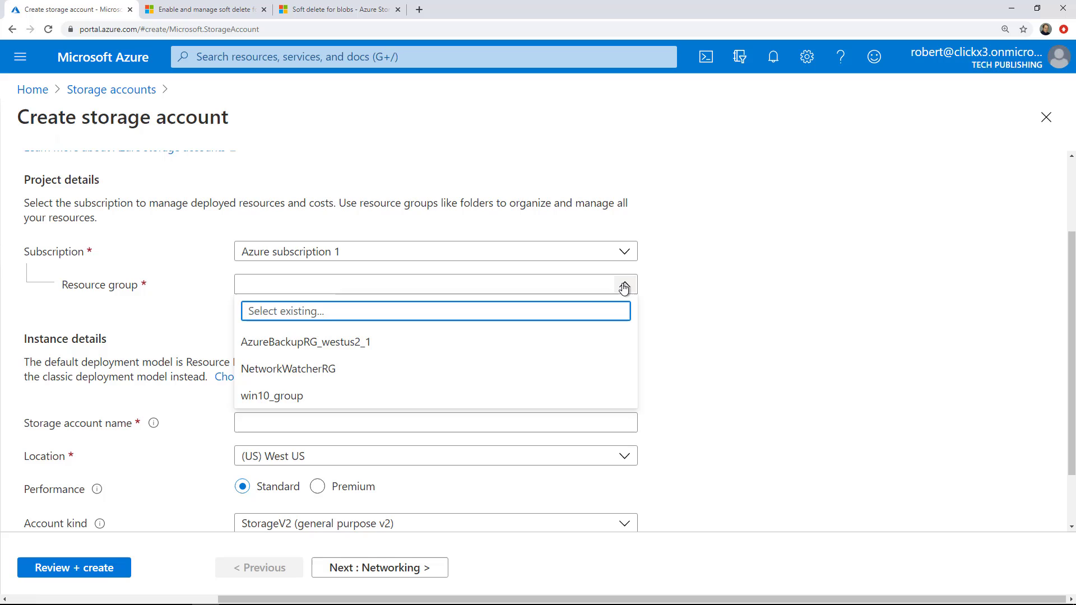
mouse_move(343, 404)
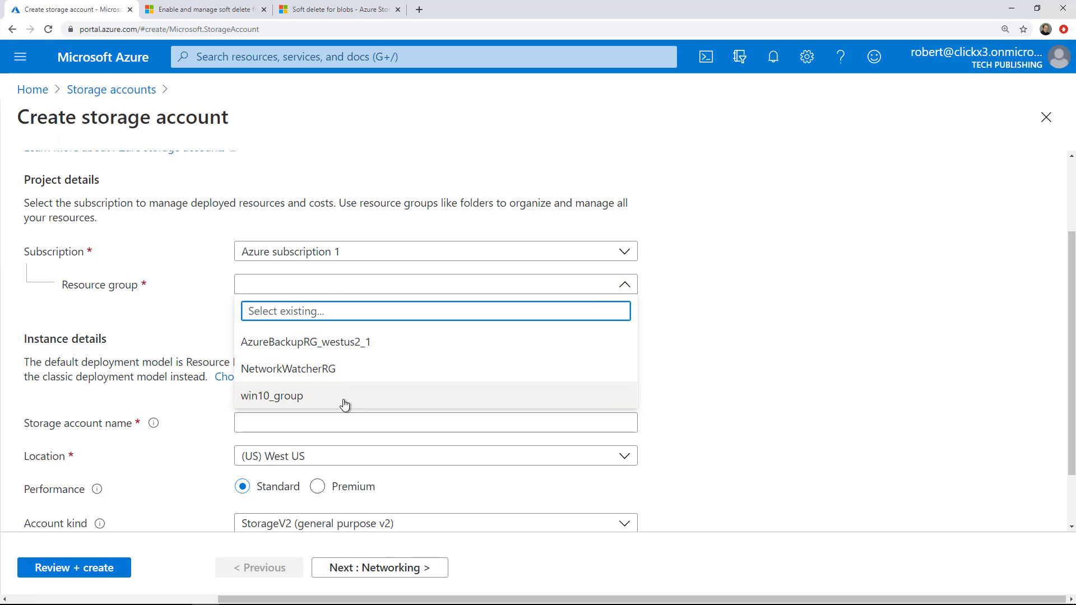
left_click(272, 396)
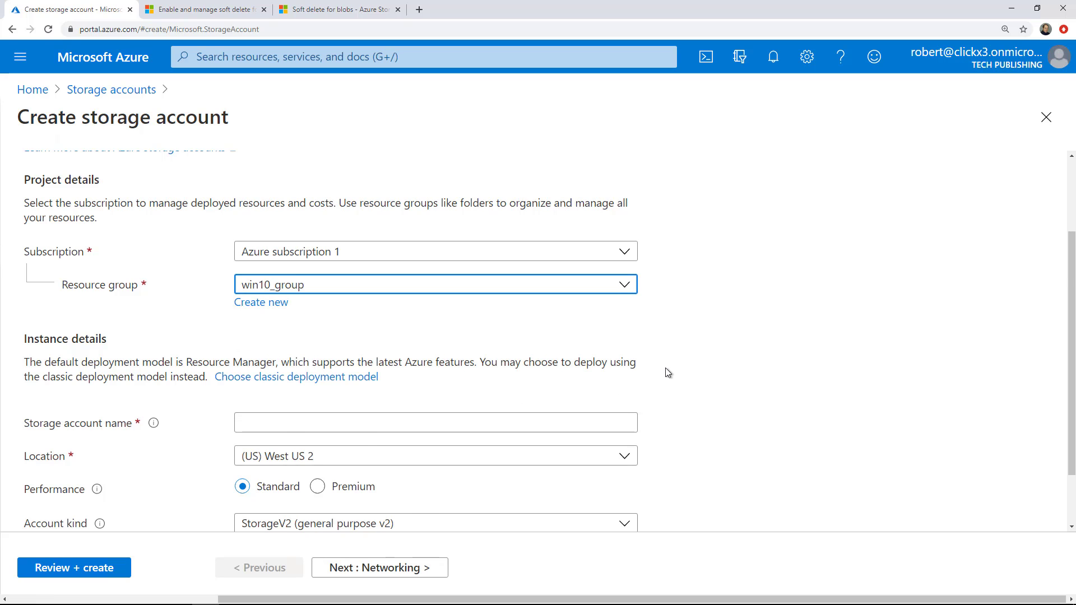
scroll("down", 3)
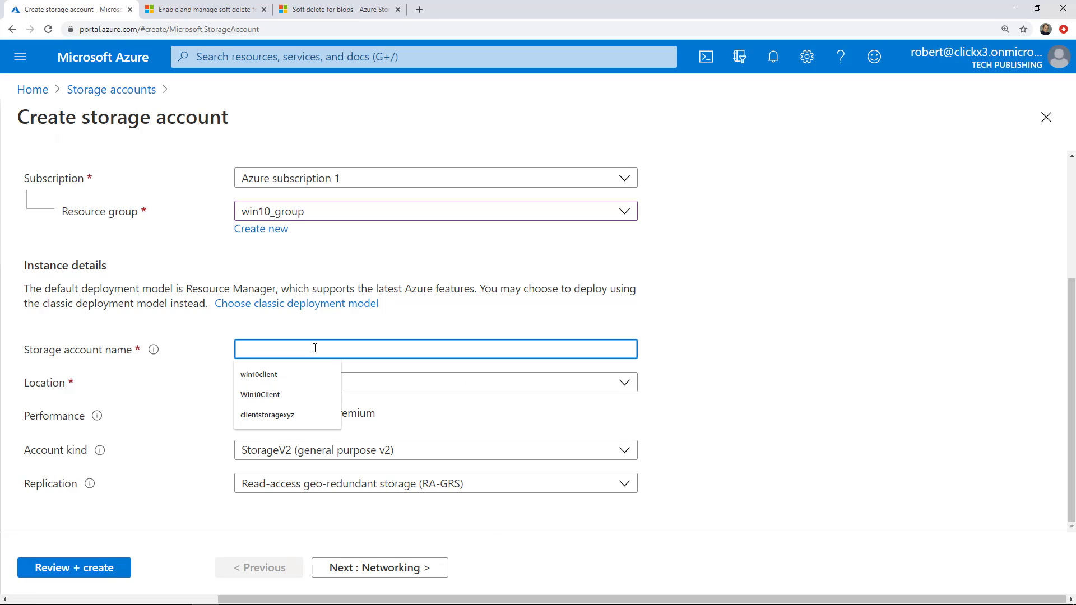
Enter v2store as the storage account name
type("v2store")
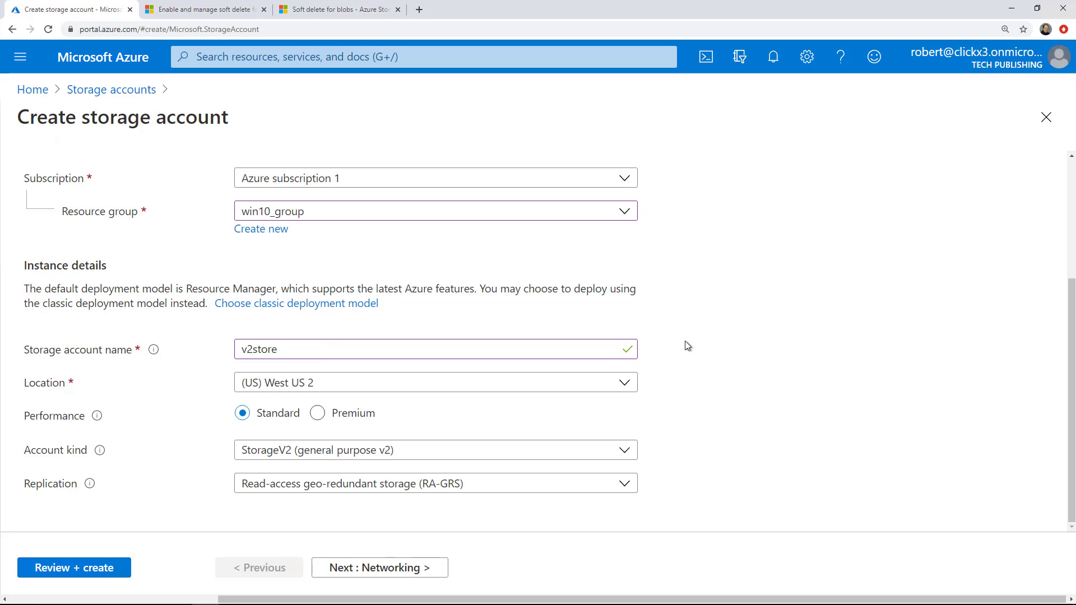
mouse_move(701, 386)
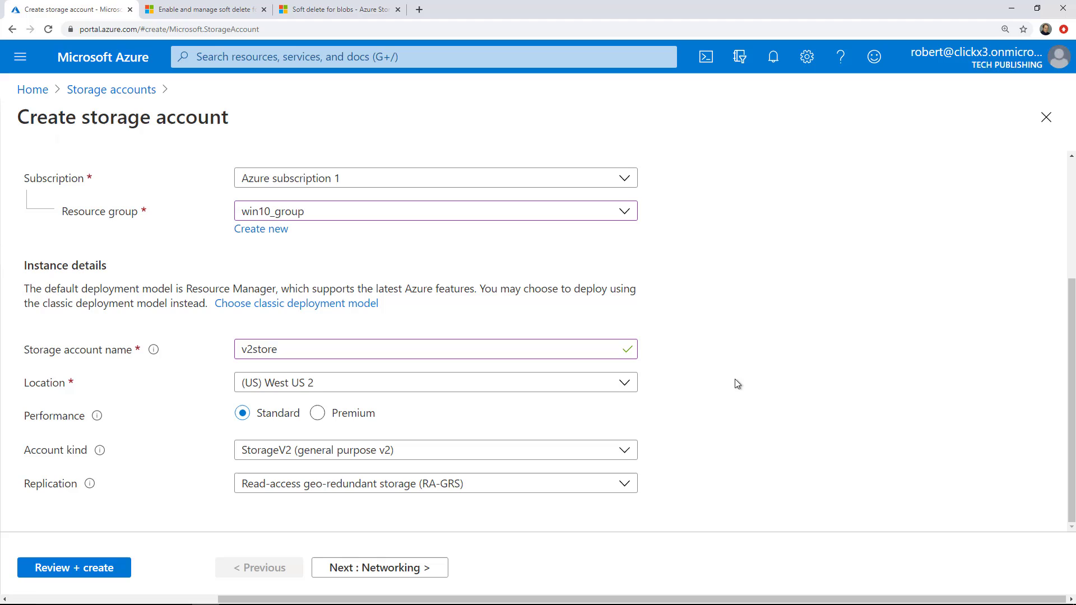
mouse_move(273, 433)
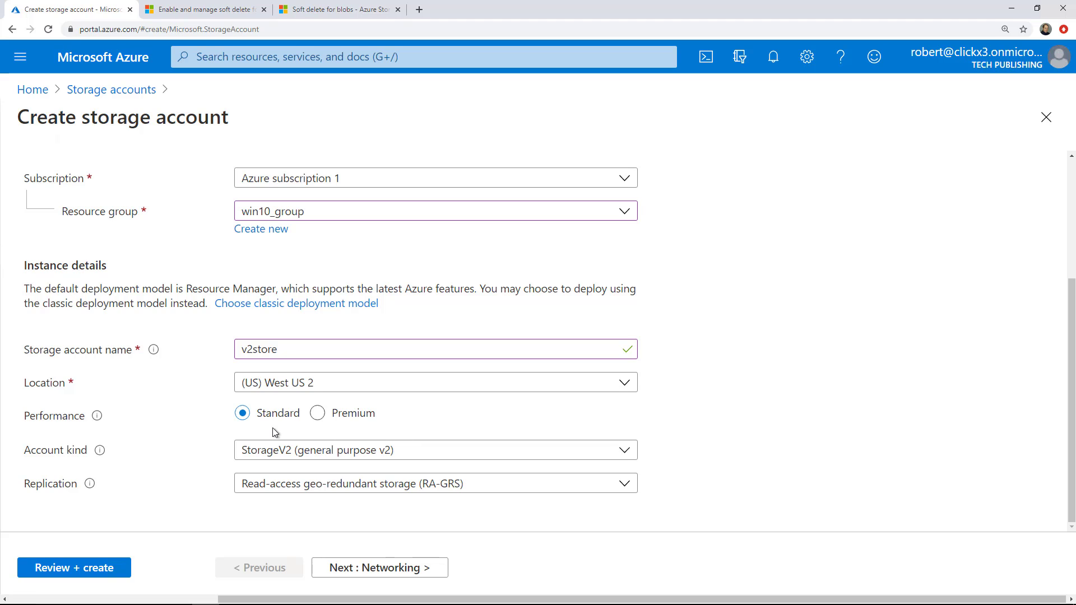
mouse_move(257, 454)
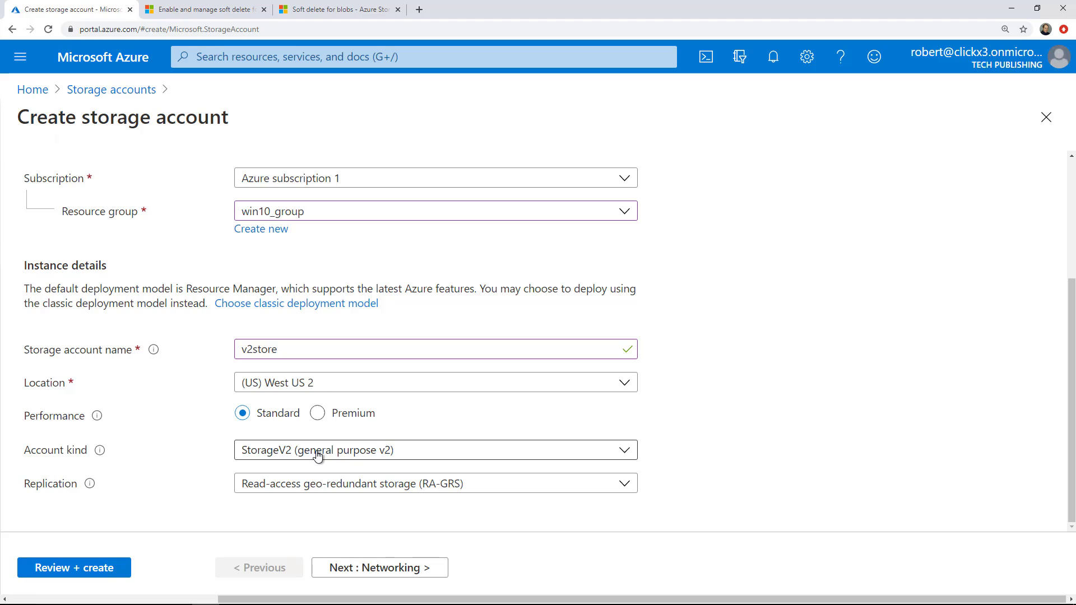
mouse_move(349, 464)
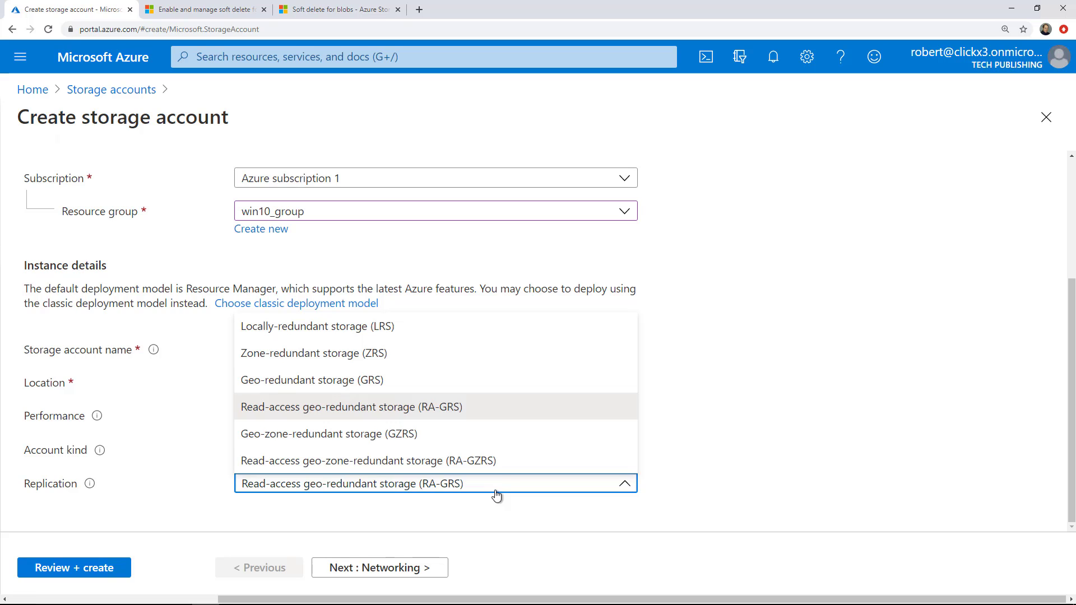
mouse_move(418, 326)
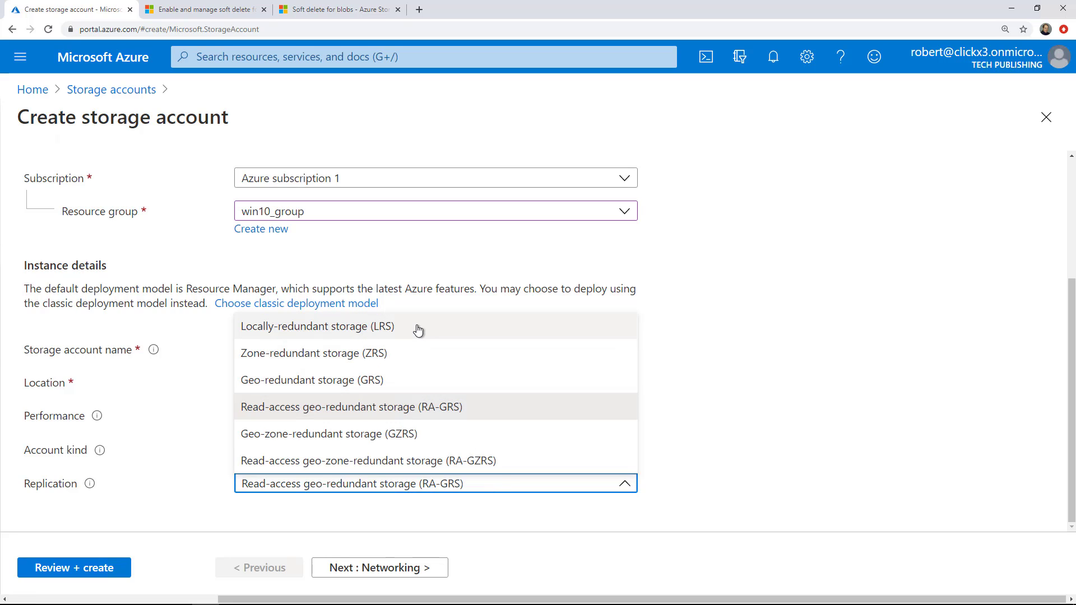
mouse_move(399, 380)
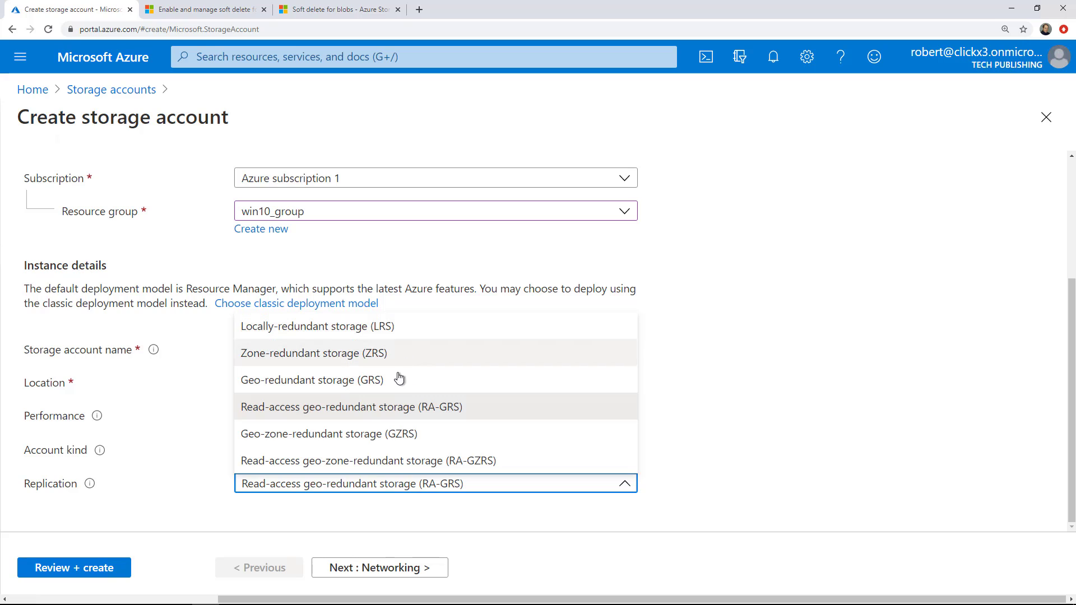
mouse_move(380, 336)
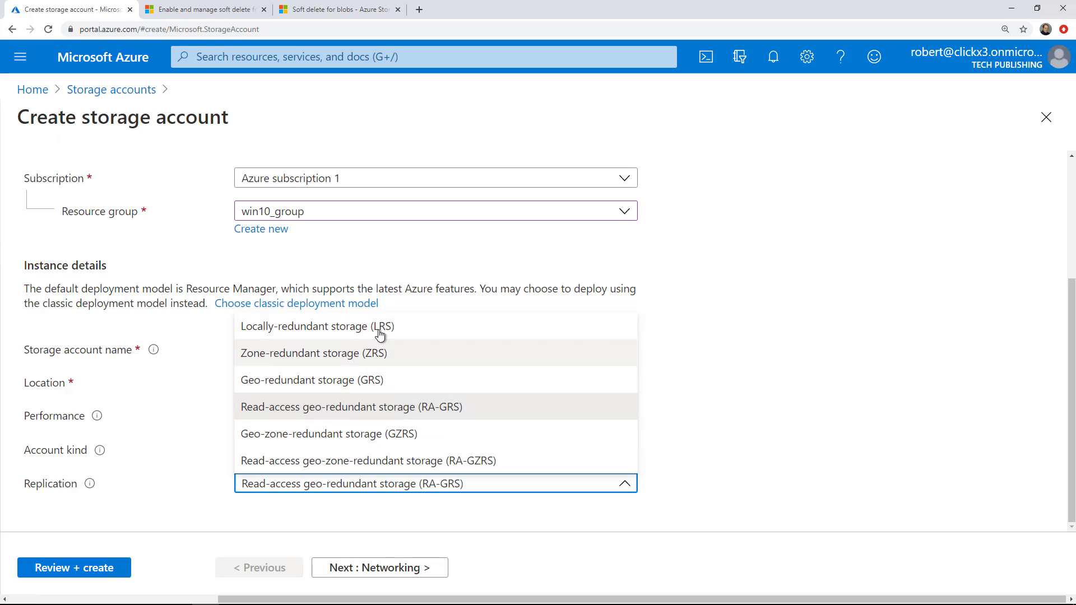
Choose Locally-redundant storage (LRS) as the replication option
left_click(315, 326)
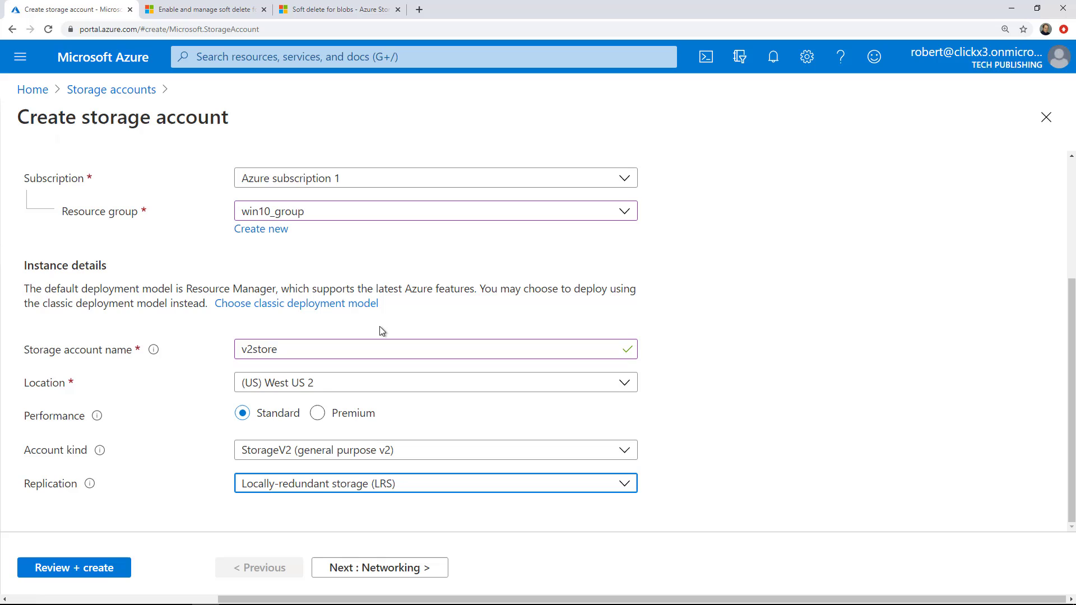
mouse_move(90, 491)
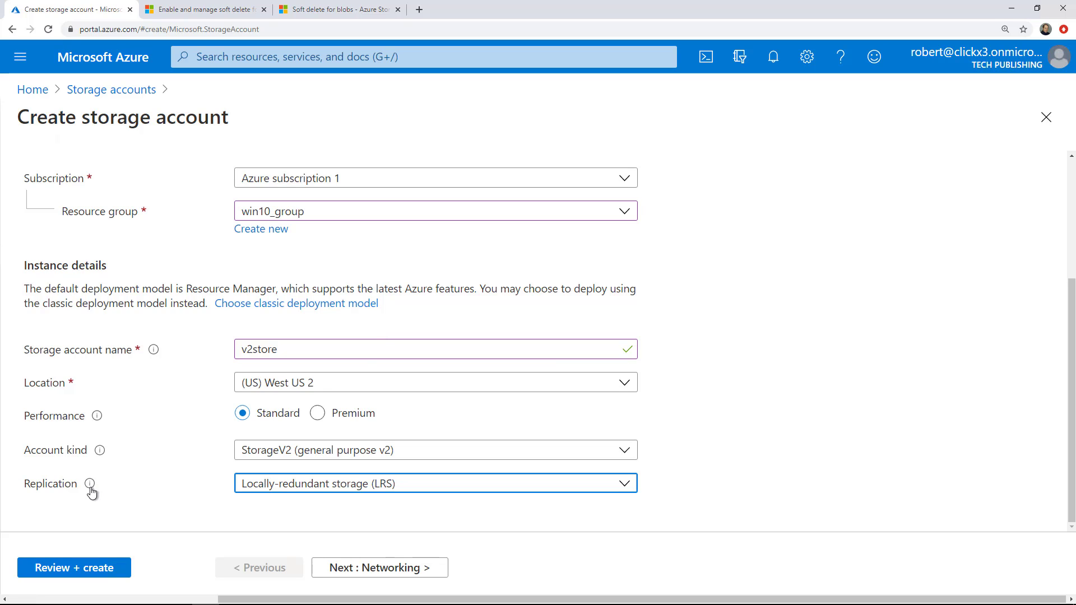
mouse_move(90, 484)
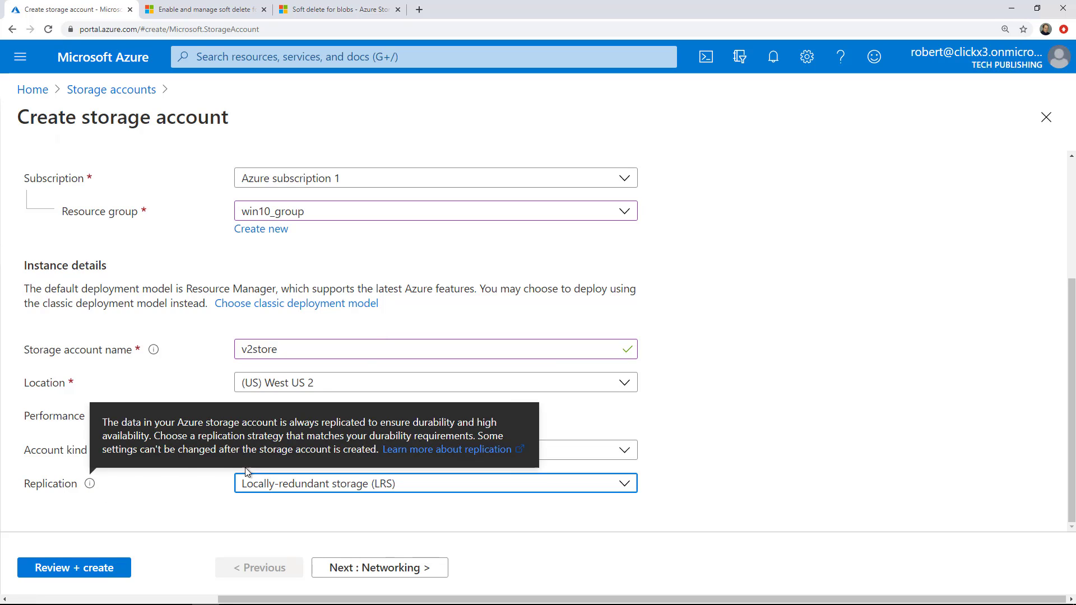
mouse_move(575, 530)
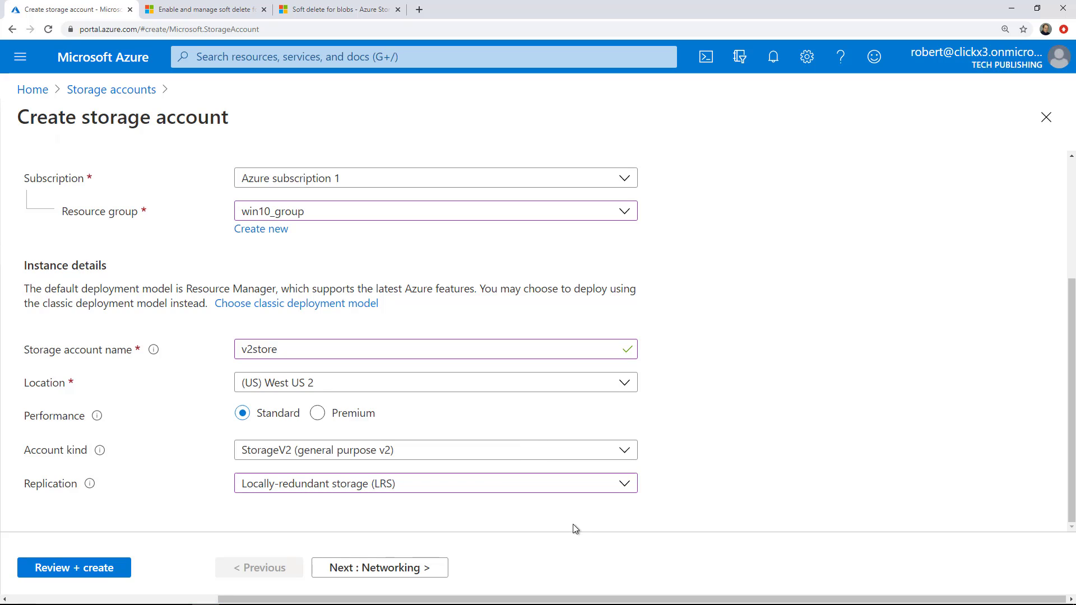
mouse_move(379, 568)
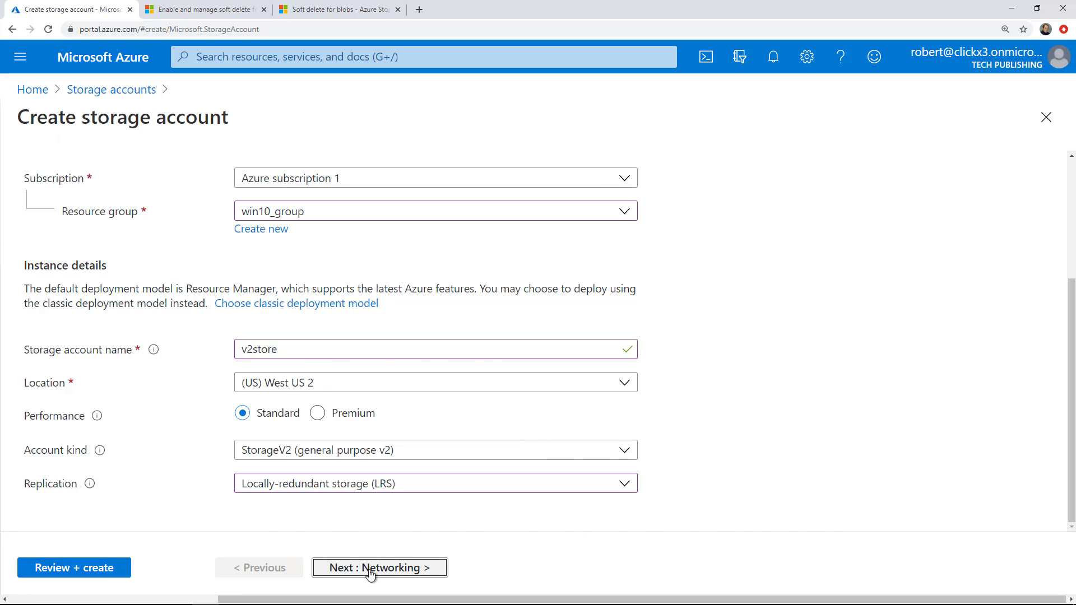
On the Networking step, try selected networks then keep Public endpoint (all networks)
left_click(379, 567)
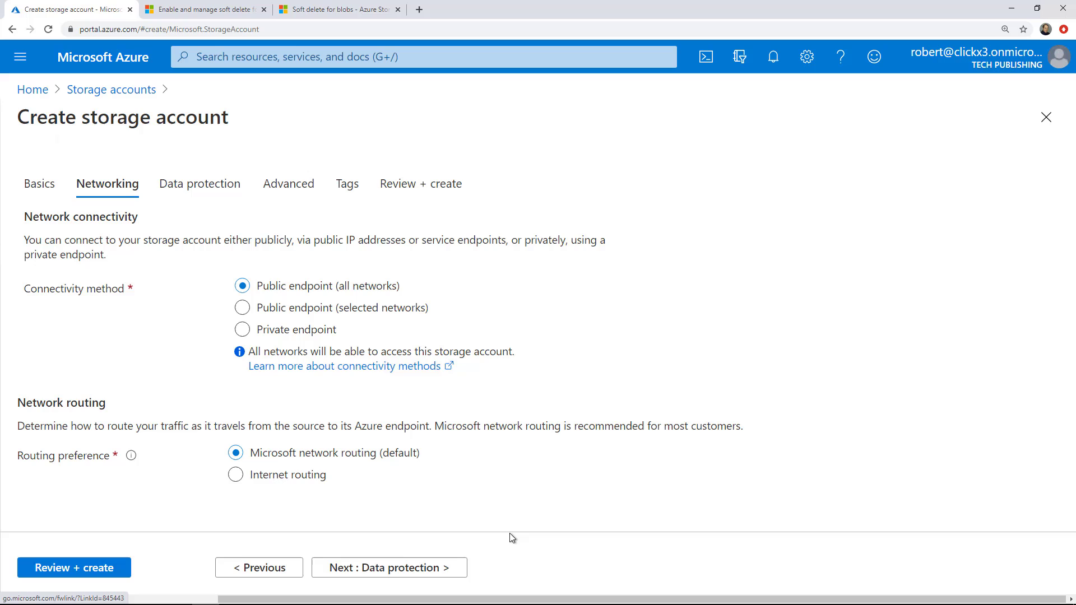
mouse_move(405, 419)
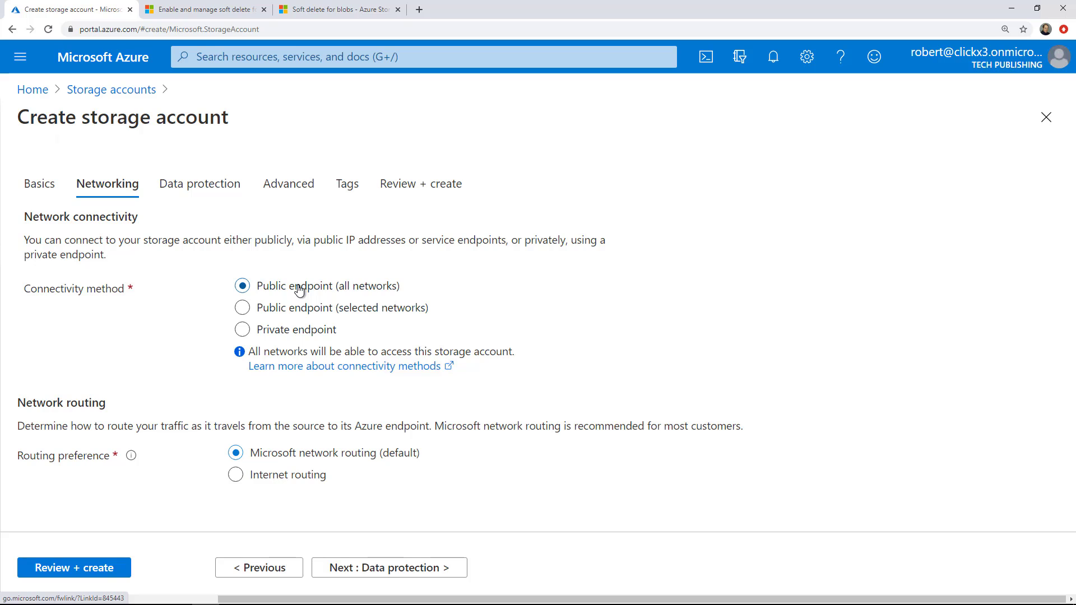
mouse_move(527, 312)
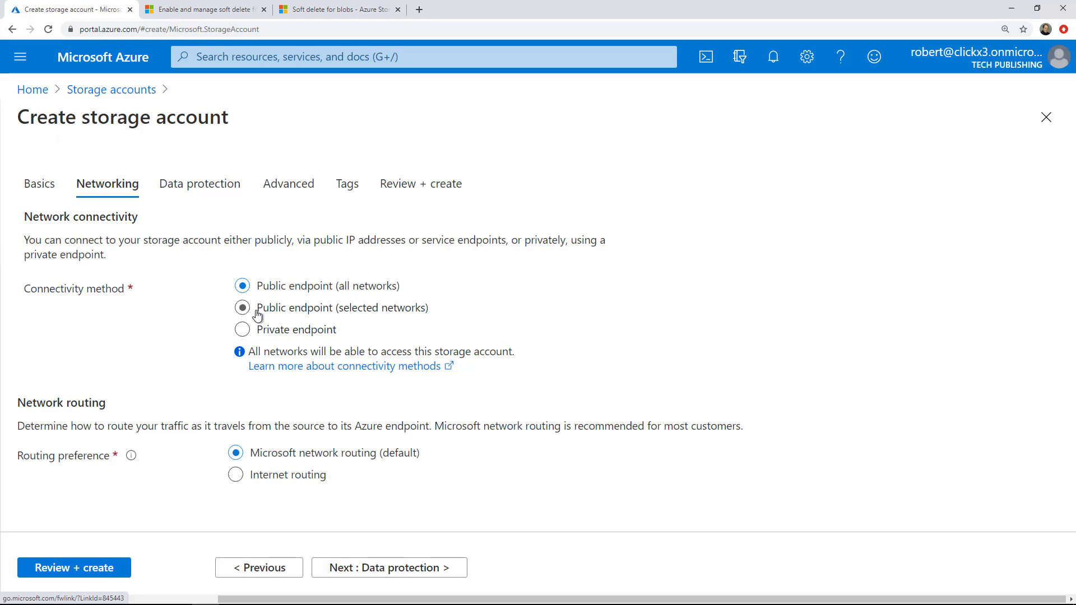
left_click(243, 307)
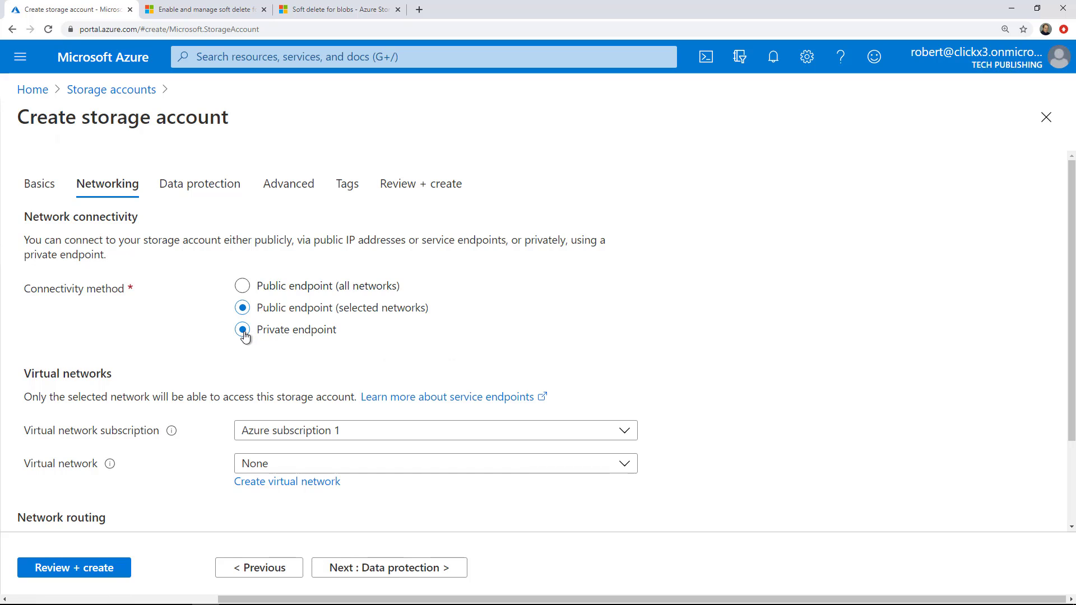
left_click(243, 286)
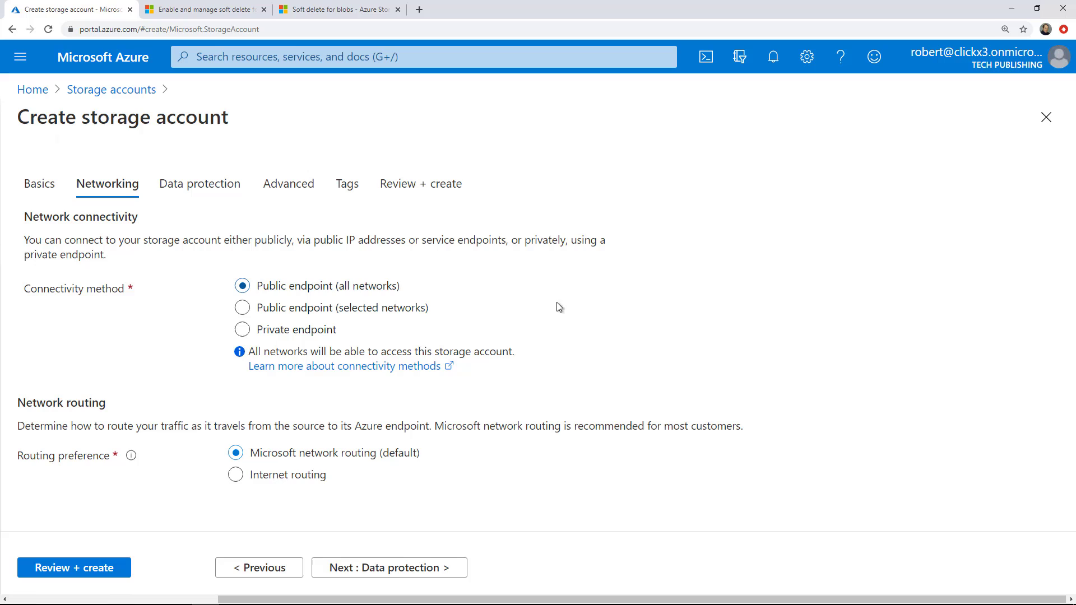
mouse_move(457, 475)
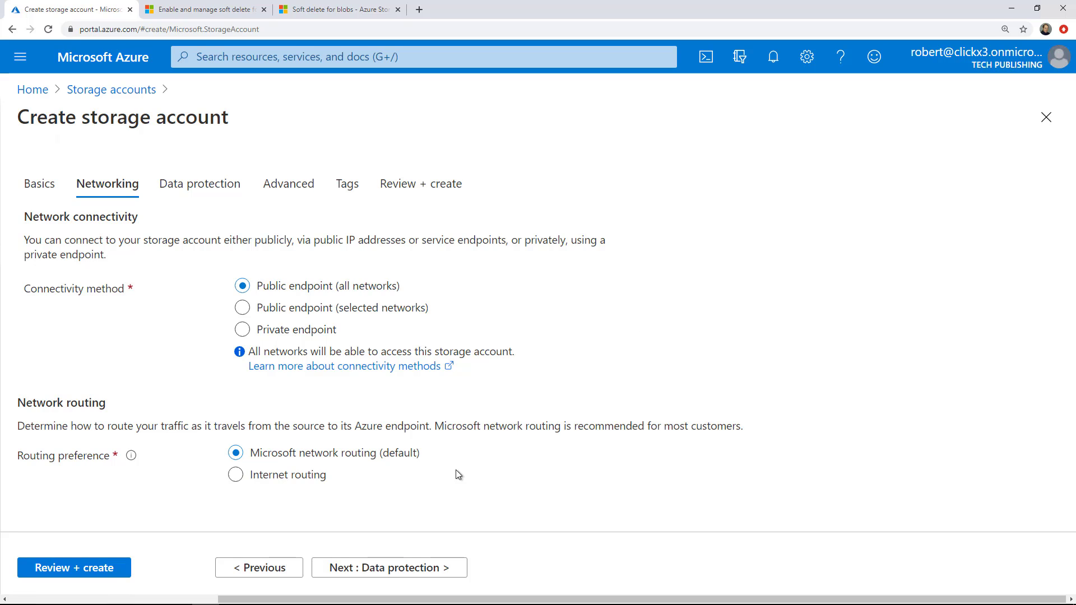
mouse_move(395, 479)
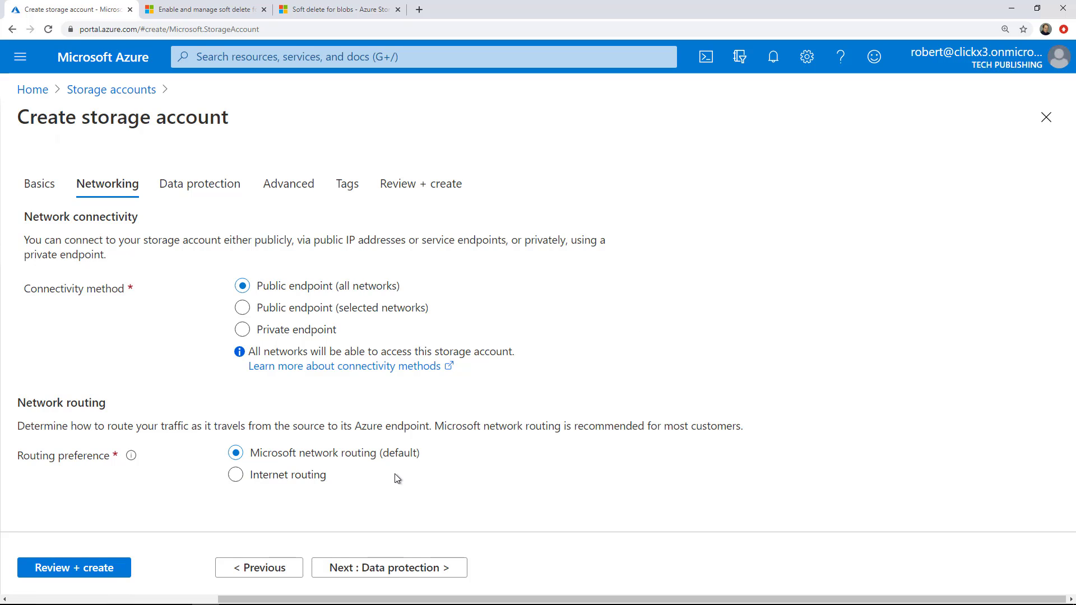
mouse_move(405, 502)
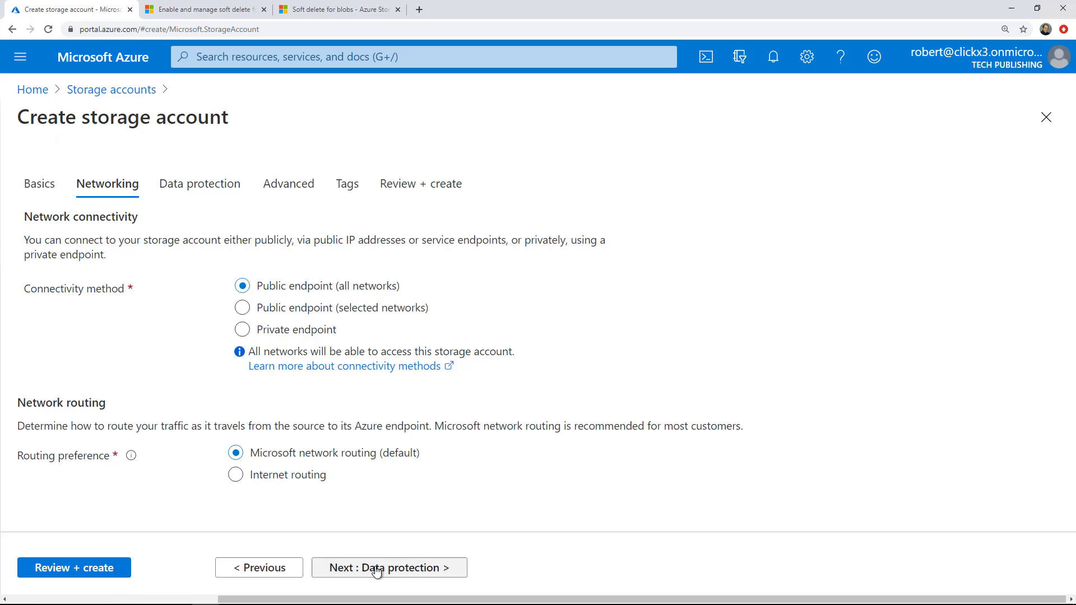
On the Data protection step, leave blob soft delete off and all recovery and tracking options unchecked
left_click(389, 567)
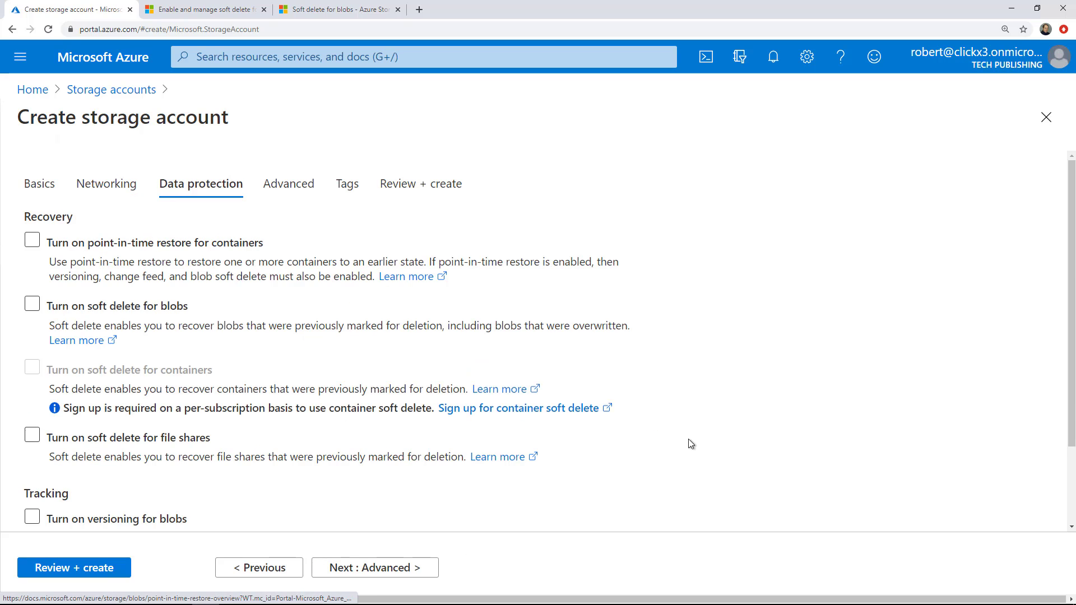
left_click(31, 305)
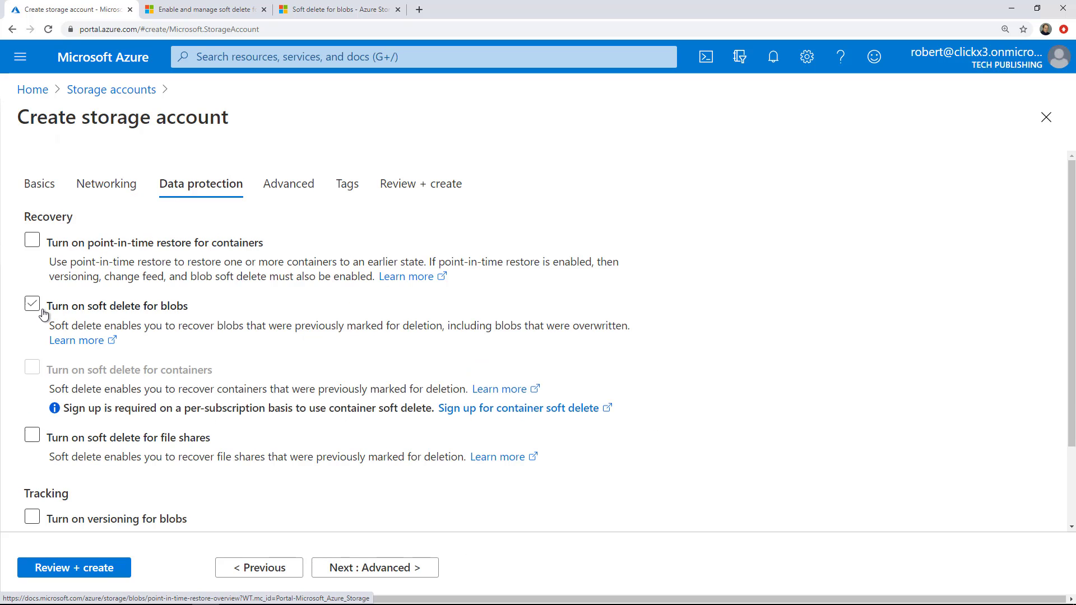
left_click(31, 305)
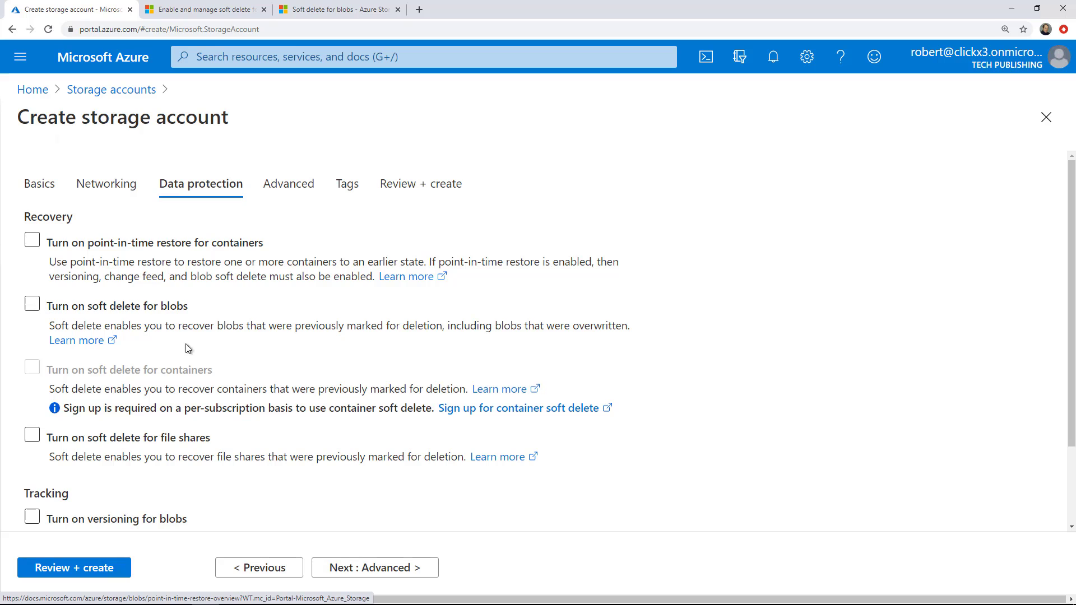
mouse_move(233, 354)
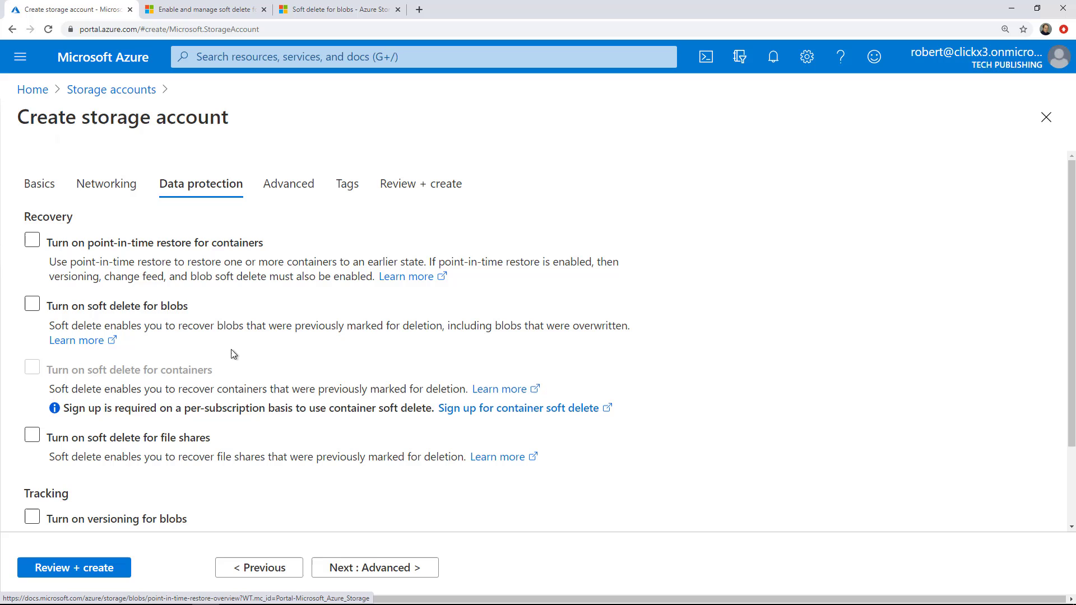
mouse_move(592, 519)
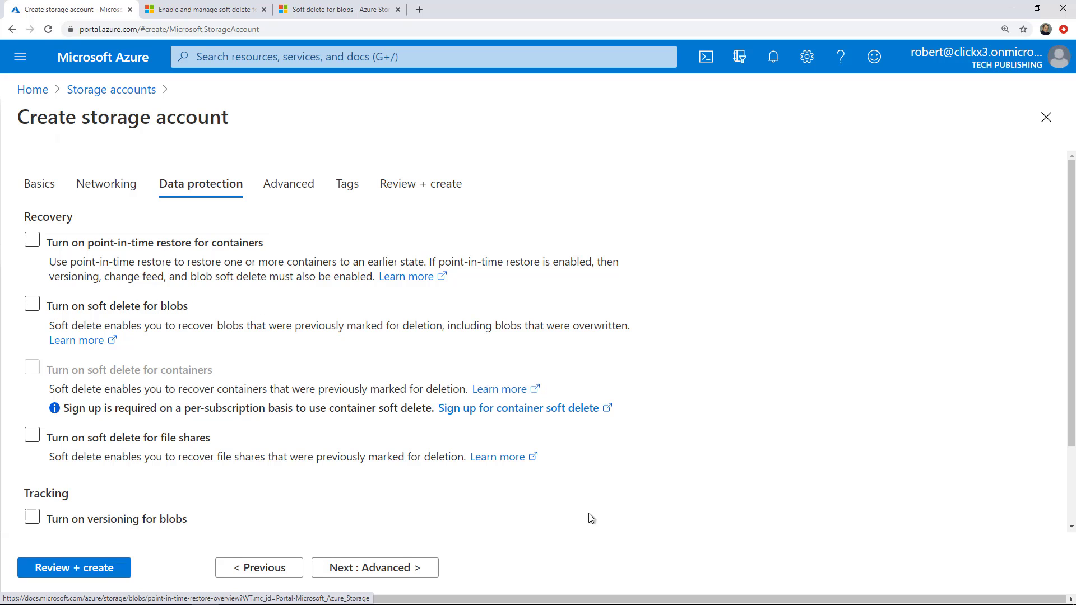
scroll("down", 3)
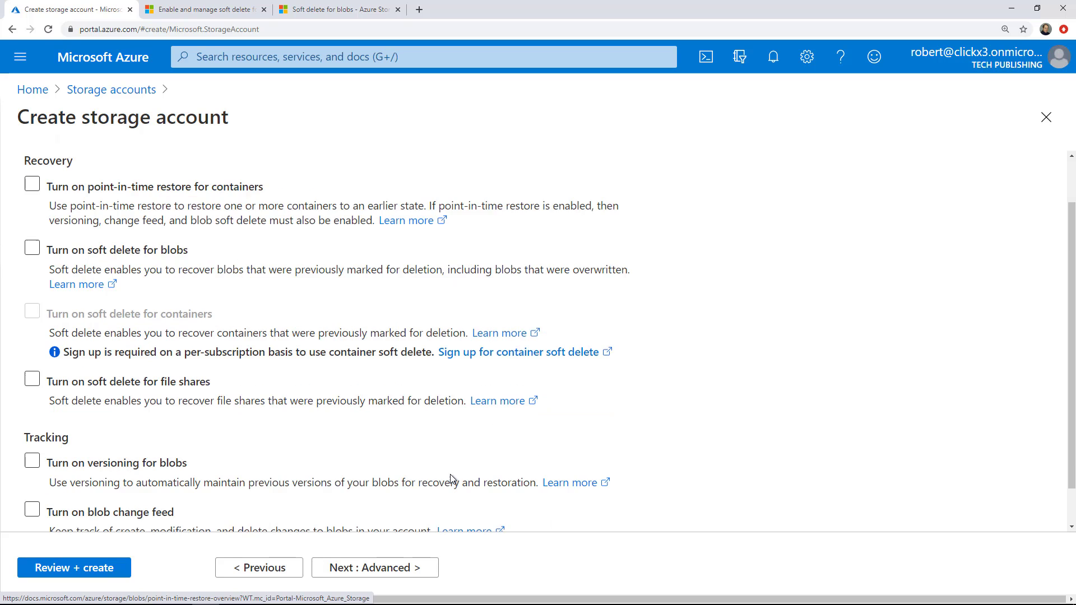
scroll("down", 3)
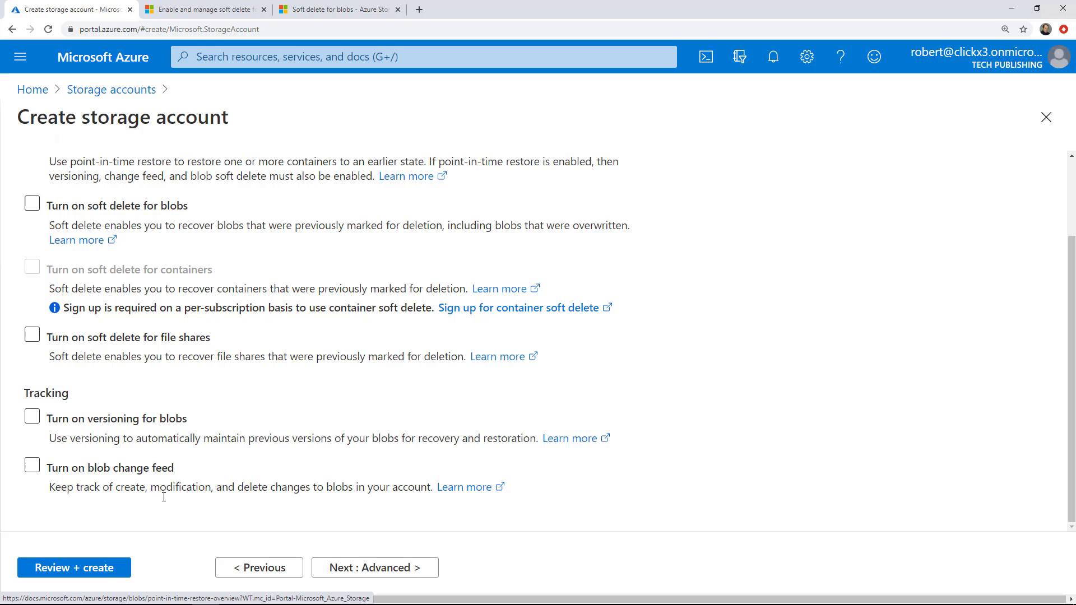
mouse_move(374, 567)
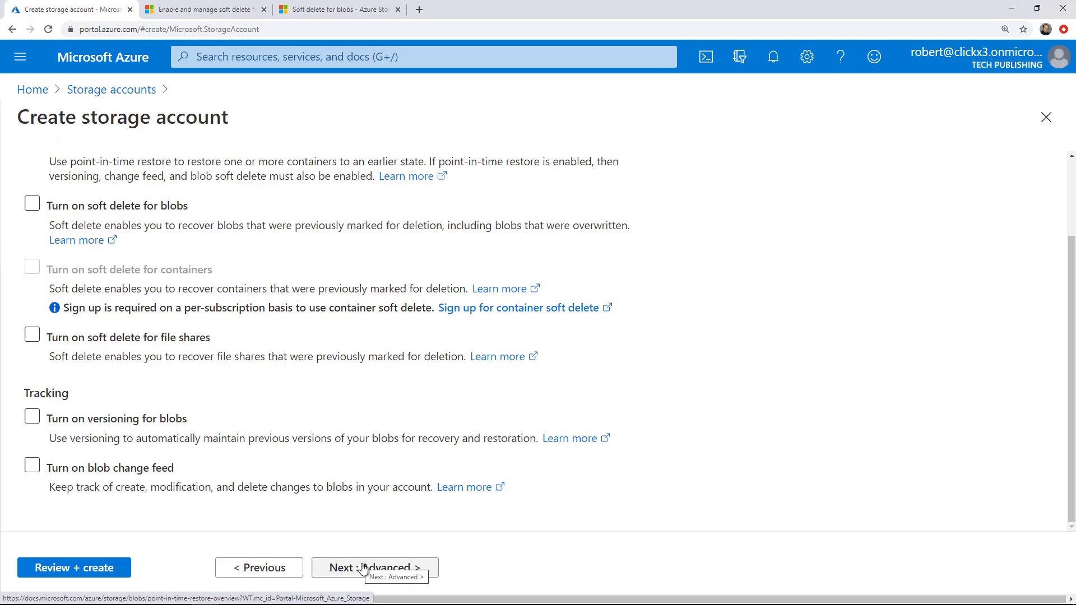
mouse_move(316, 549)
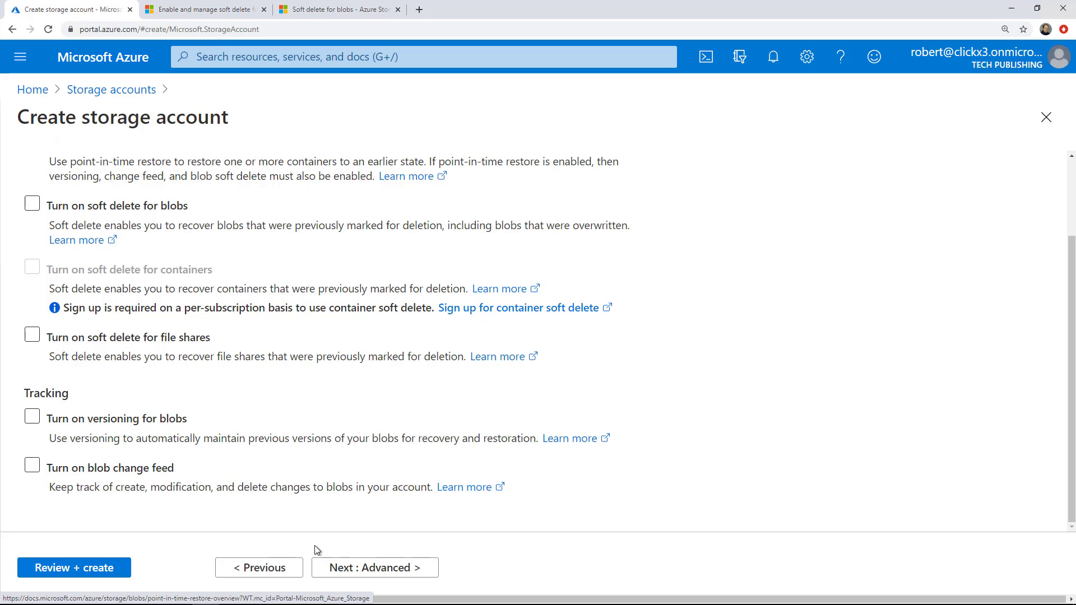
mouse_move(357, 567)
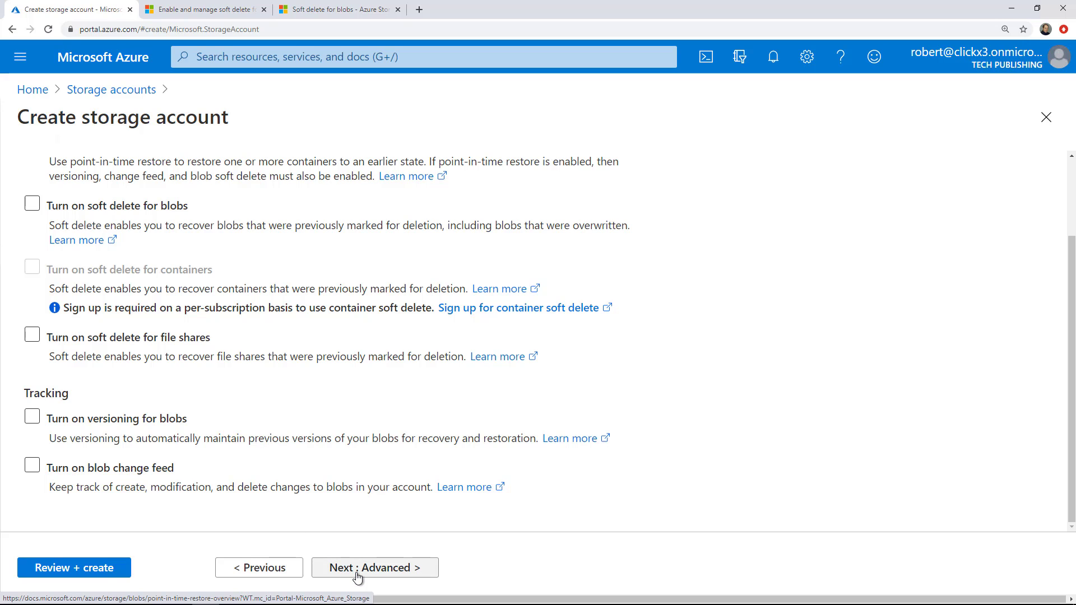
left_click(374, 567)
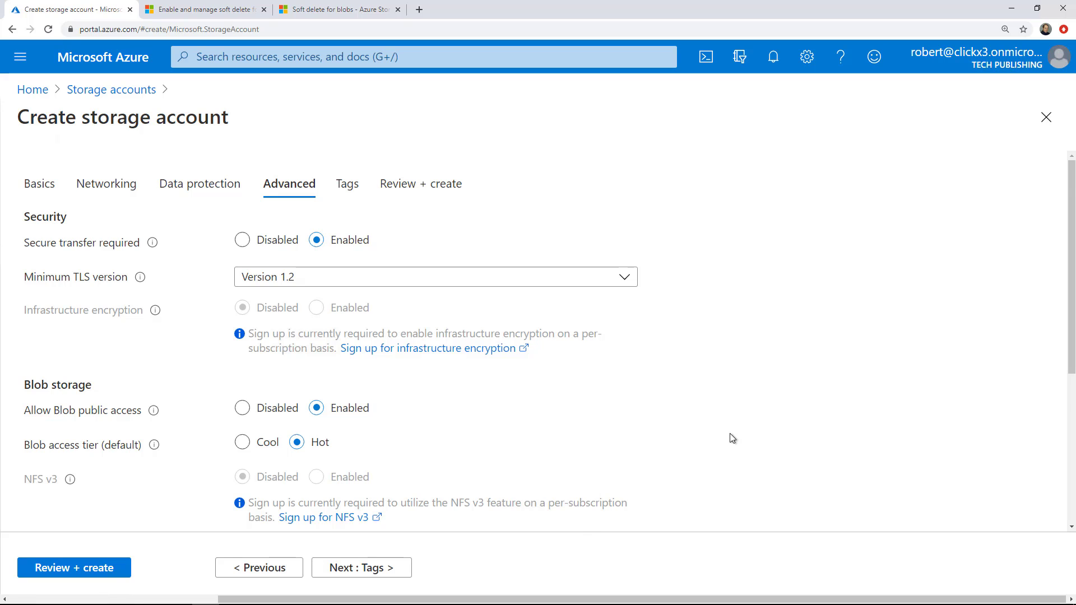
On the Advanced step, keep minimum TLS version 1.2 and set the blob access tier to Cool
scroll("down", 3)
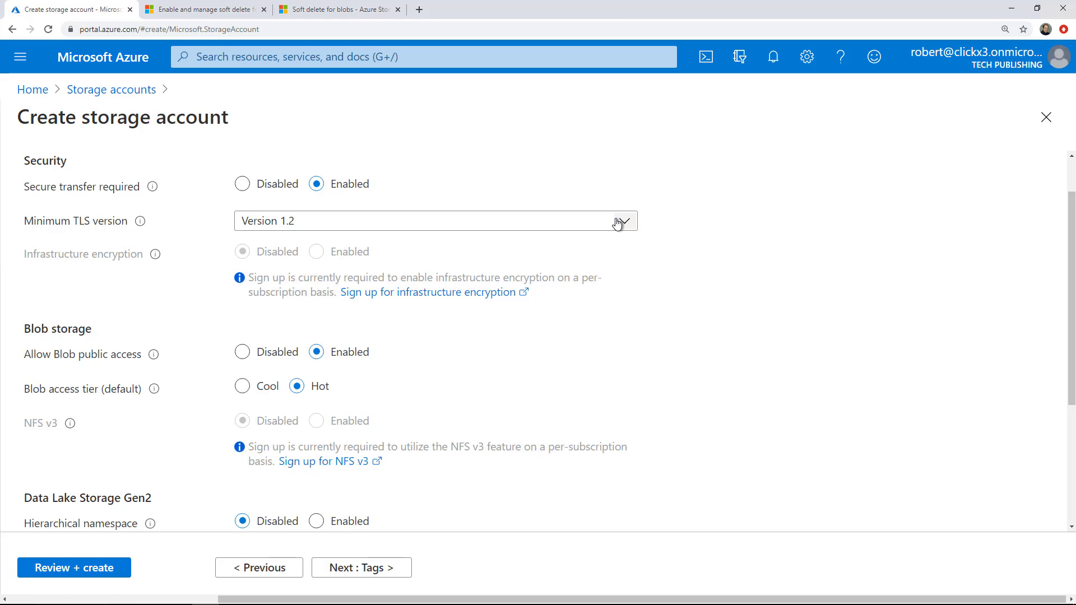
left_click(435, 221)
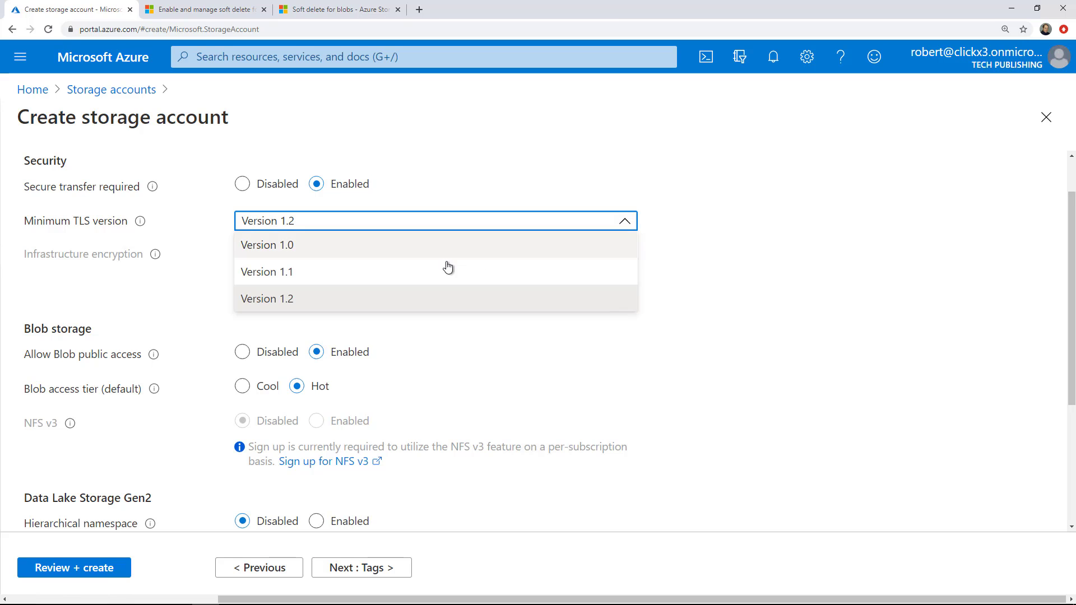
mouse_move(472, 259)
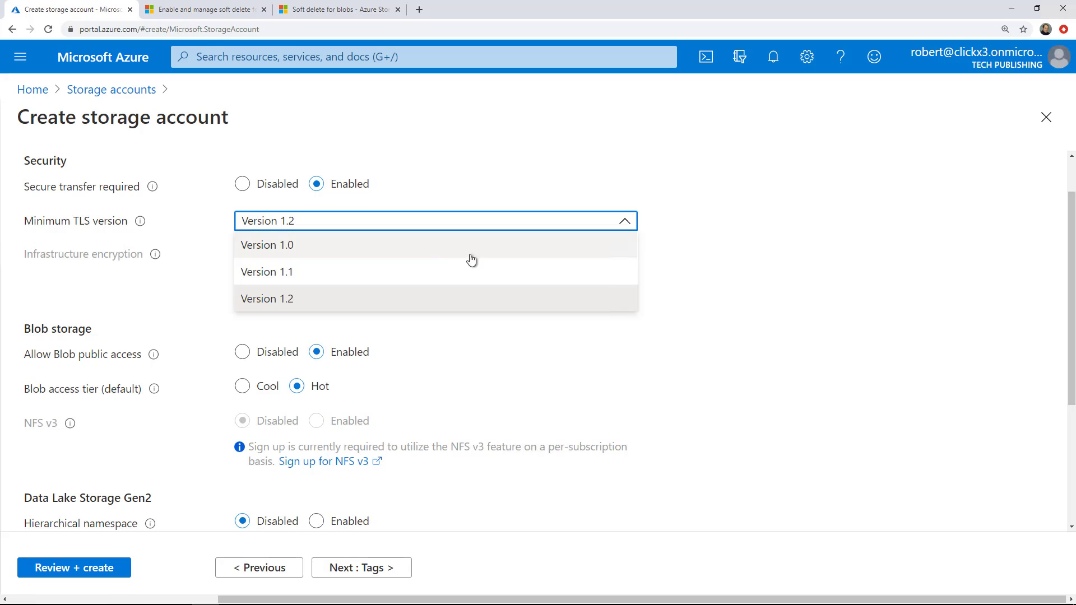
mouse_move(600, 307)
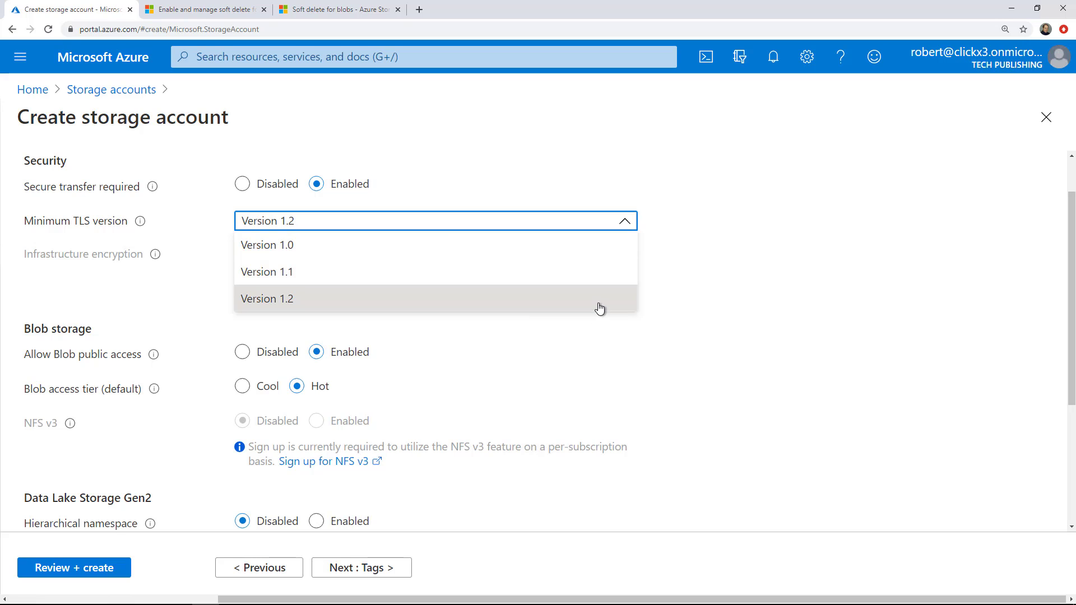
left_click(267, 298)
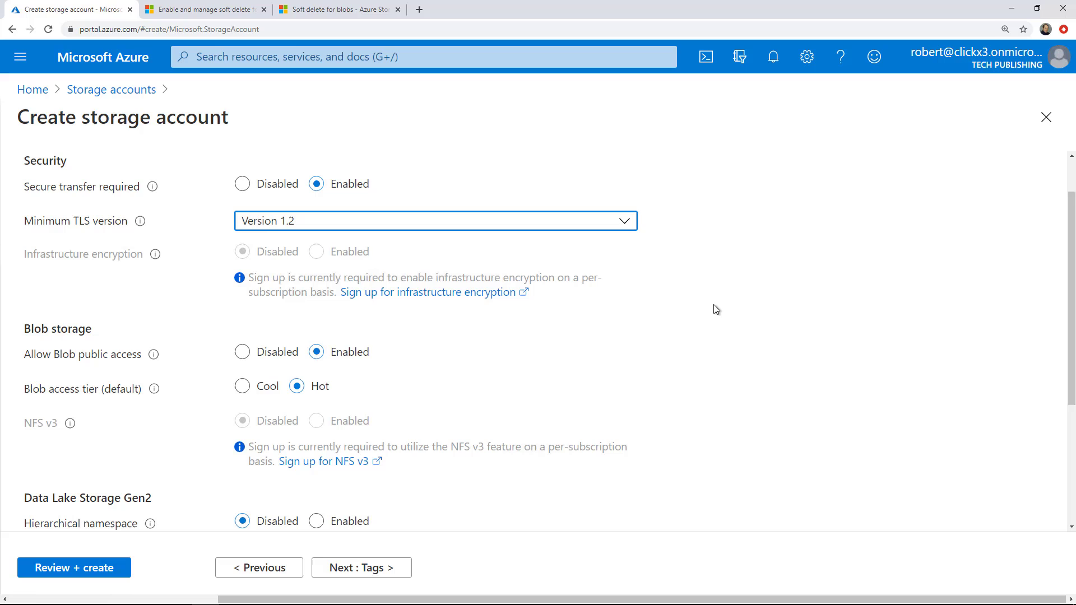
mouse_move(742, 301)
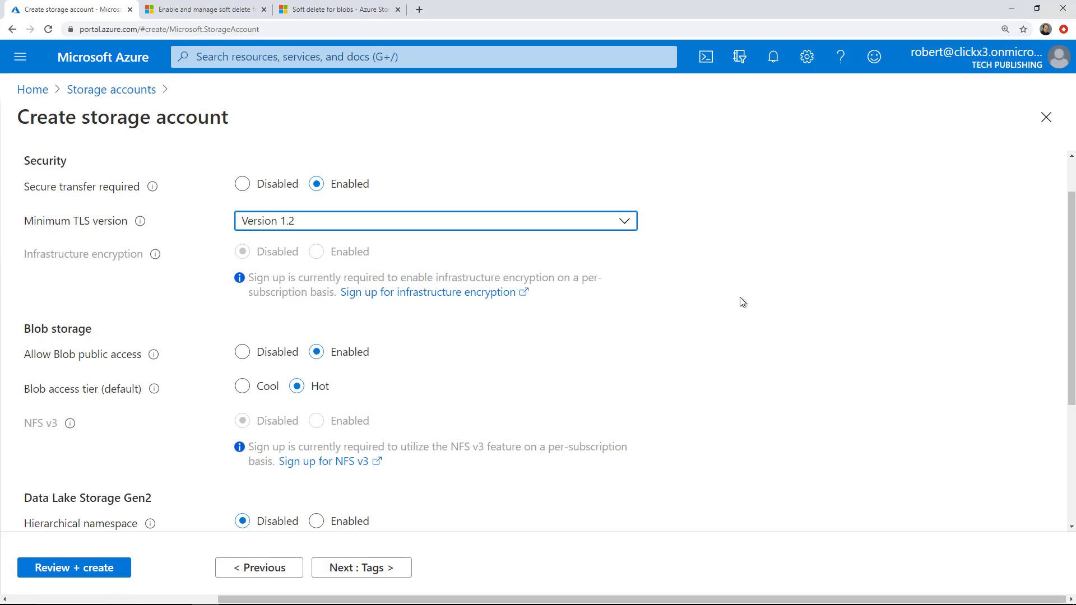
mouse_move(734, 301)
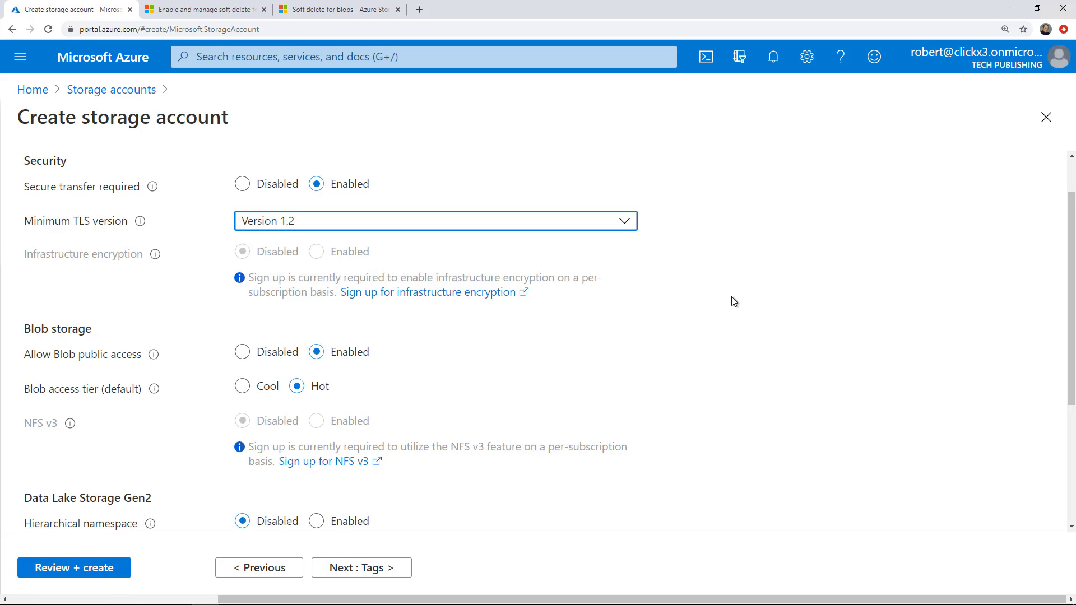
scroll("down", 3)
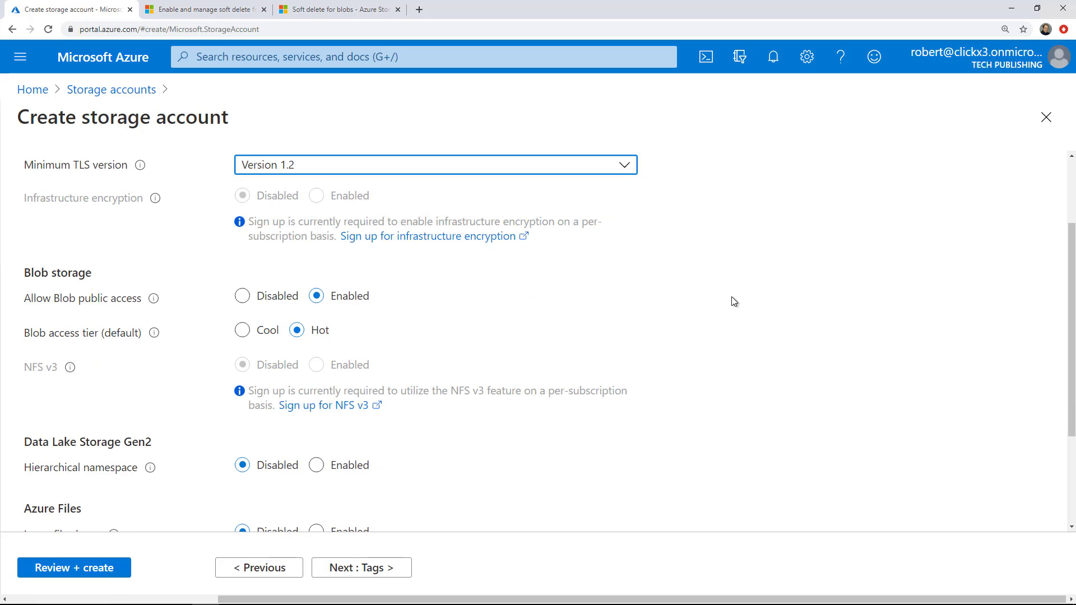
scroll("down", 3)
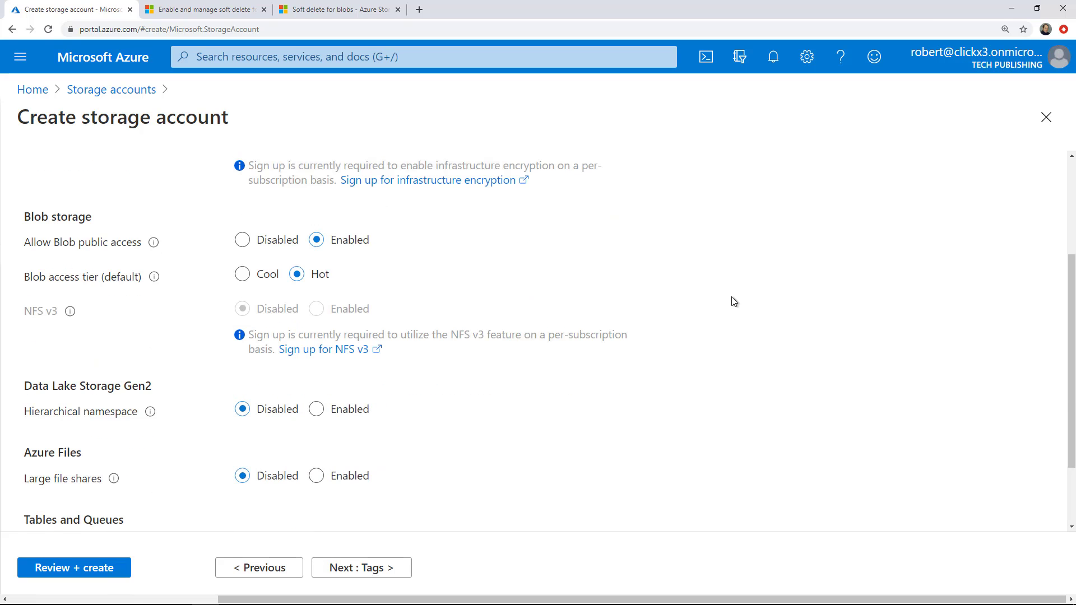
mouse_move(485, 280)
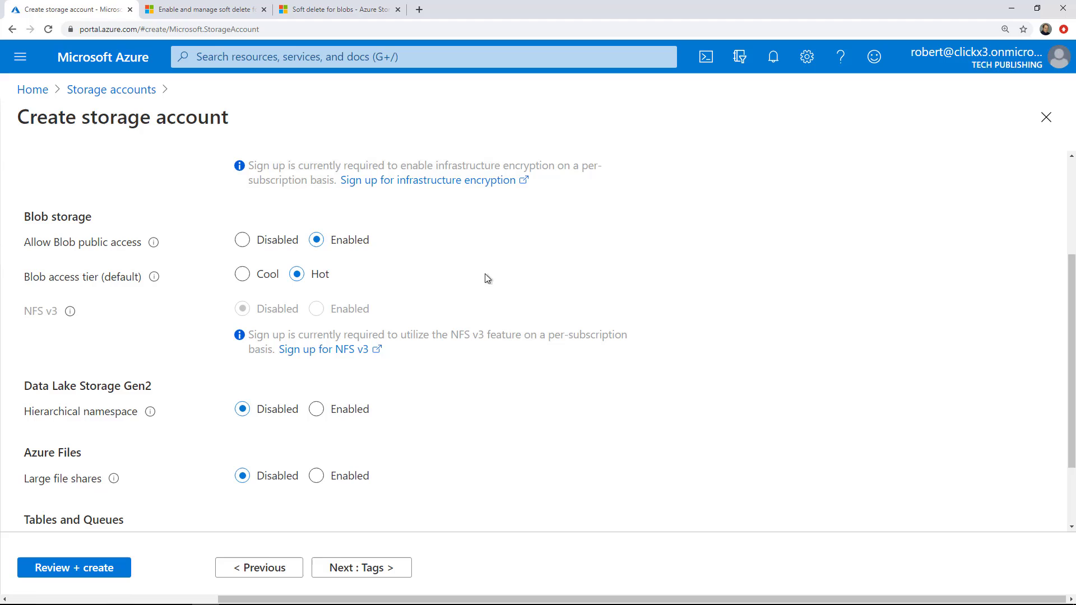
mouse_move(310, 322)
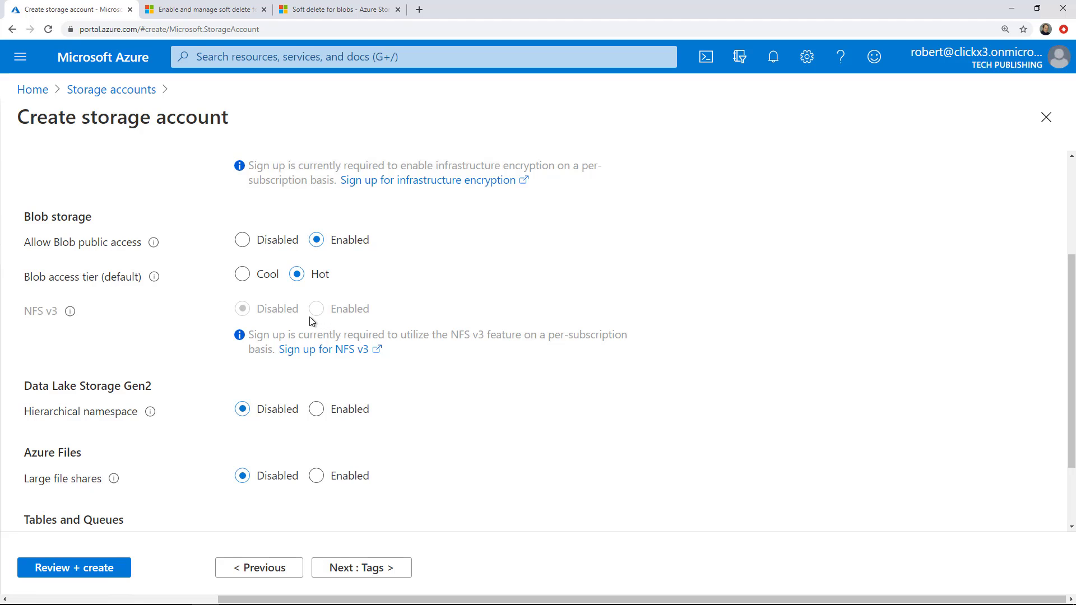
left_click(242, 274)
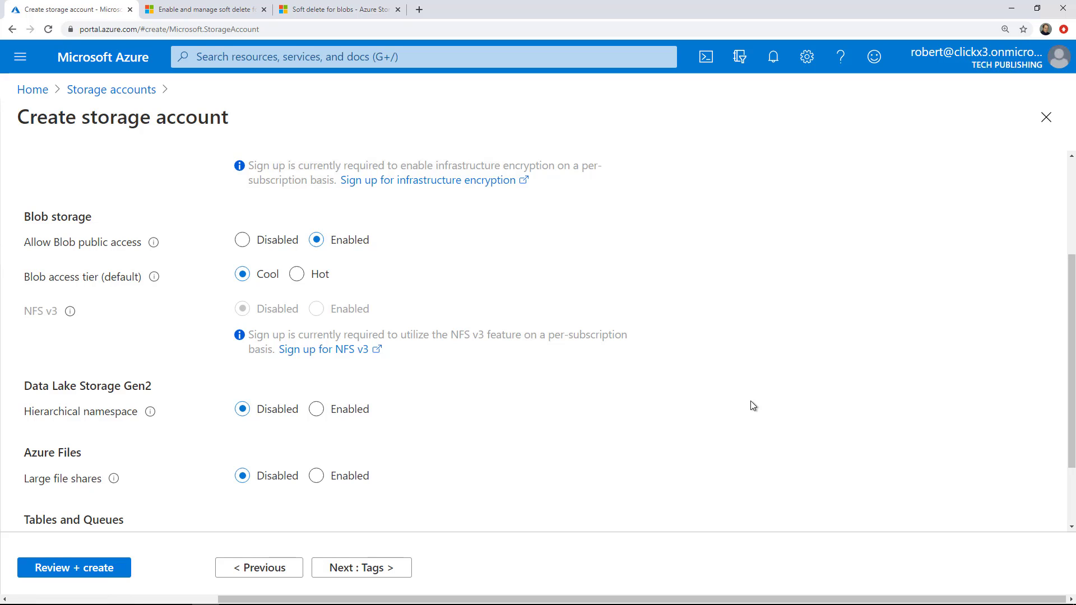
scroll("down", 3)
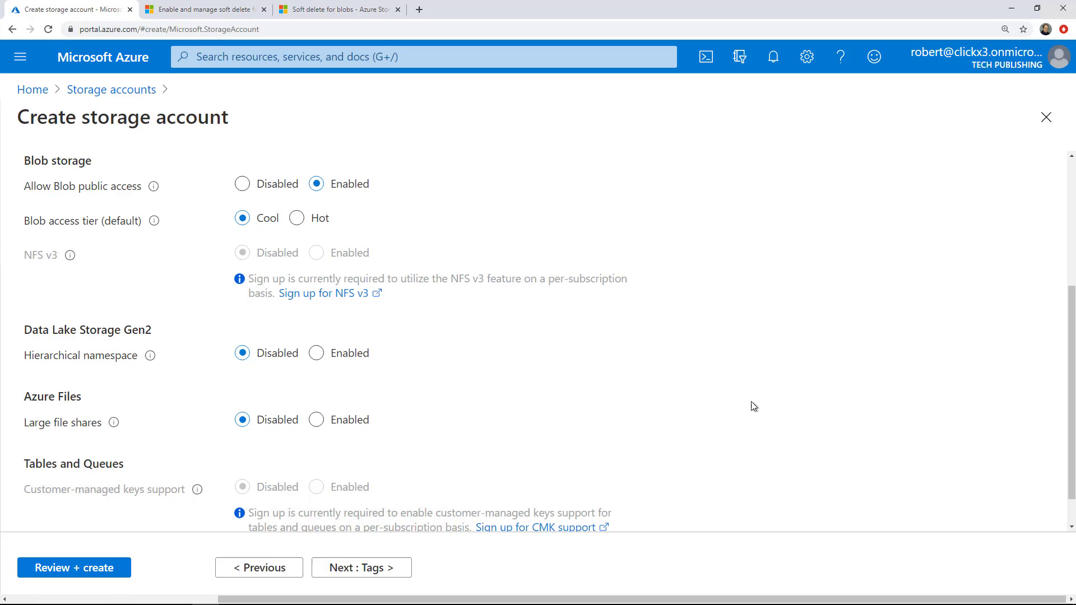
scroll("down", 3)
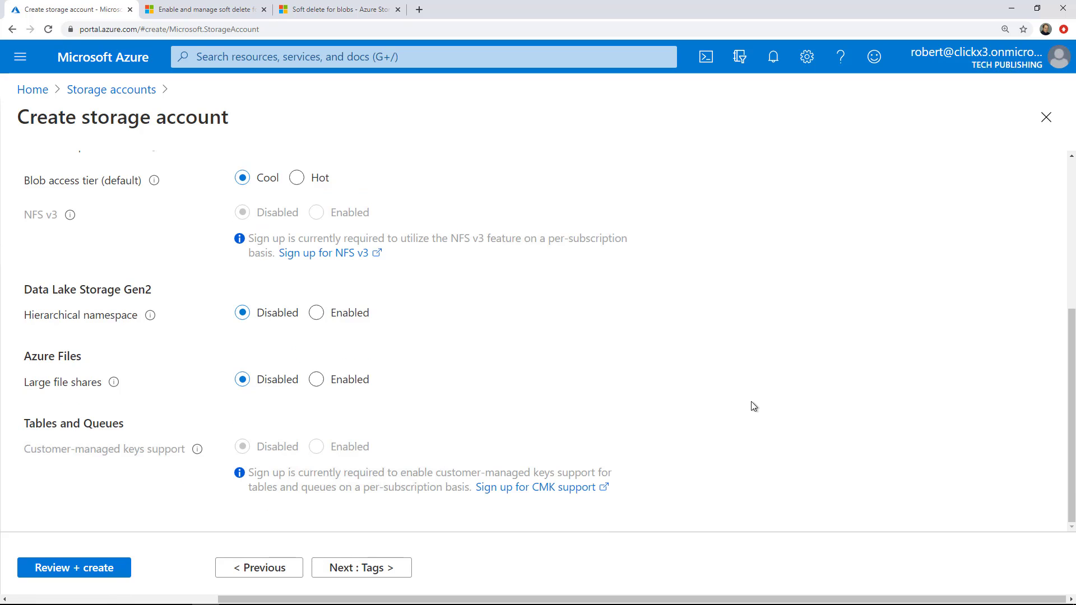
mouse_move(638, 415)
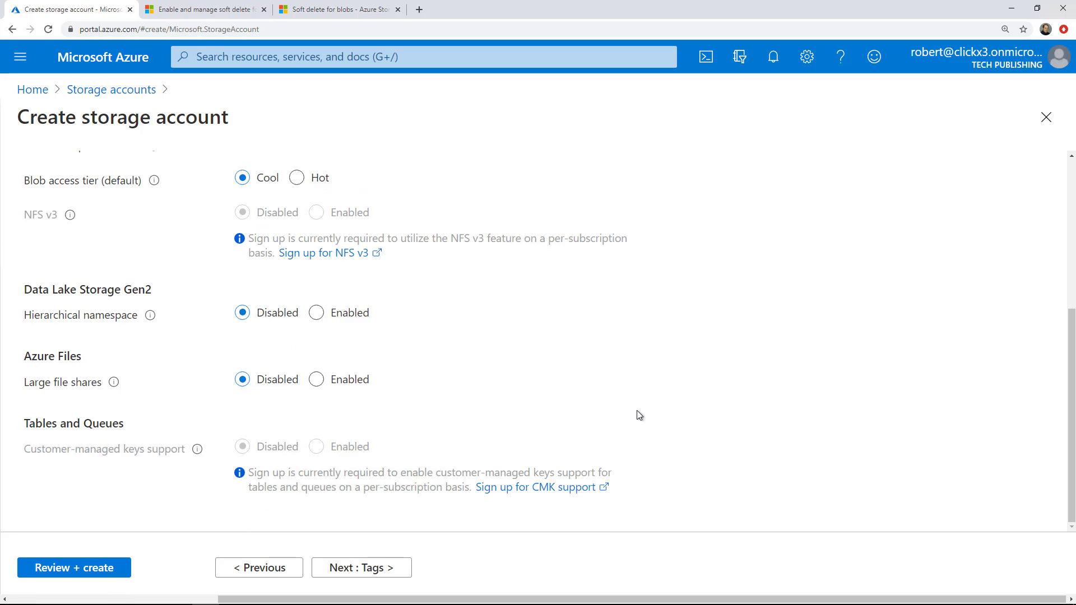
mouse_move(624, 413)
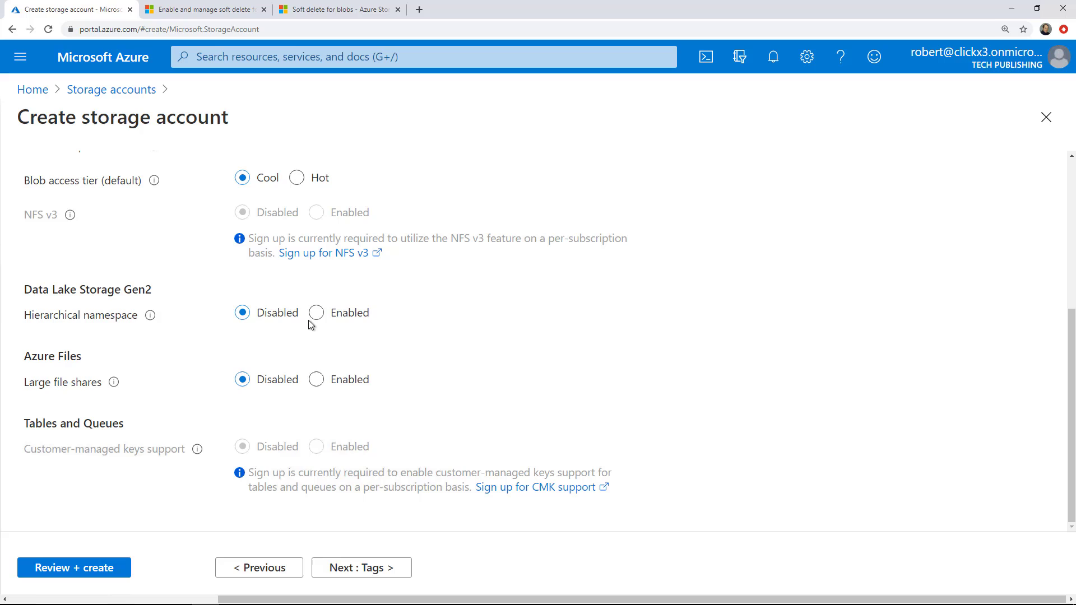
mouse_move(447, 326)
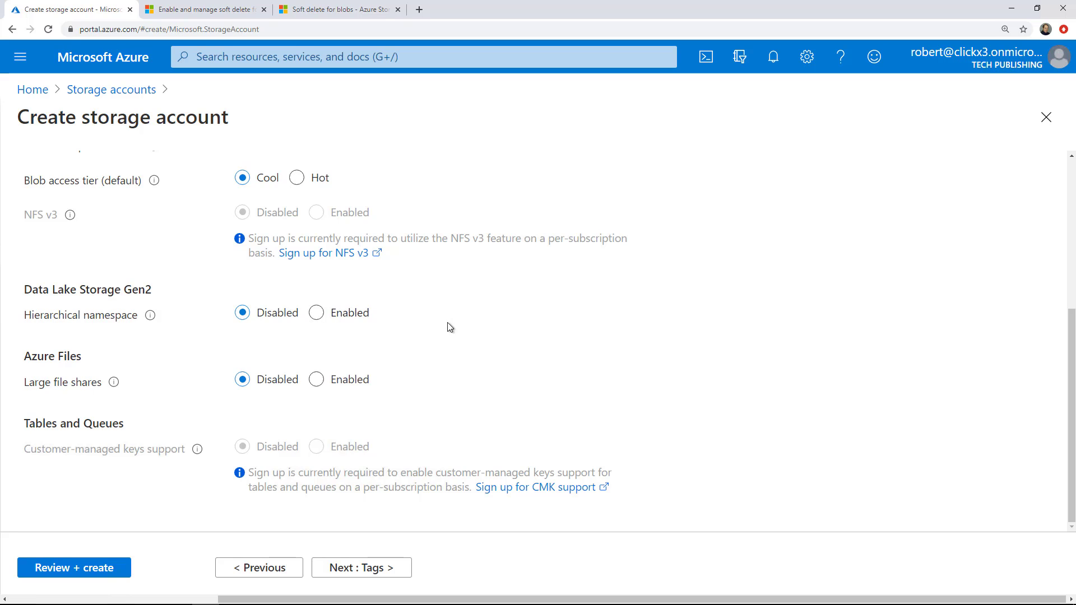
mouse_move(464, 336)
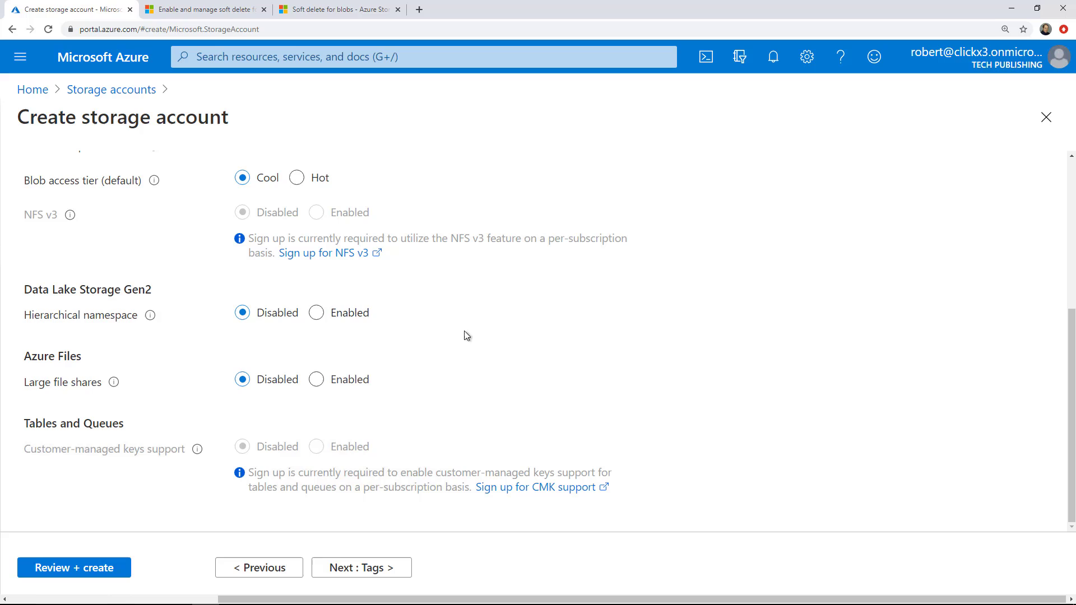
mouse_move(436, 388)
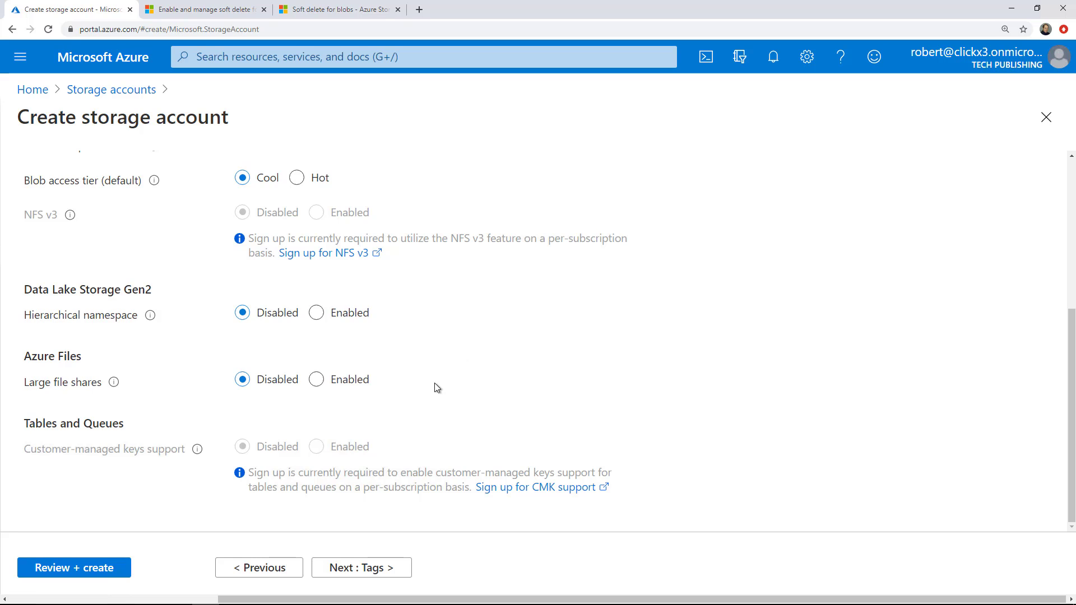
mouse_move(135, 396)
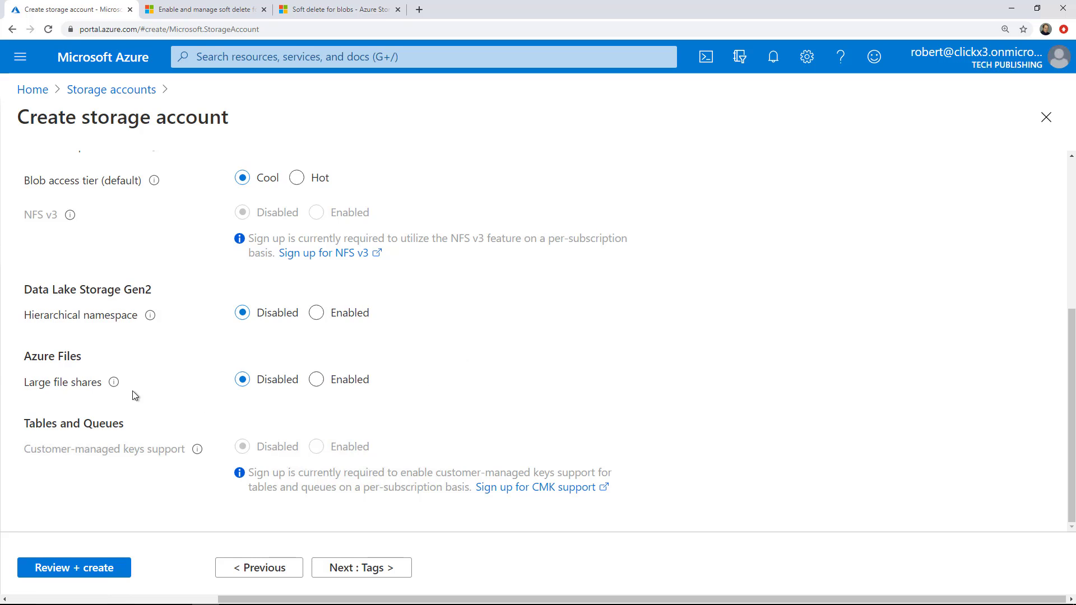
mouse_move(542, 406)
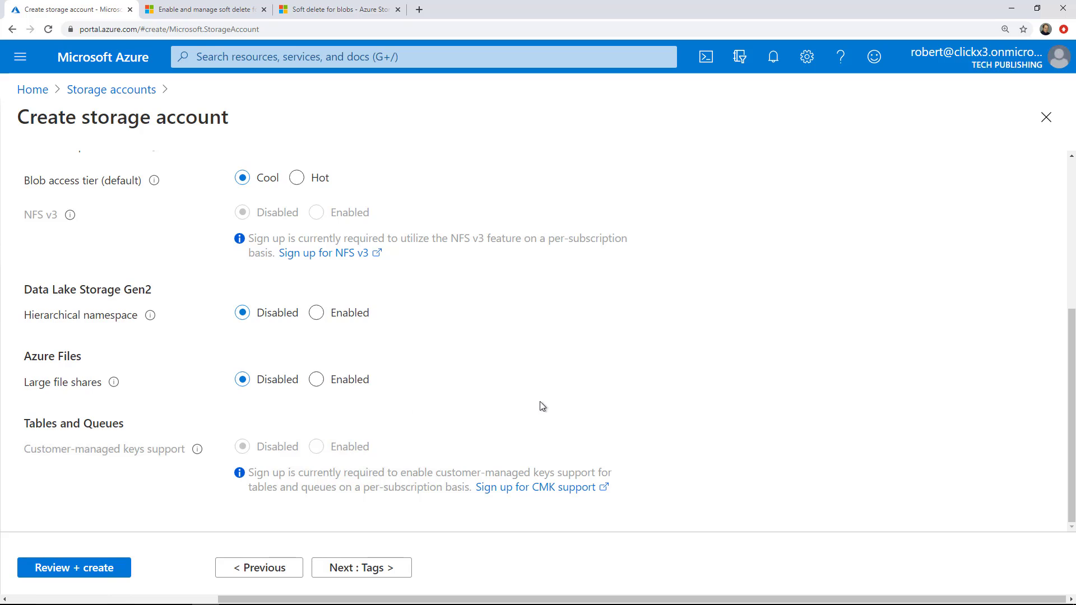
mouse_move(487, 360)
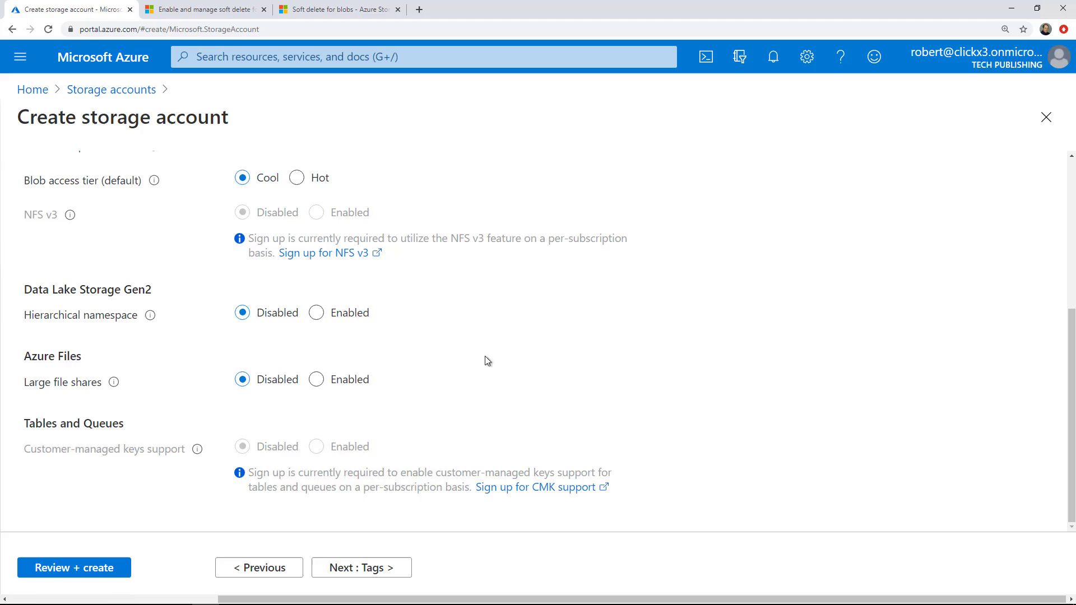
mouse_move(524, 365)
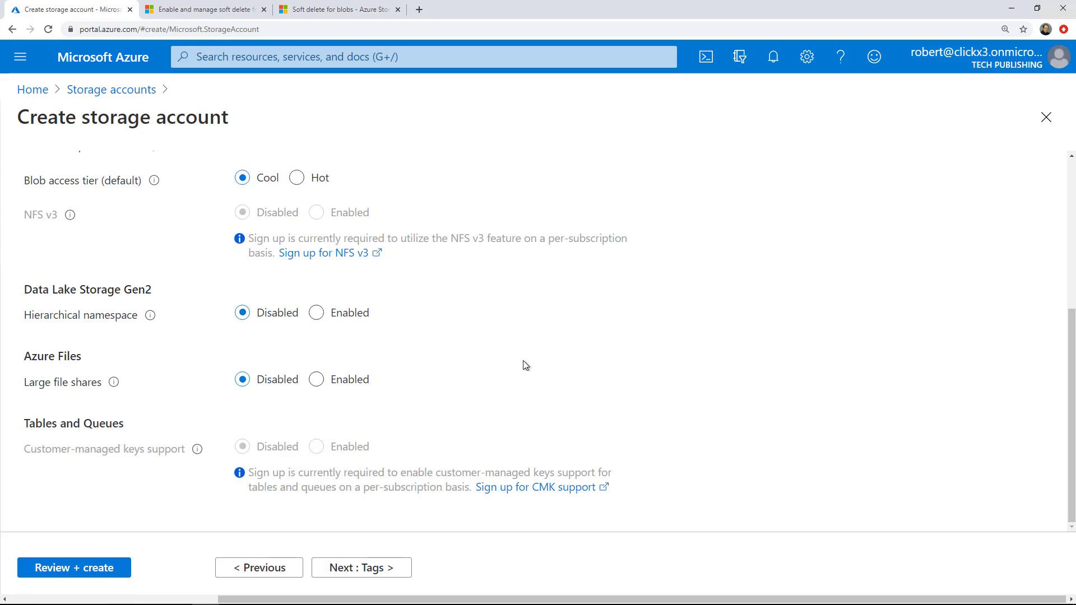
mouse_move(328, 514)
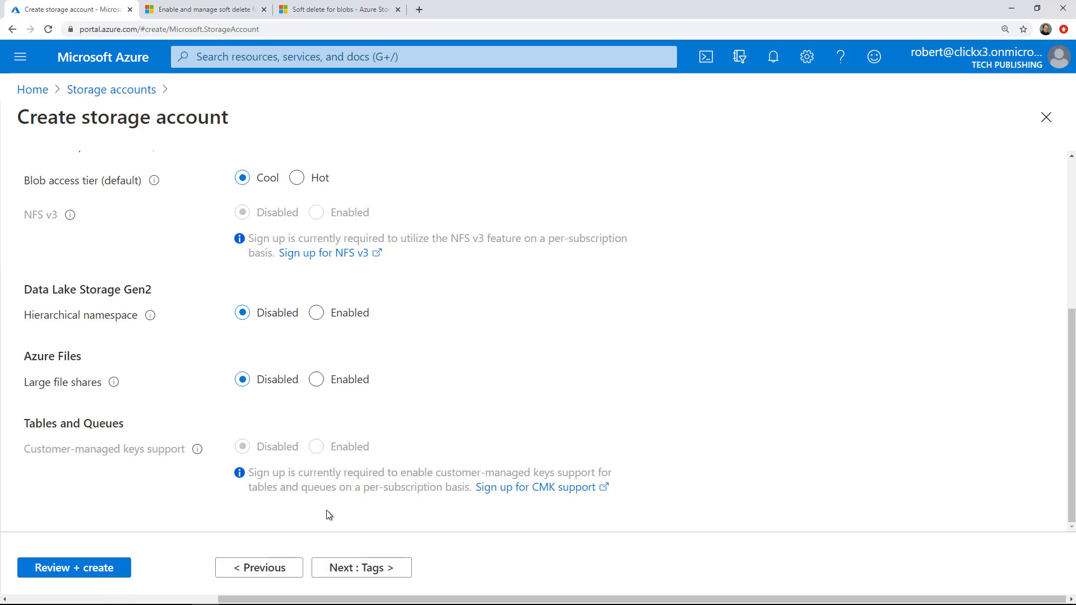
Move to the Tags step, leaving Name and Value blank
left_click(361, 568)
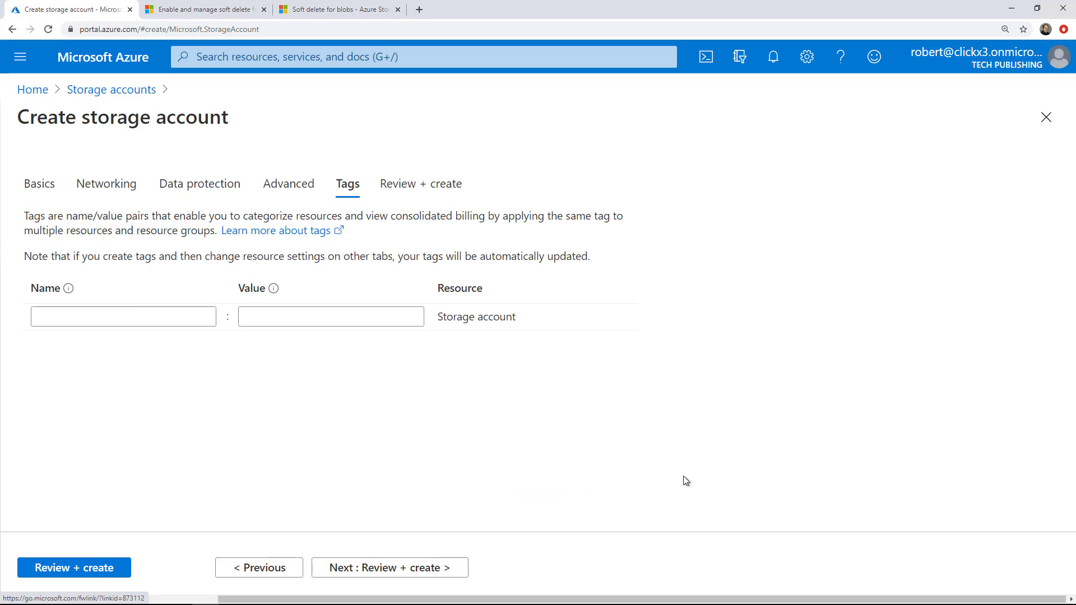
mouse_move(435, 451)
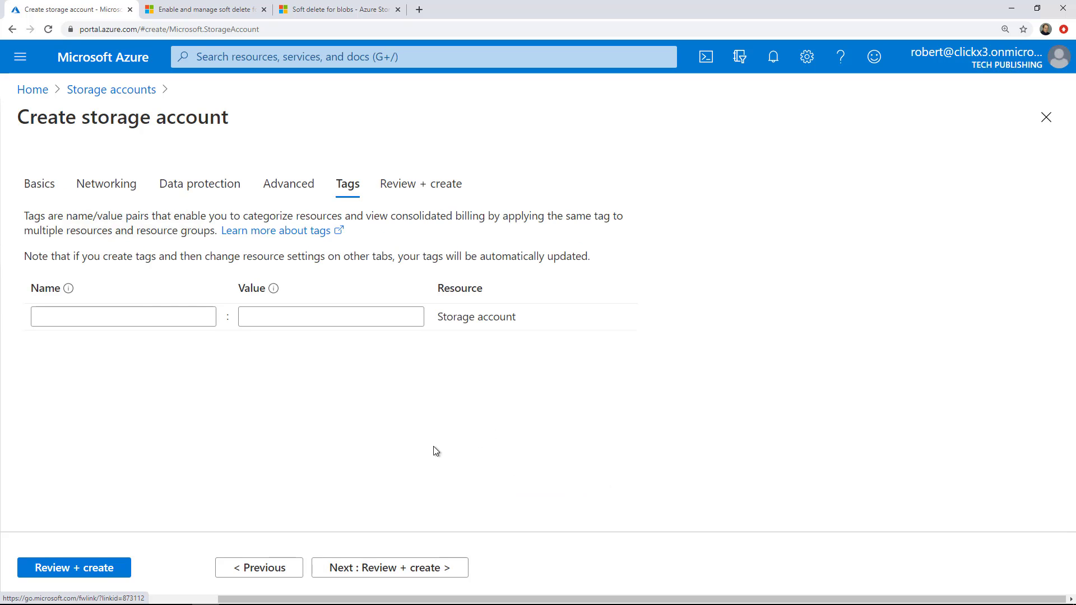
mouse_move(347, 463)
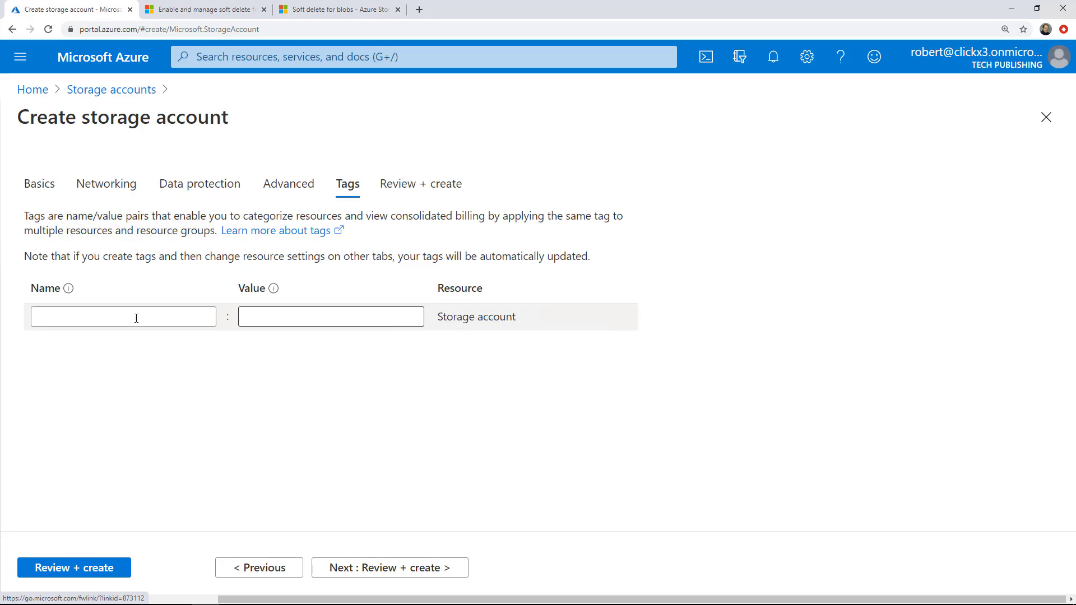
mouse_move(459, 459)
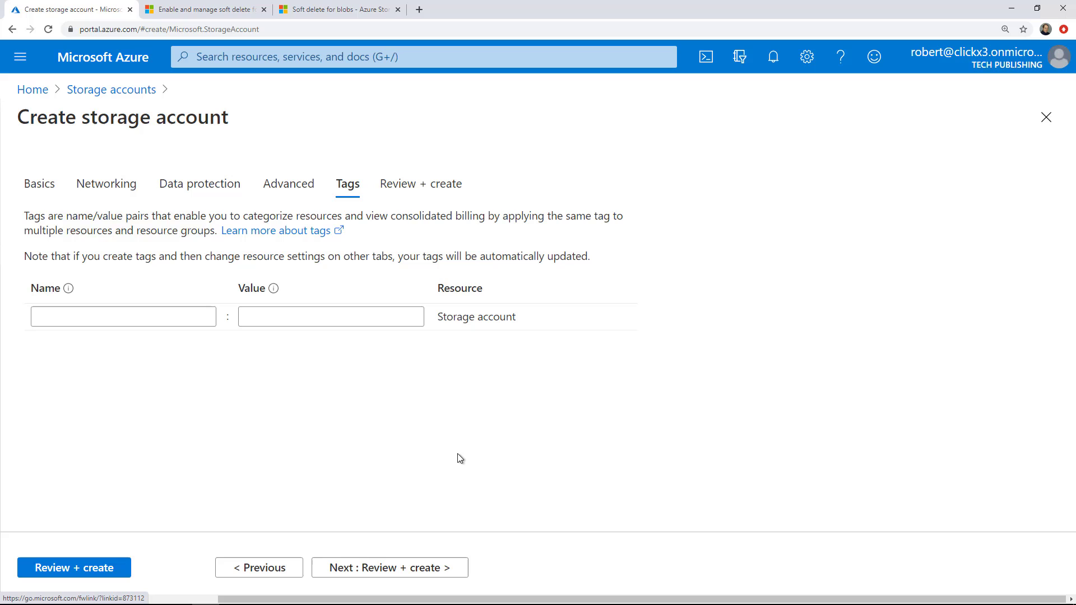
mouse_move(675, 475)
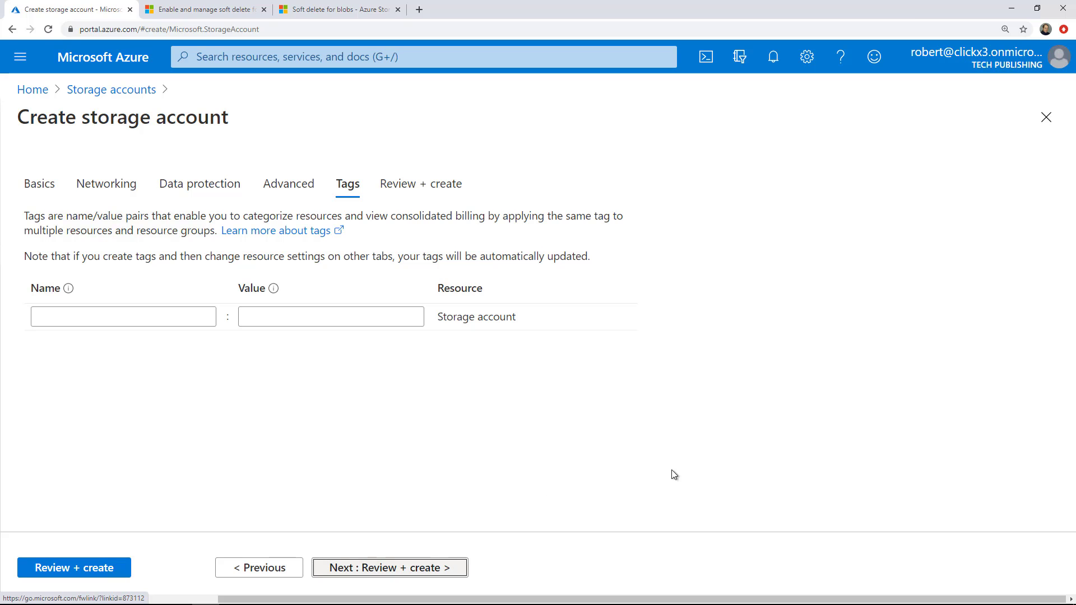
Review the validated v2store summary and submit creation of the storage account
left_click(389, 568)
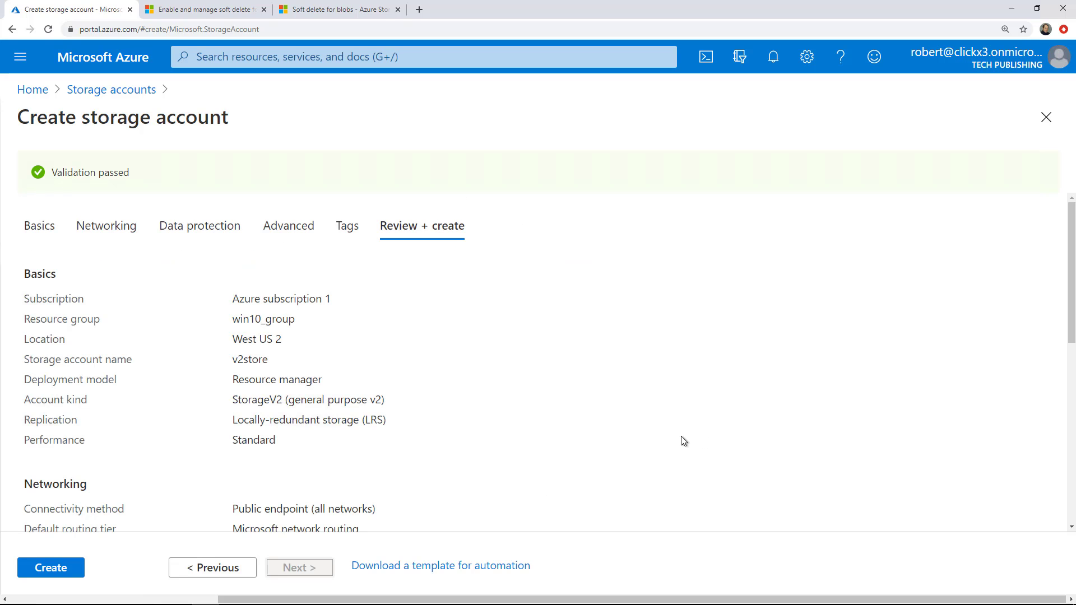
mouse_move(125, 424)
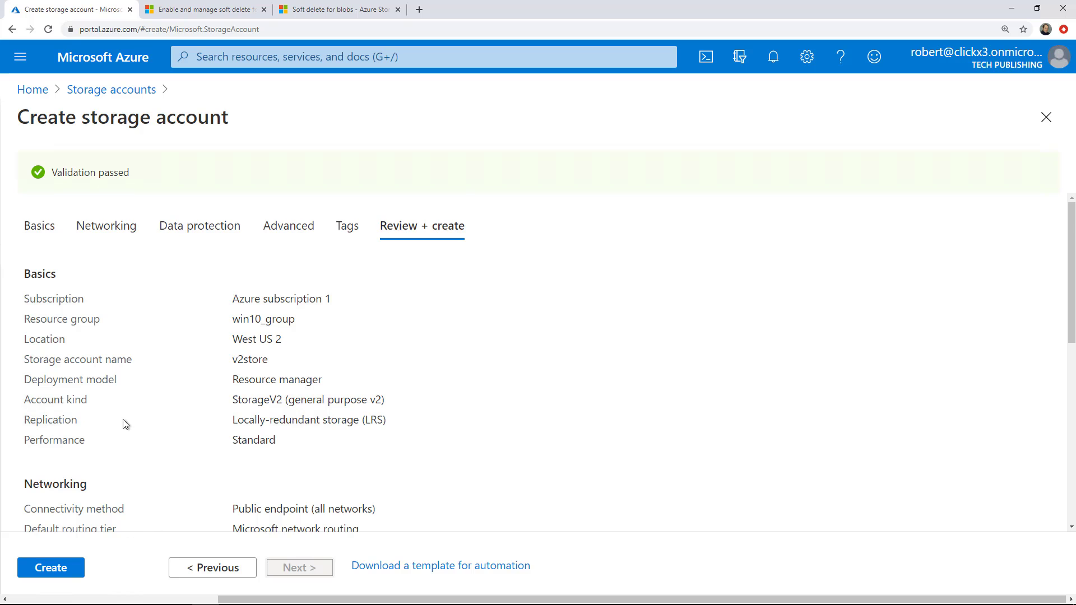
scroll("down", 3)
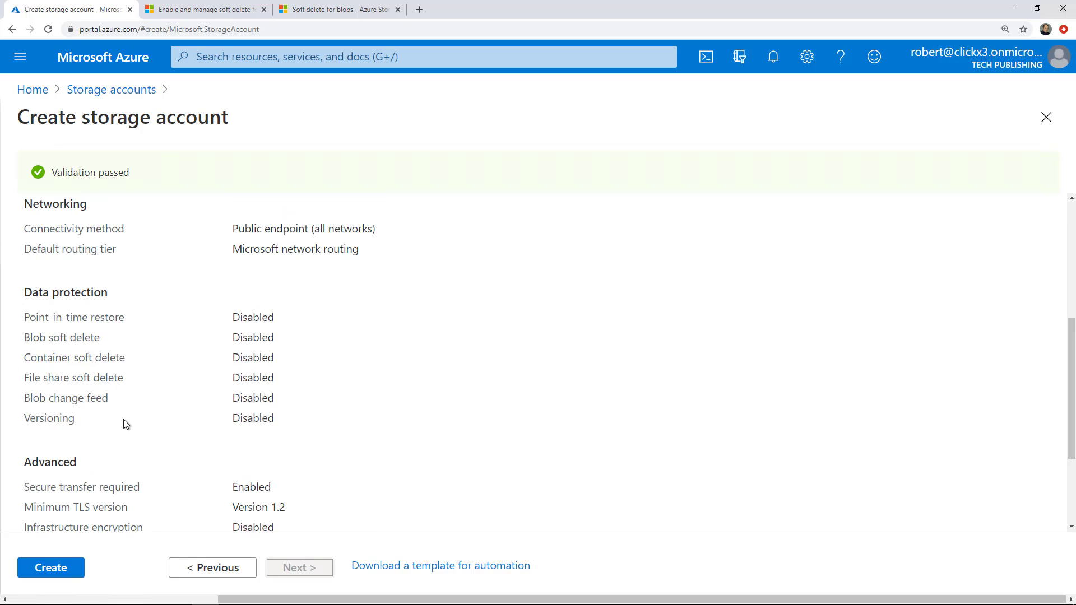
scroll("down", 3)
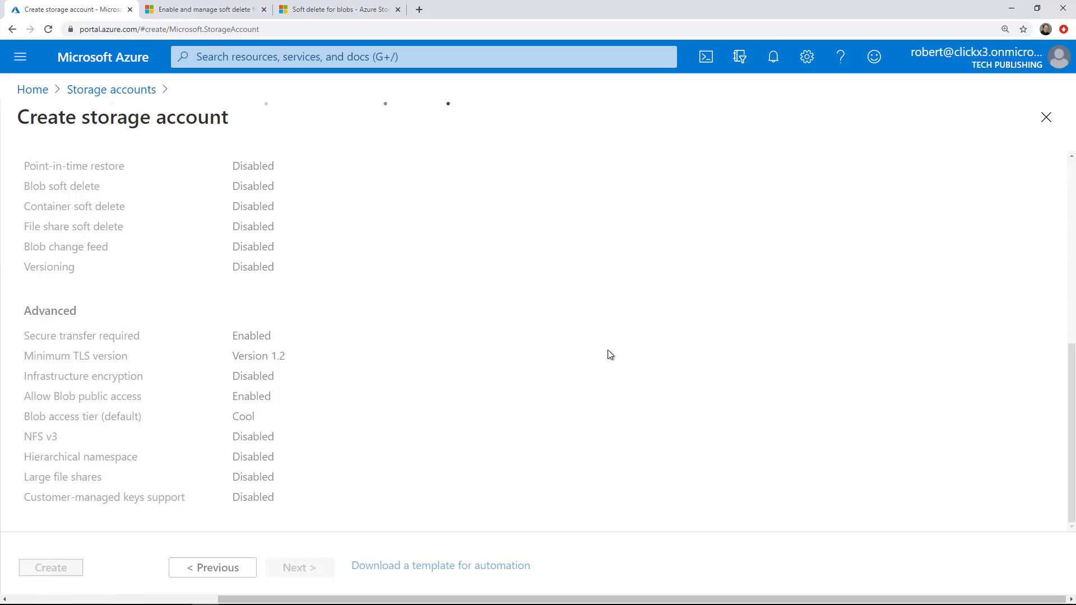
left_click(51, 567)
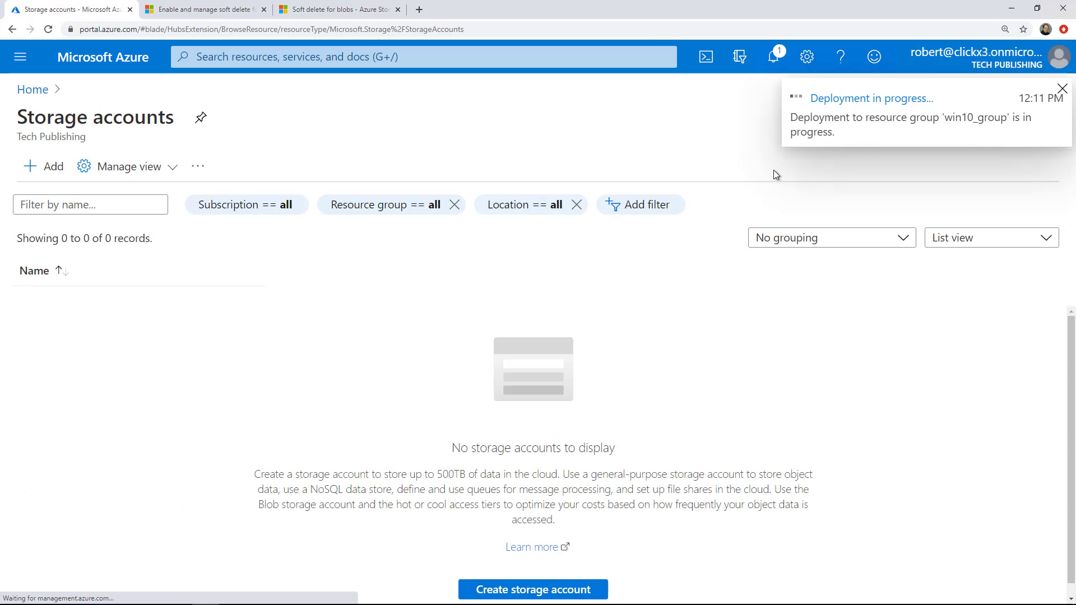
Check the v2store deployment notifications until deployment to win10_group succeeds
left_click(870, 97)
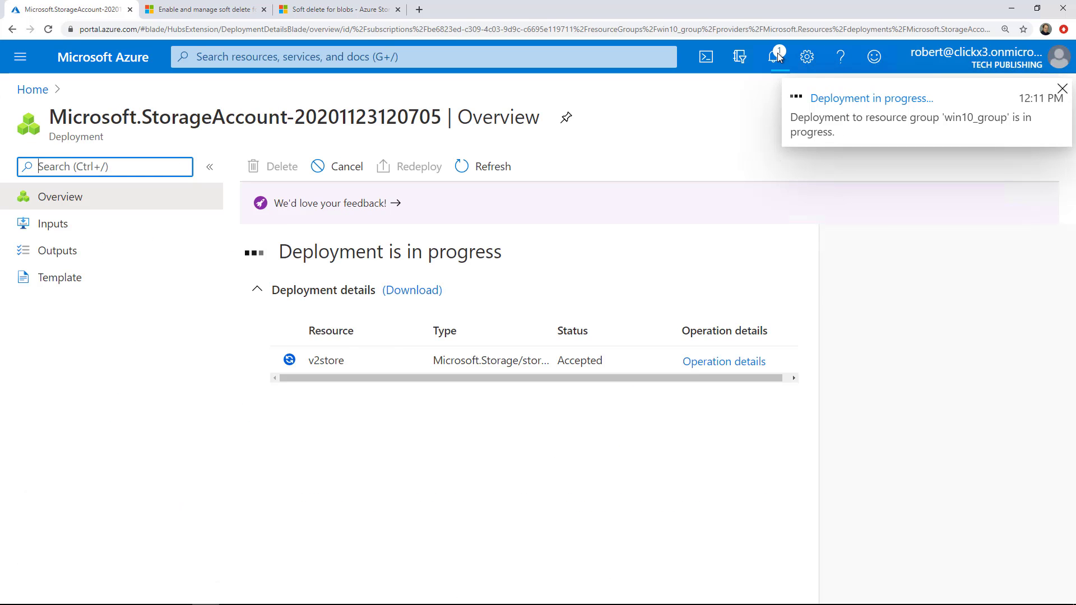
left_click(772, 56)
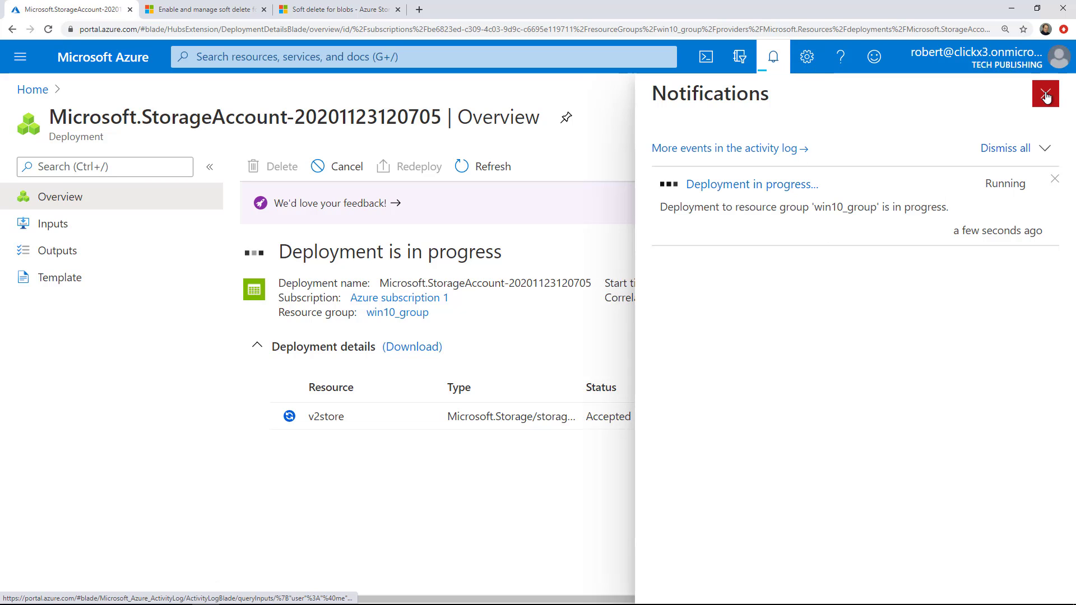
left_click(1045, 93)
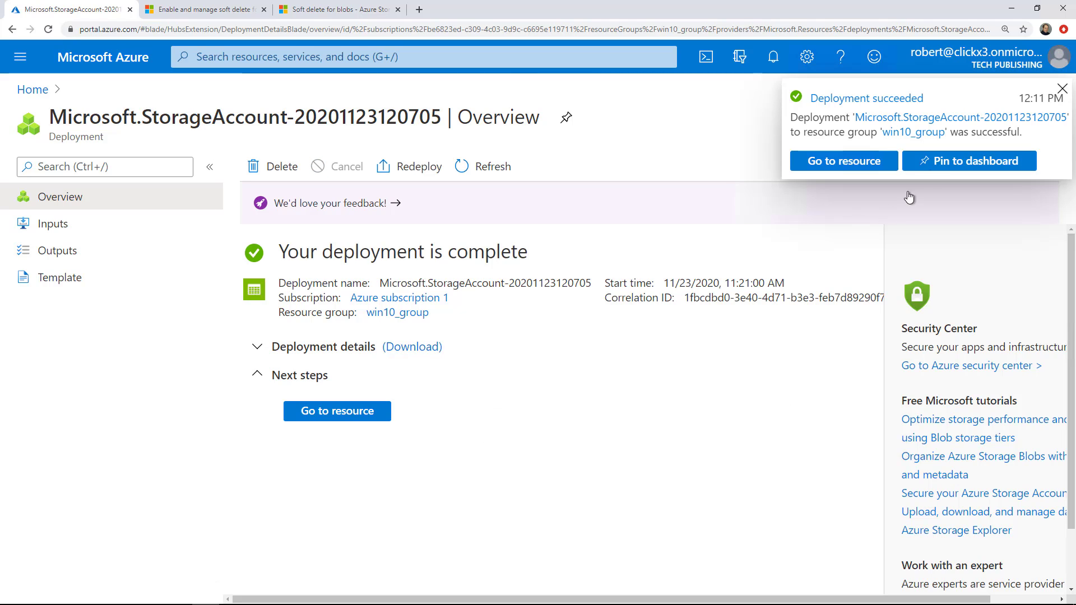
mouse_move(954, 165)
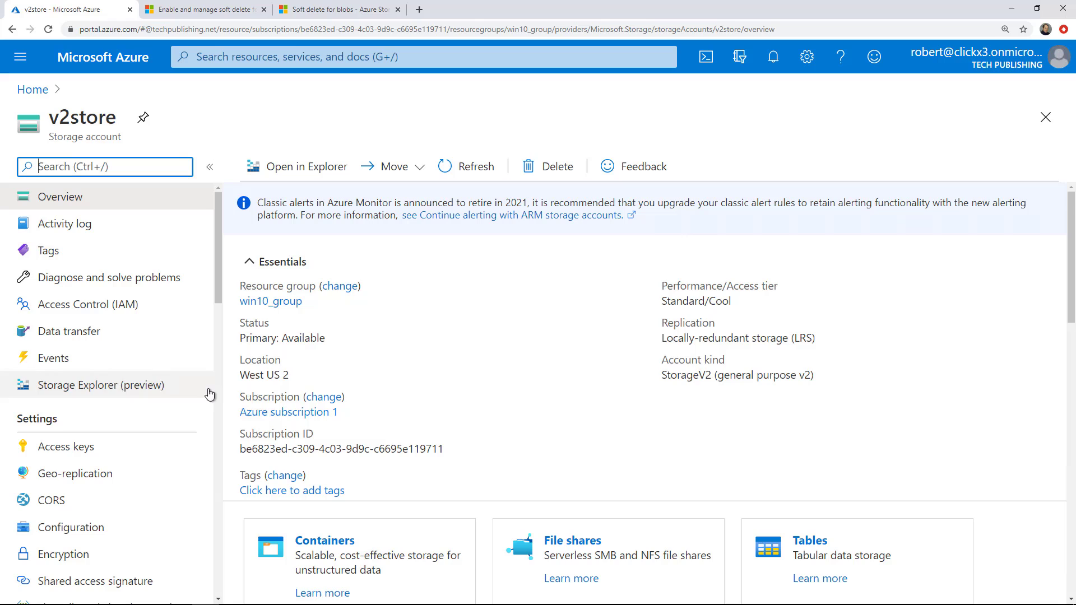
mouse_move(511, 379)
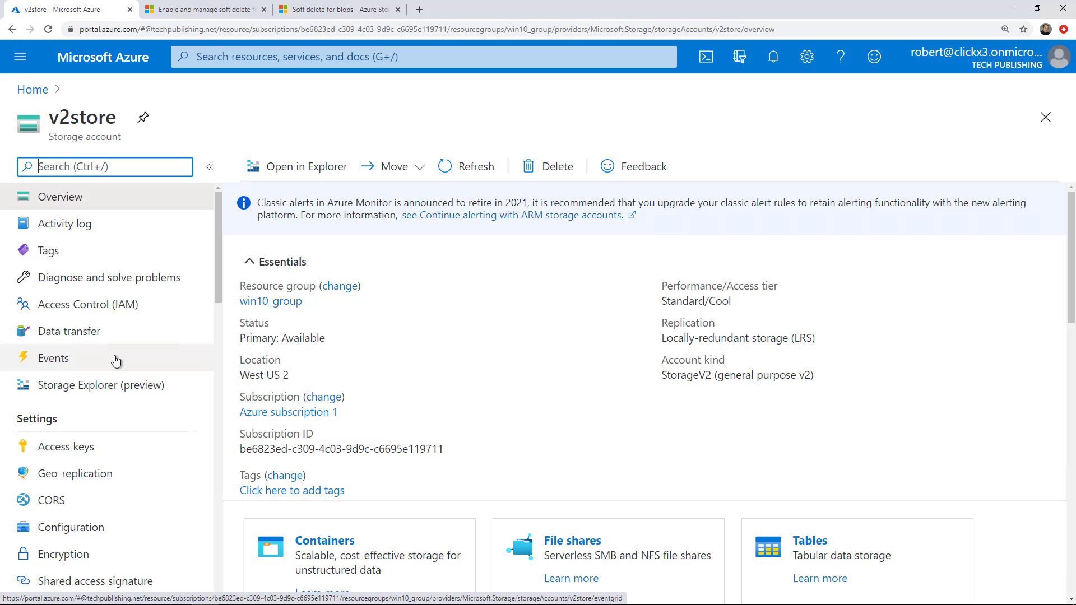
Dismiss the Azure Storage Explorer download prompt and go to v2store's Storage Explorer (preview)
left_click(307, 166)
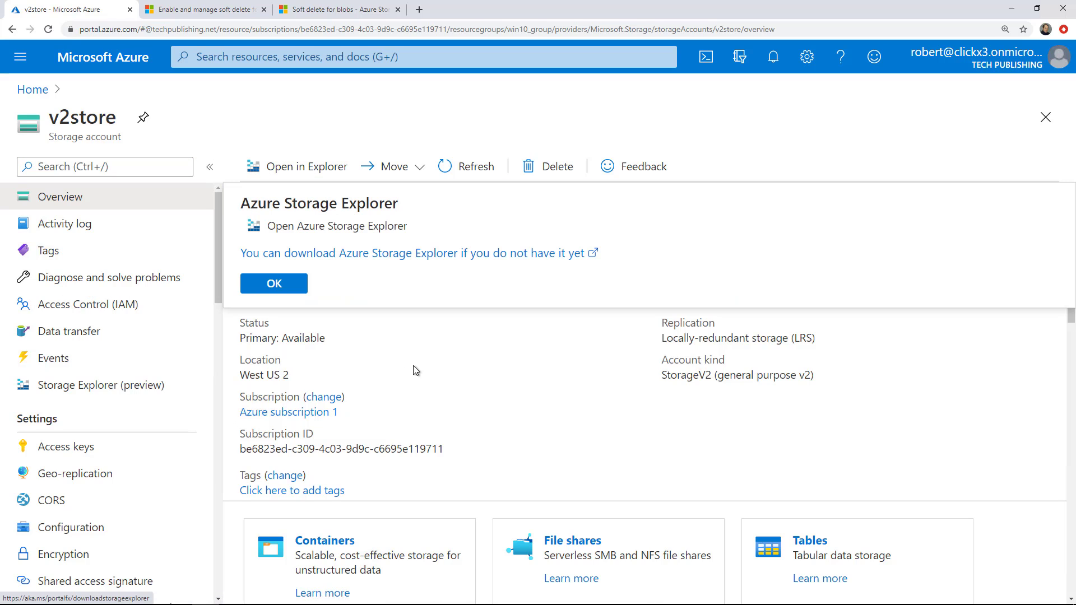
mouse_move(273, 284)
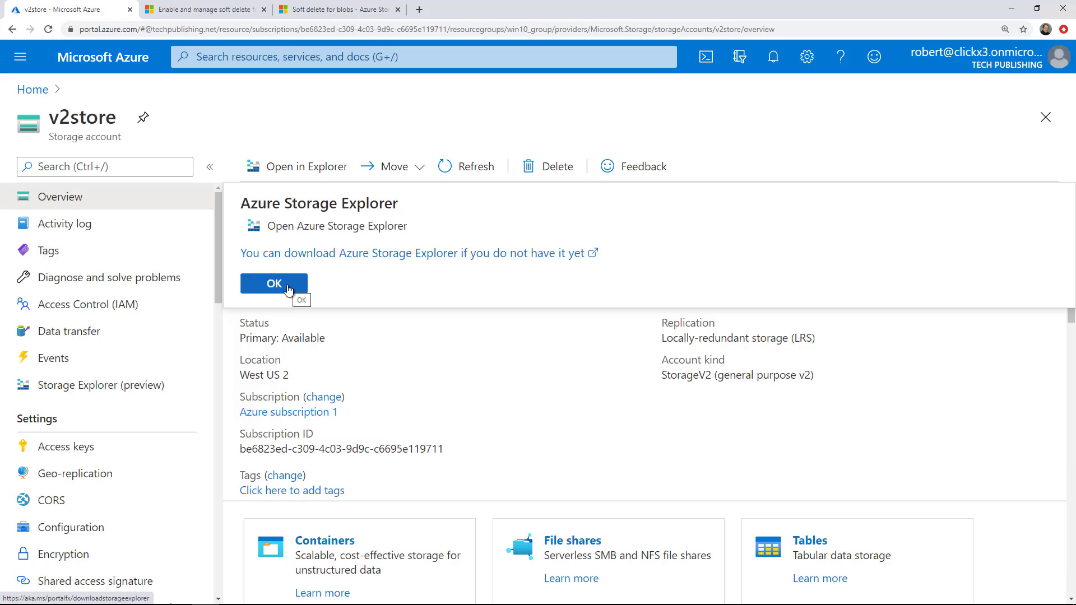
mouse_move(411, 252)
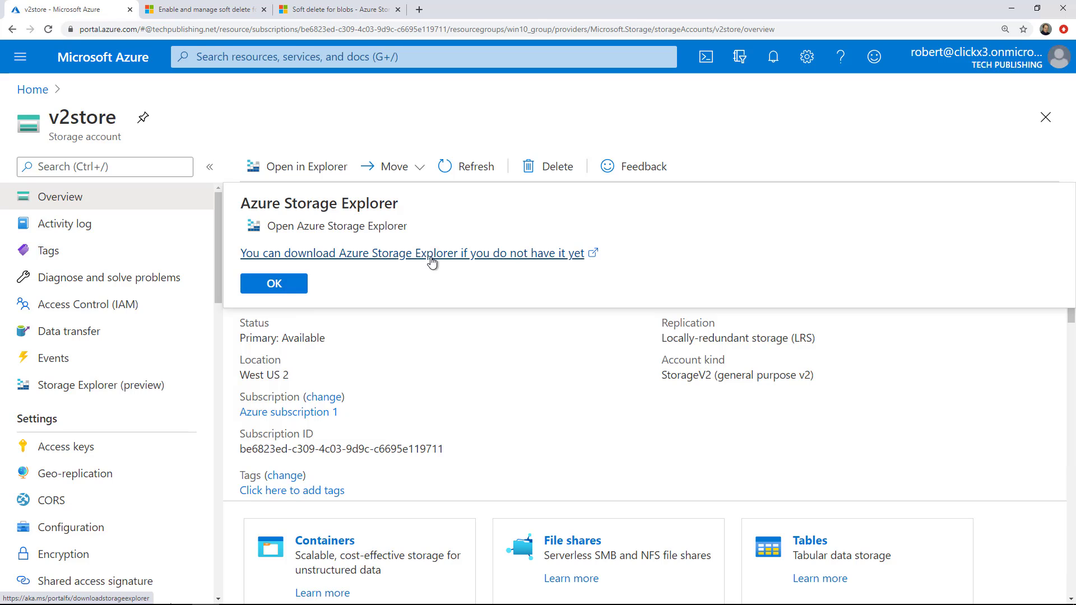
mouse_move(452, 349)
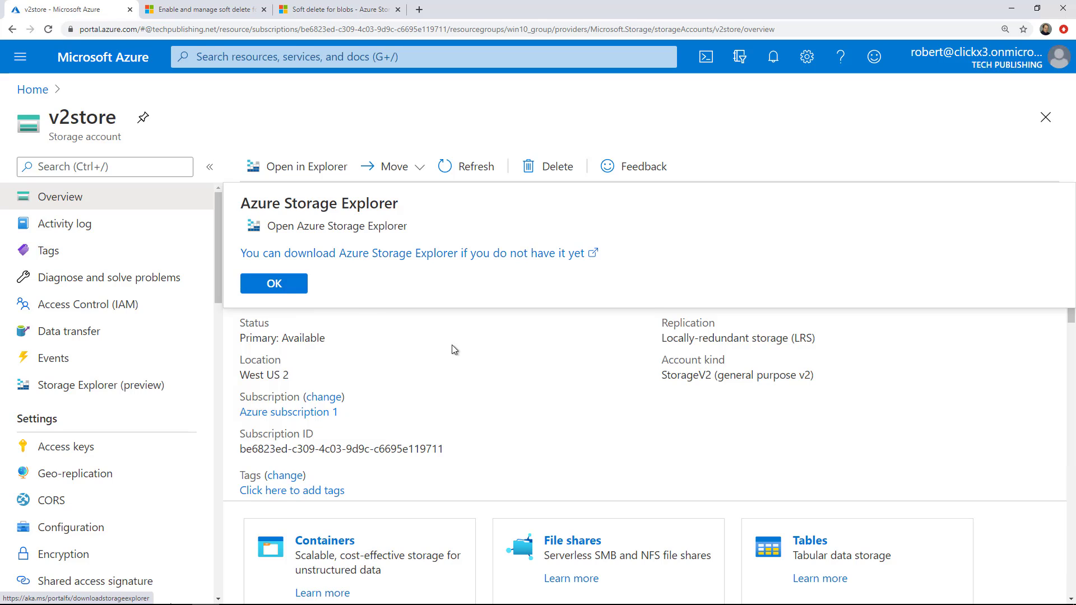
left_click(274, 283)
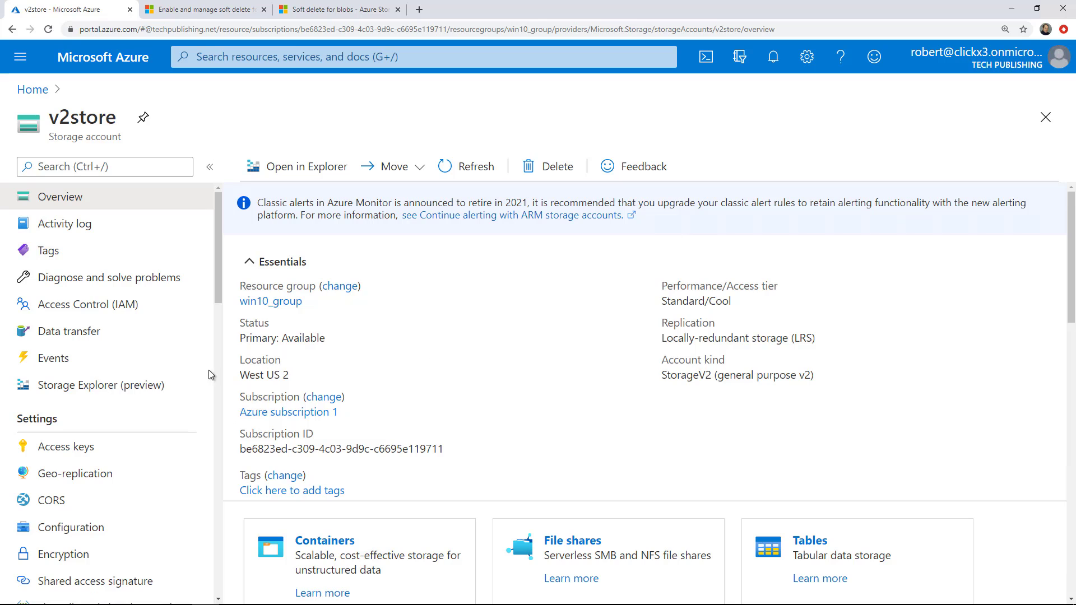
left_click(101, 384)
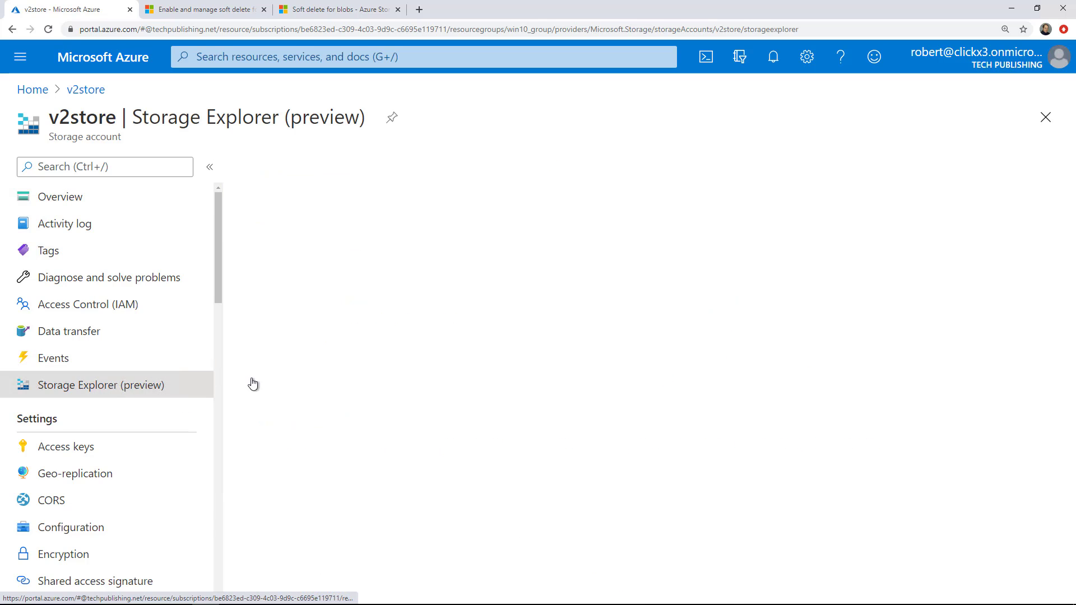
Start a new blob container from the BLOB CONTAINERS group in the Storage Explorer tree
left_click(99, 385)
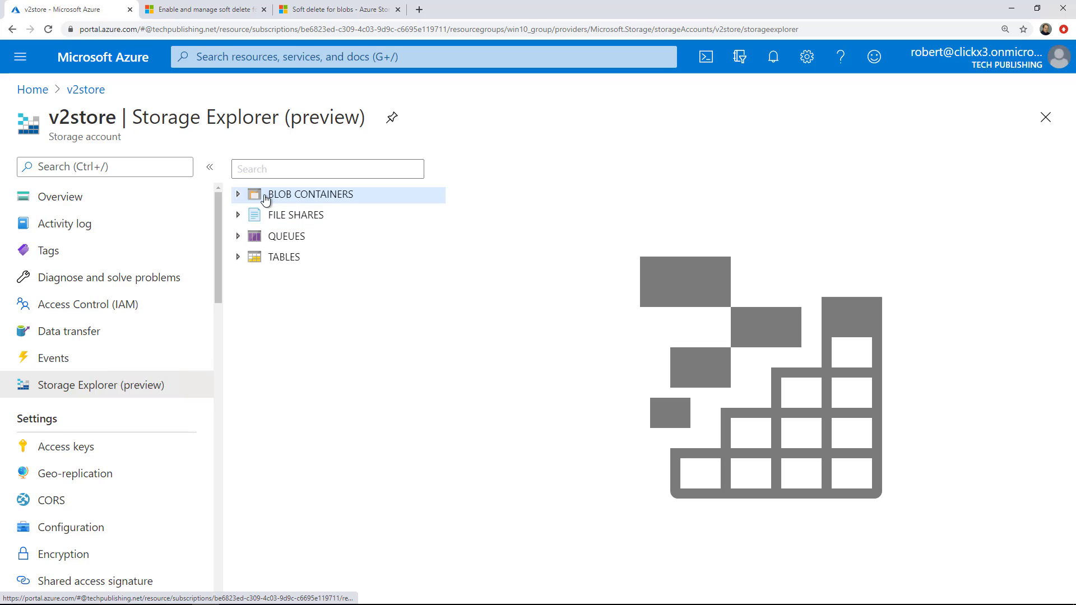
mouse_move(237, 200)
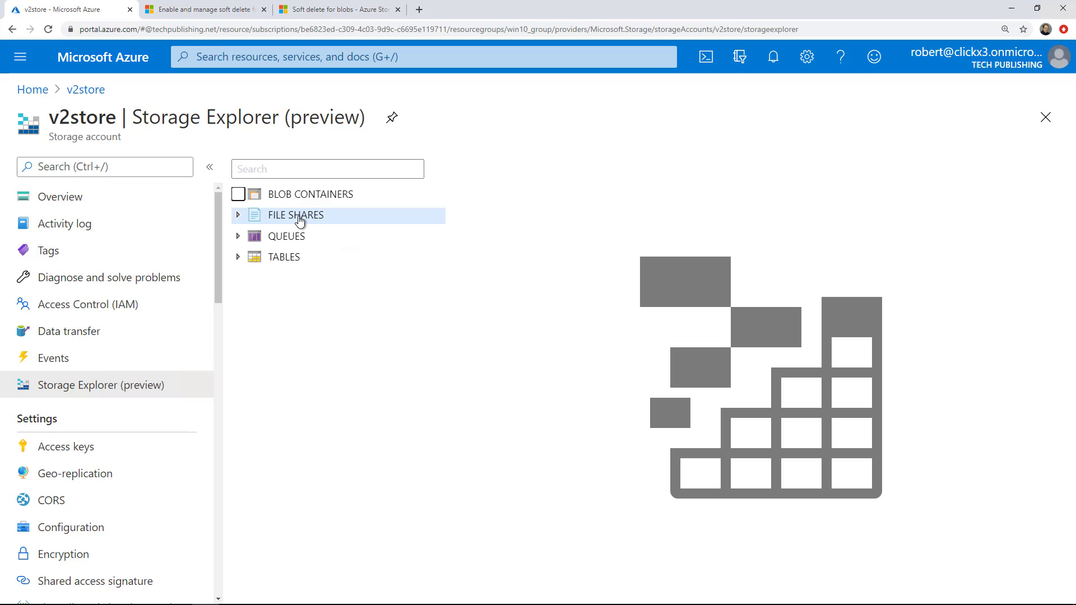
mouse_move(340, 223)
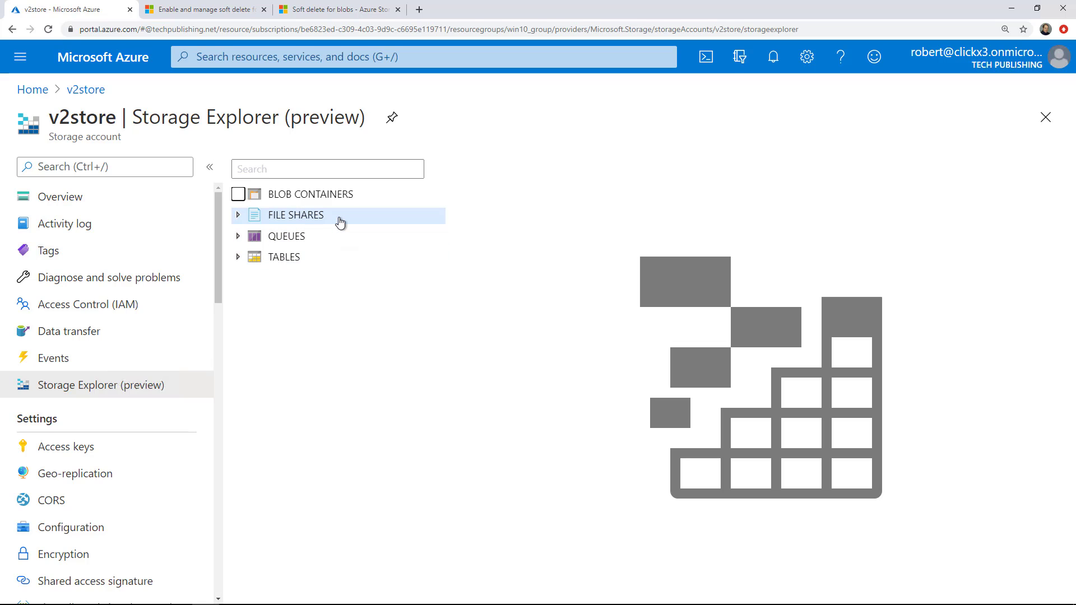
left_click(309, 194)
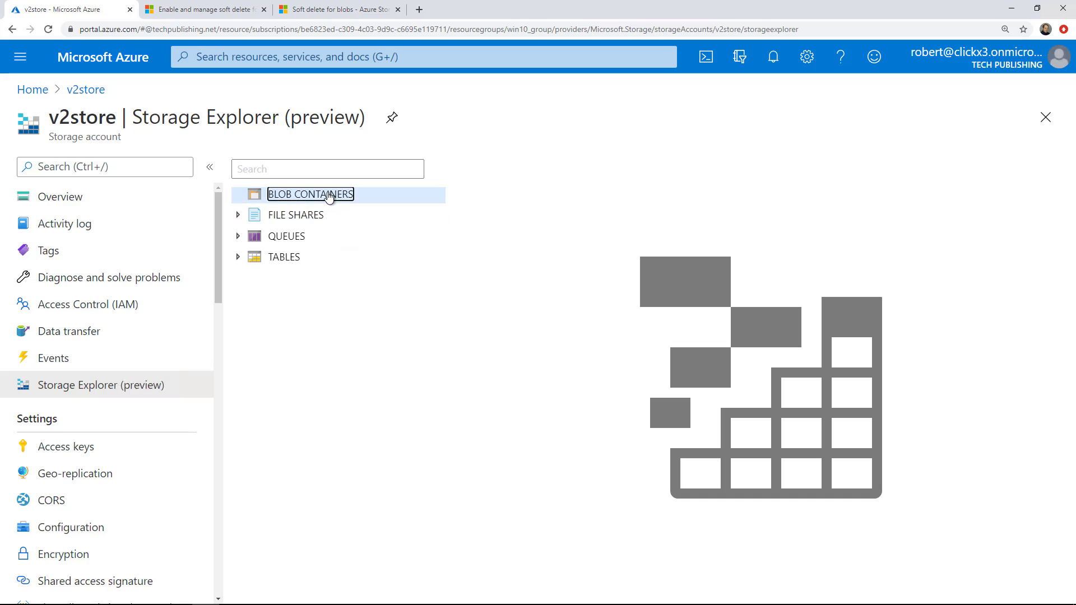
right_click(309, 194)
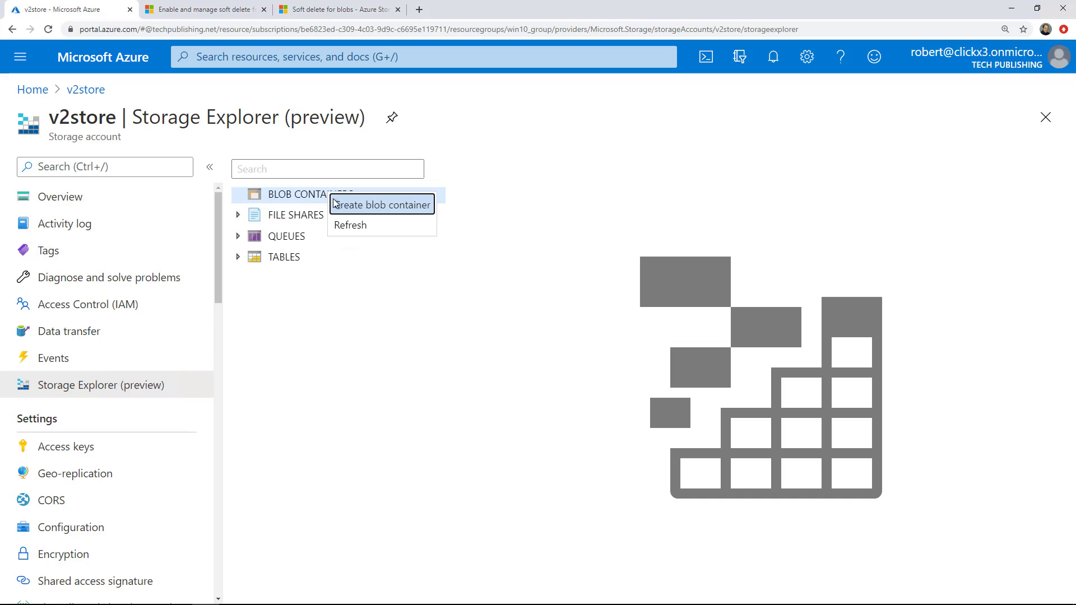
left_click(381, 204)
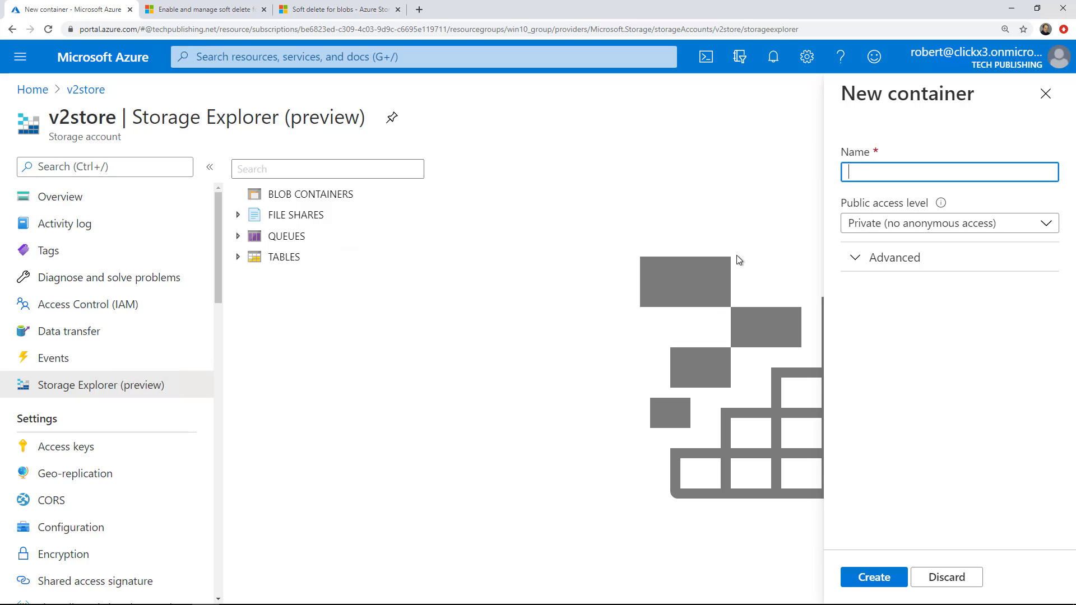
Create container 'v2blob' with Private (no anonymous access) public access level
type("v2blob")
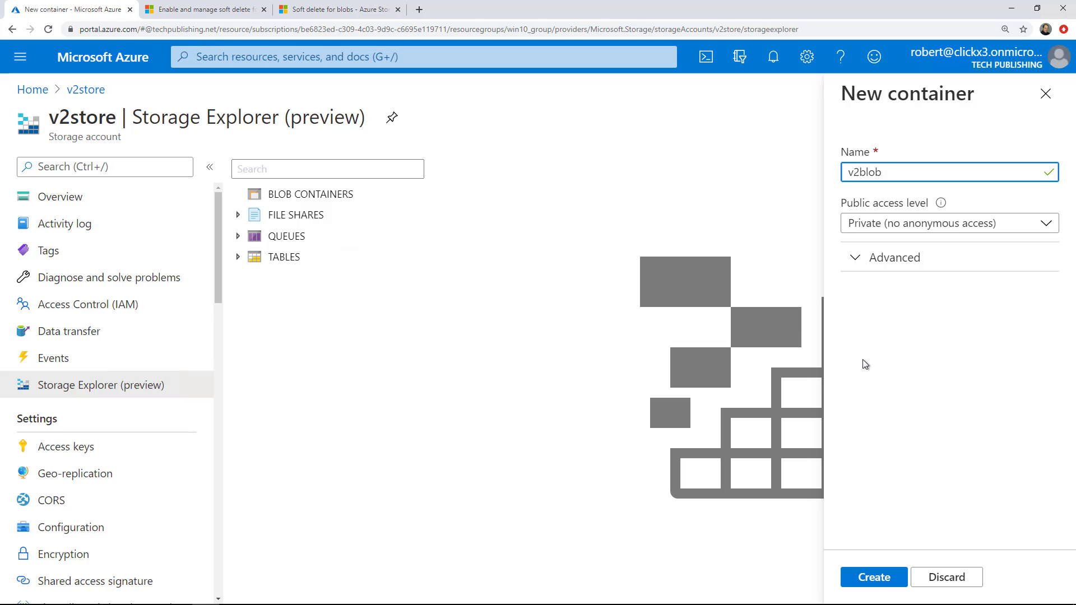
mouse_move(883, 345)
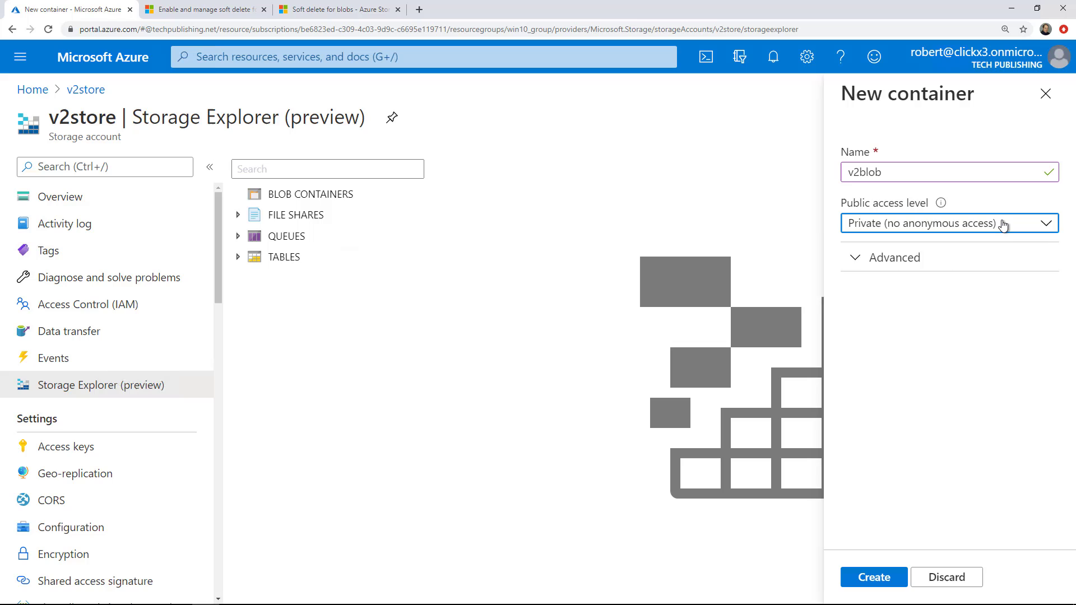
left_click(947, 223)
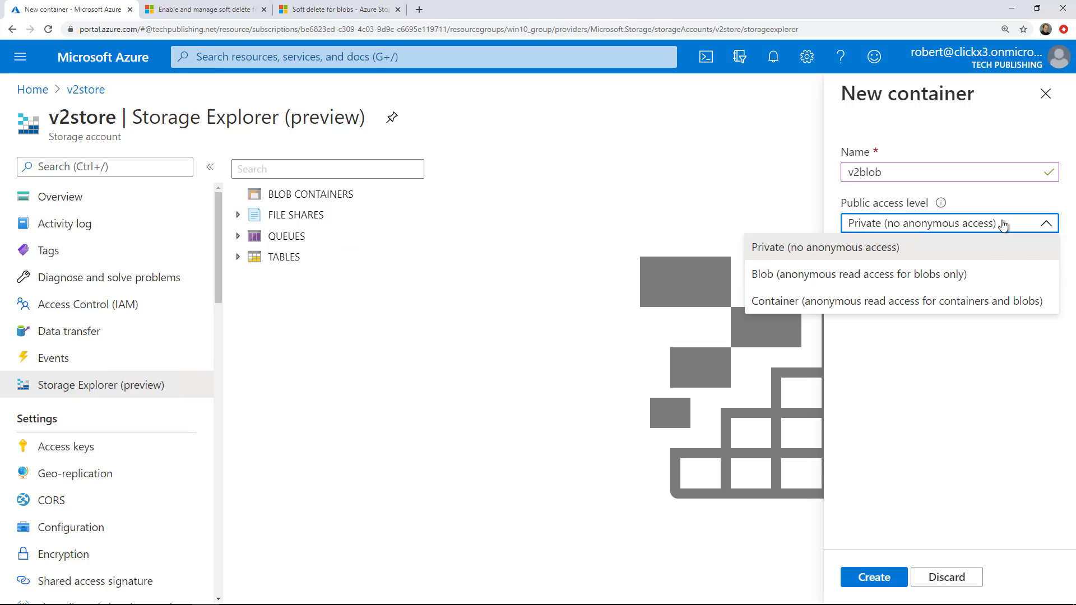
left_click(824, 247)
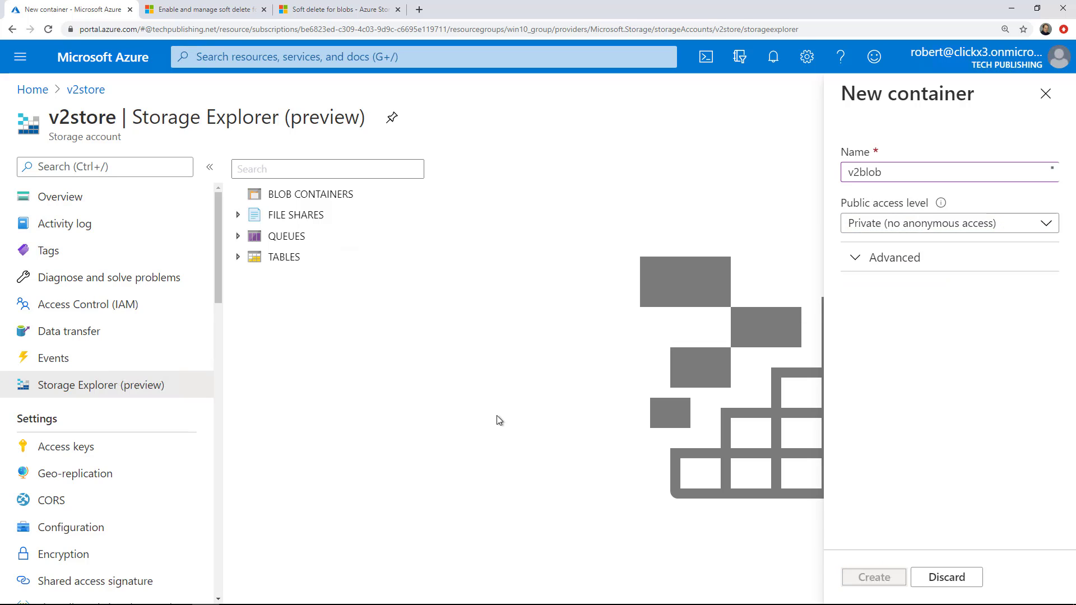
left_click(872, 577)
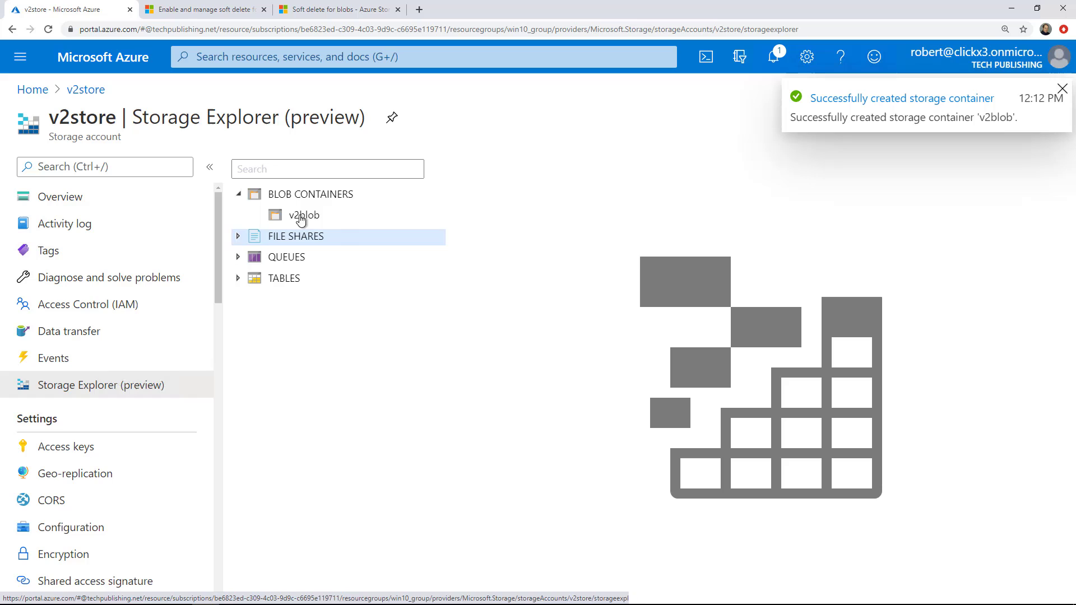
Select the new v2blob container and bring up its Upload blob panel
left_click(303, 215)
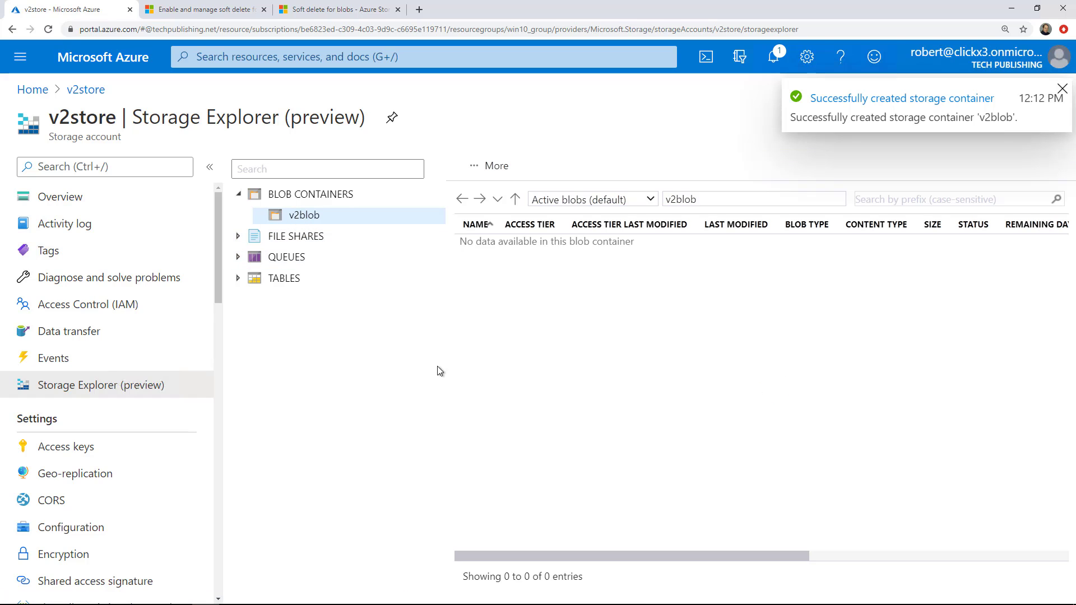
left_click(1062, 88)
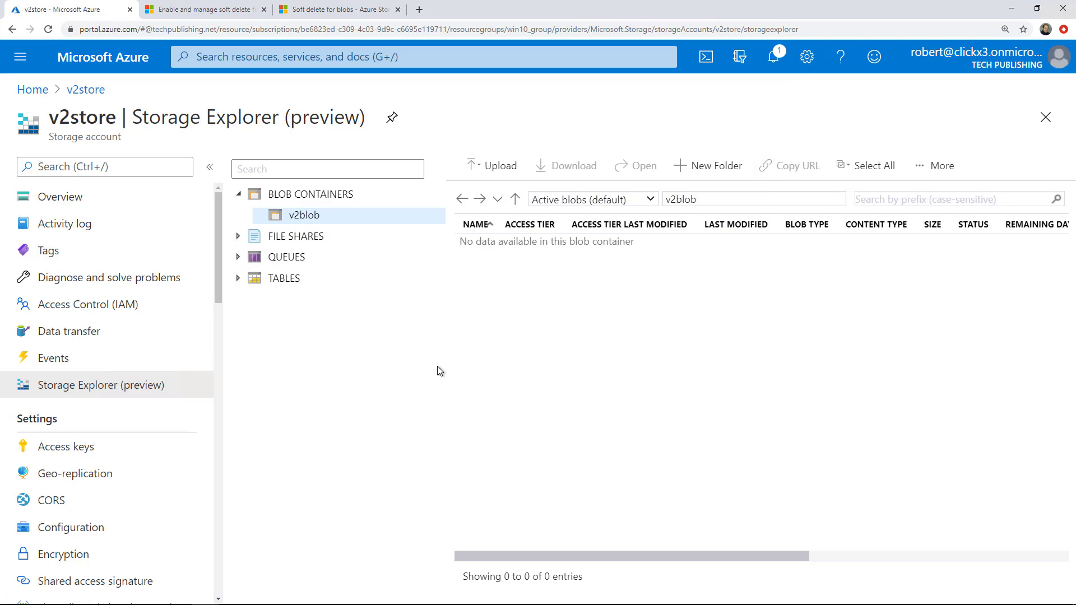
mouse_move(497, 166)
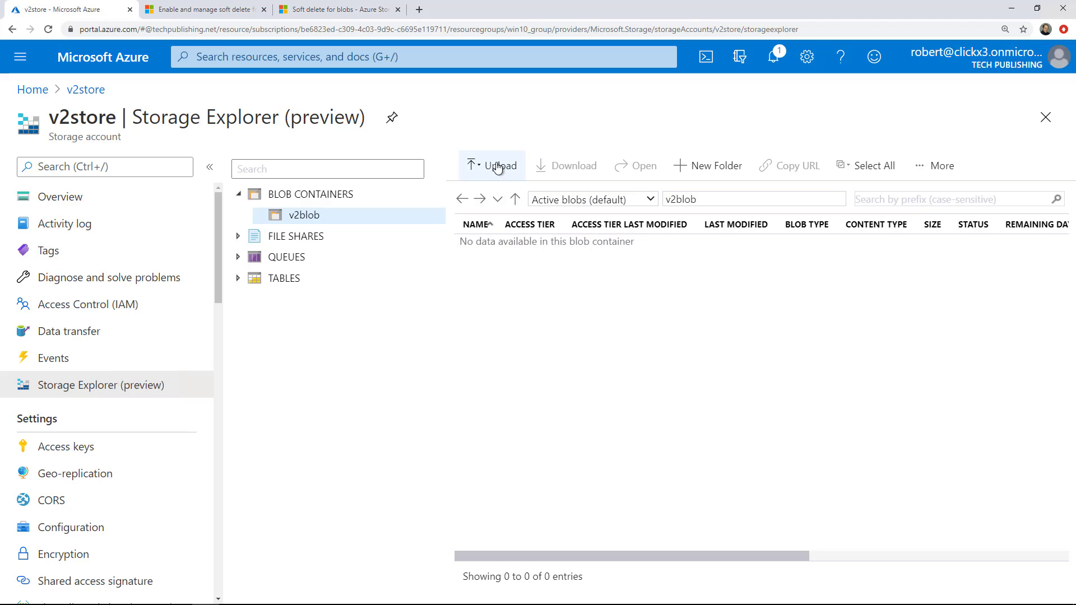
left_click(493, 166)
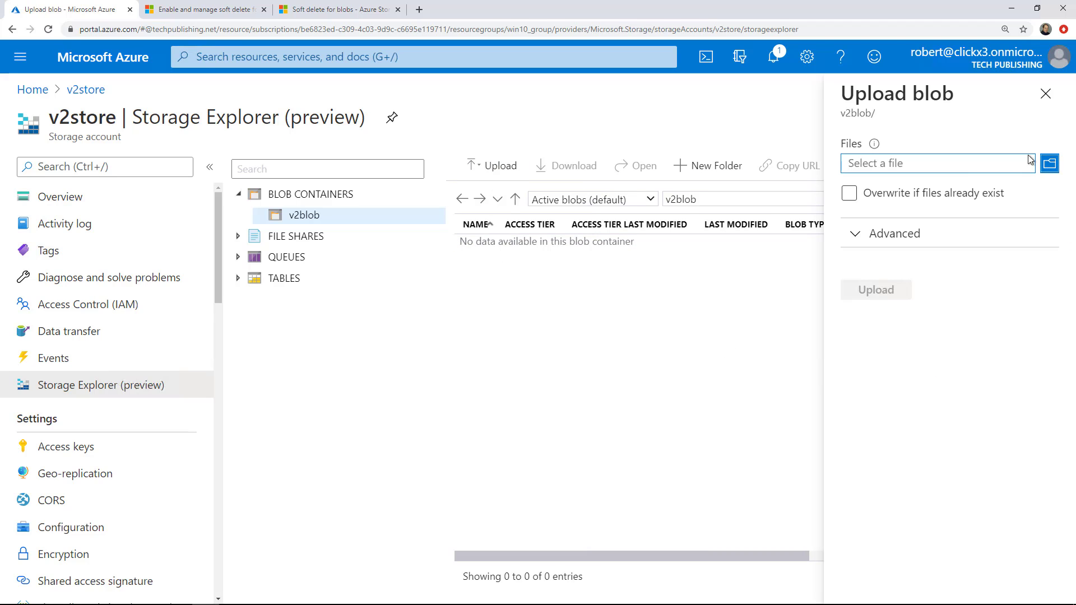
Upload cisco-asa-firewall-1_demo_log.log from the computer into v2blob and close the upload pane
left_click(1050, 163)
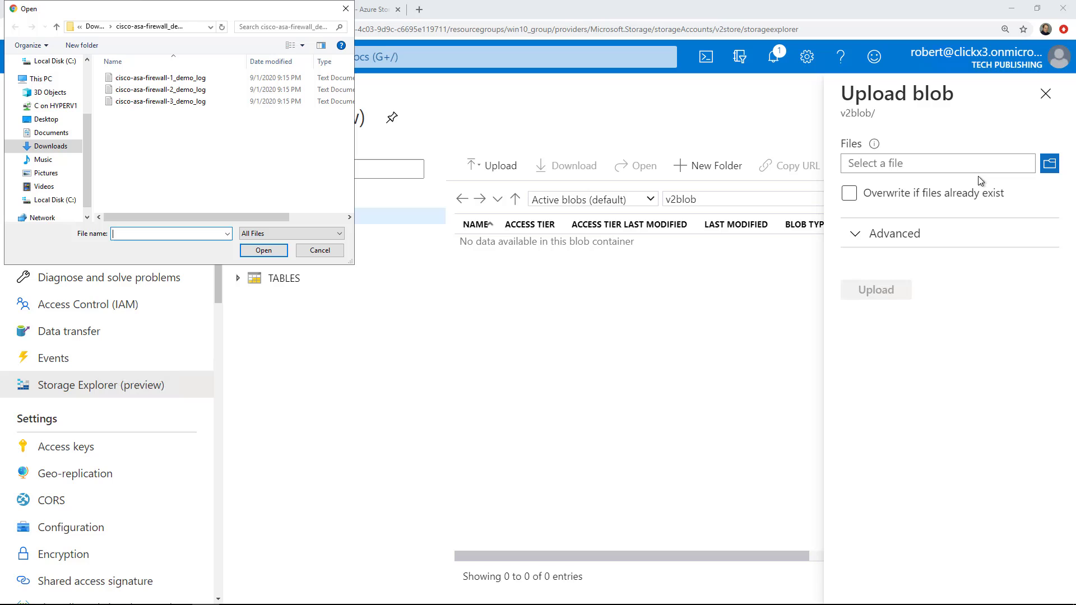
left_click(164, 77)
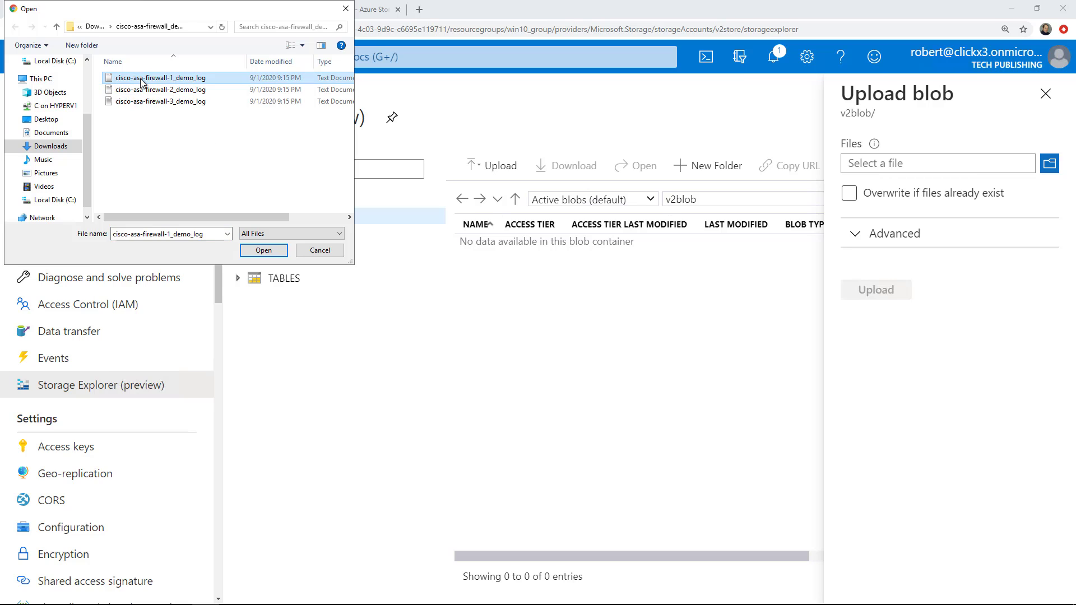
left_click(264, 250)
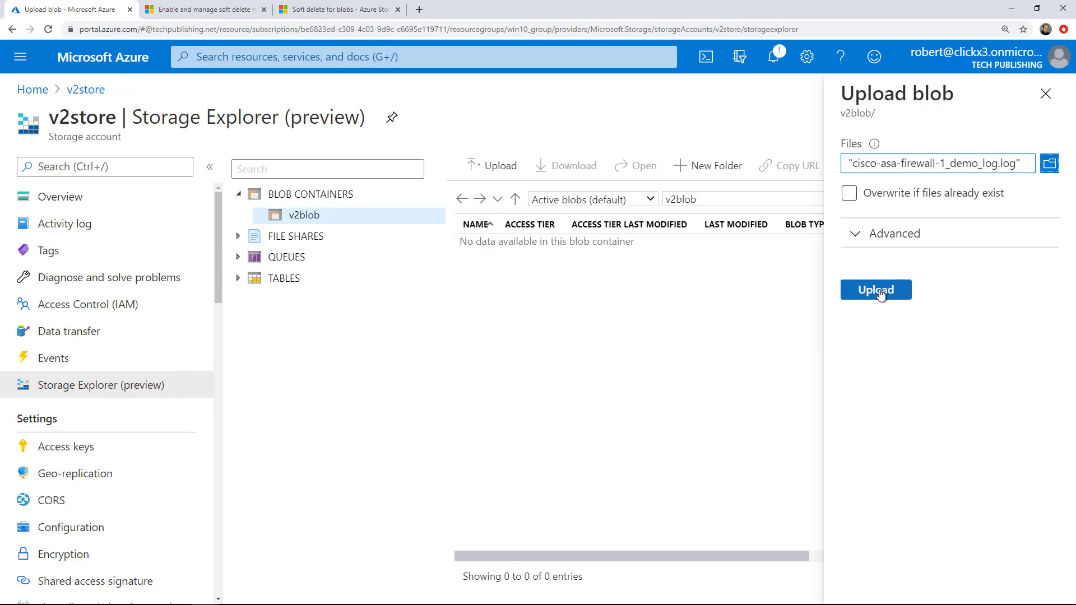
left_click(875, 289)
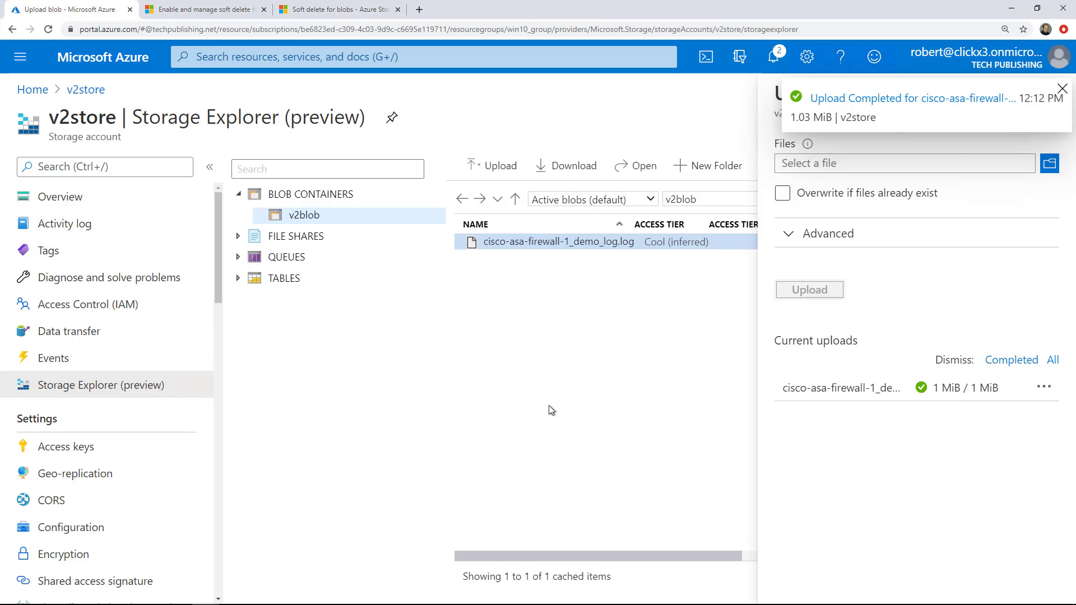
mouse_move(571, 247)
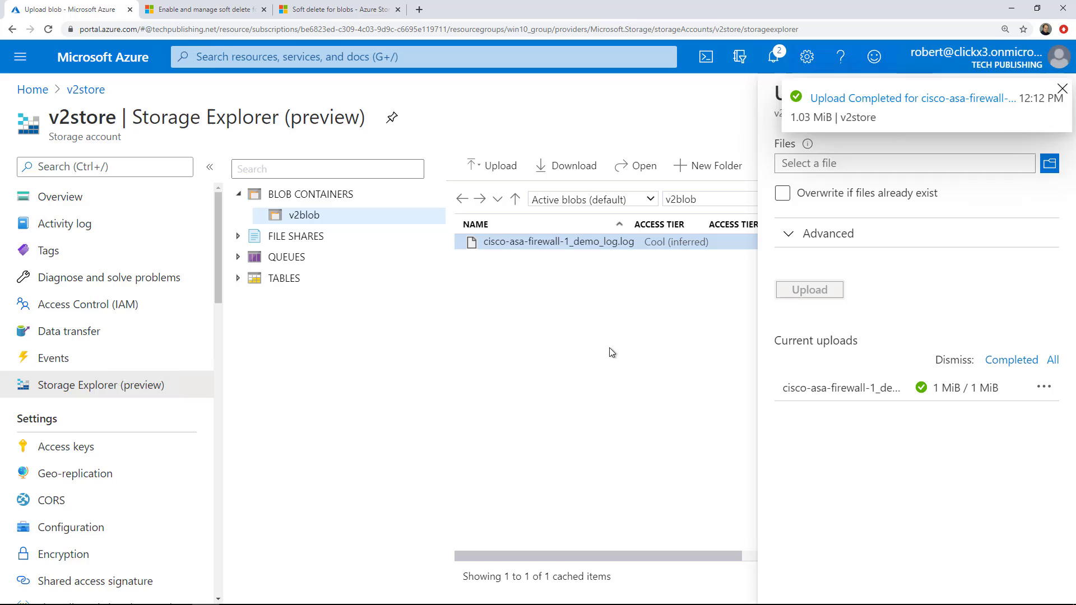
left_click(1061, 88)
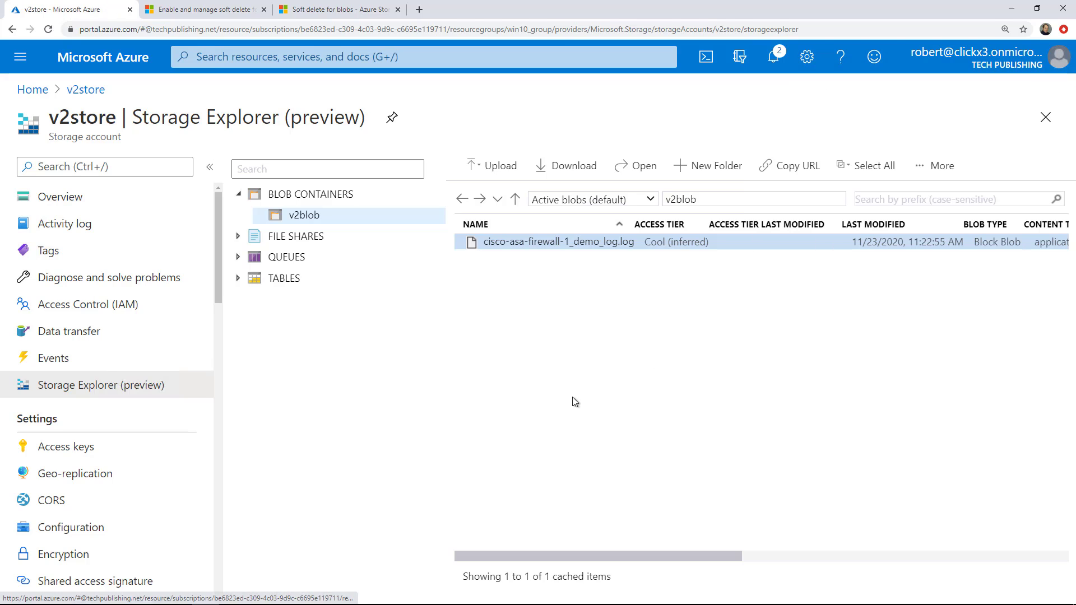